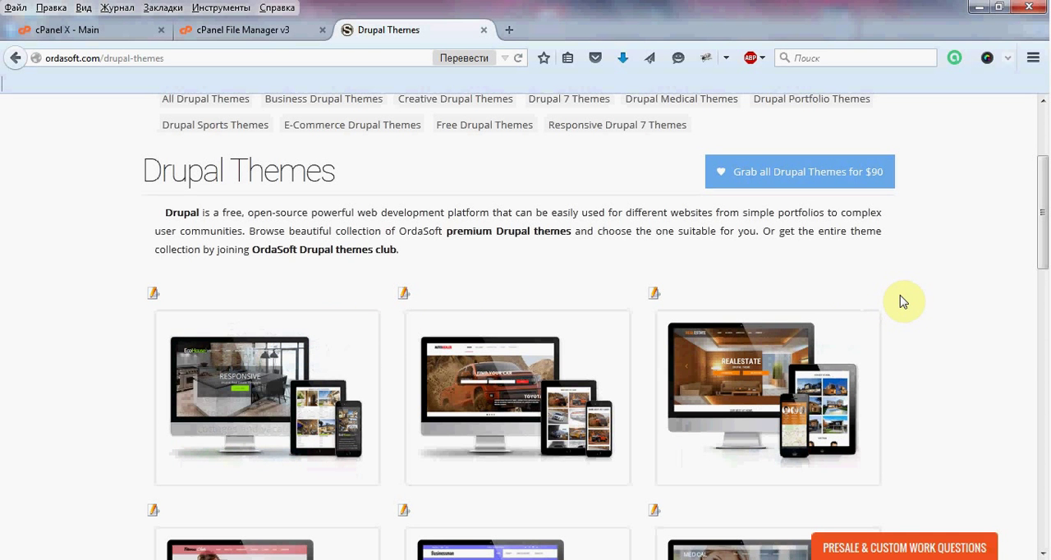
{"action": "mouse_move", "coordinate": [339, 346]}
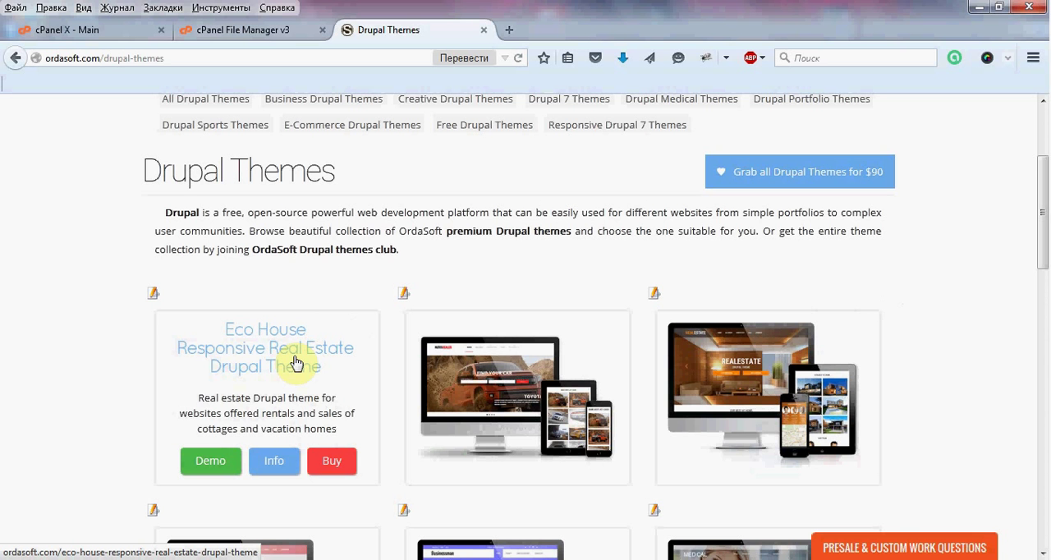
{"action": "mouse_move", "coordinate": [263, 364]}
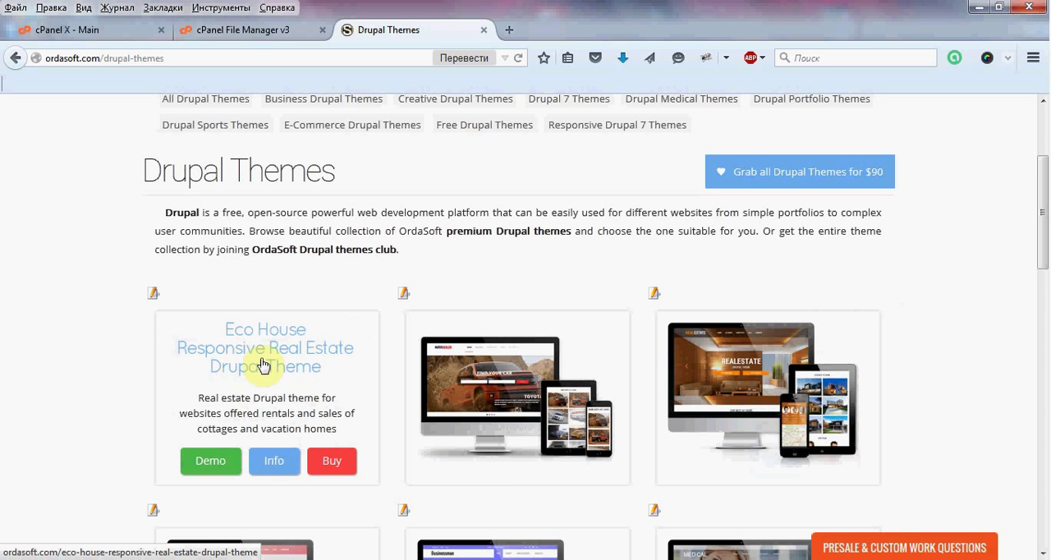
{"action": "mouse_move", "coordinate": [274, 461]}
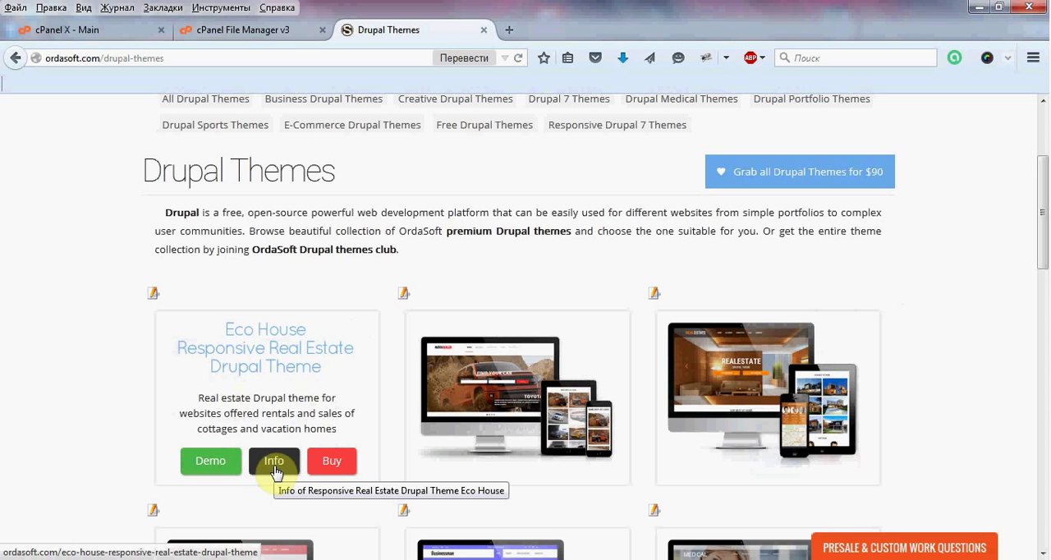
Open the Eco House real estate theme's info page in a new tab
{"action": "left_click", "coordinate": [274, 460]}
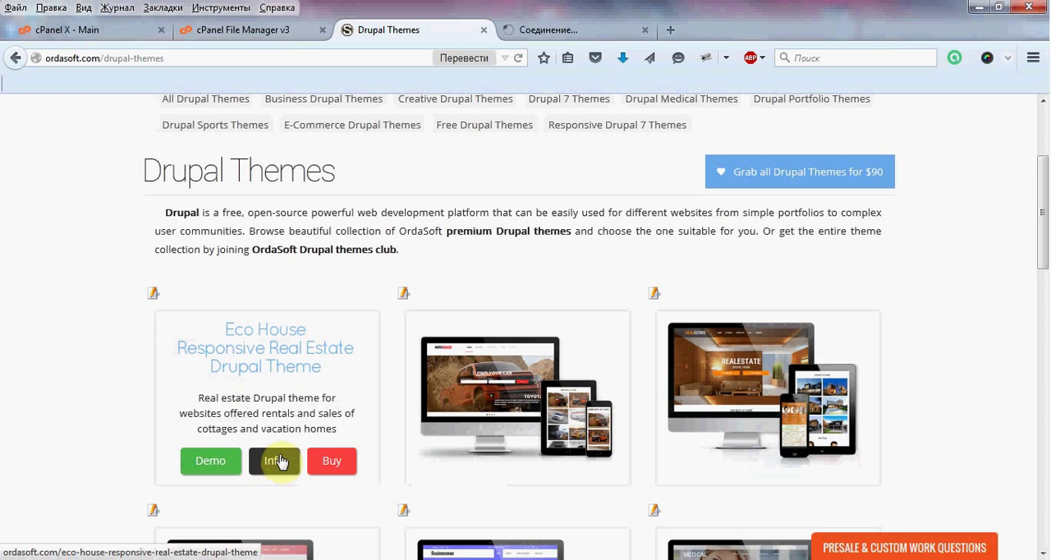
{"action": "left_click", "coordinate": [273, 460]}
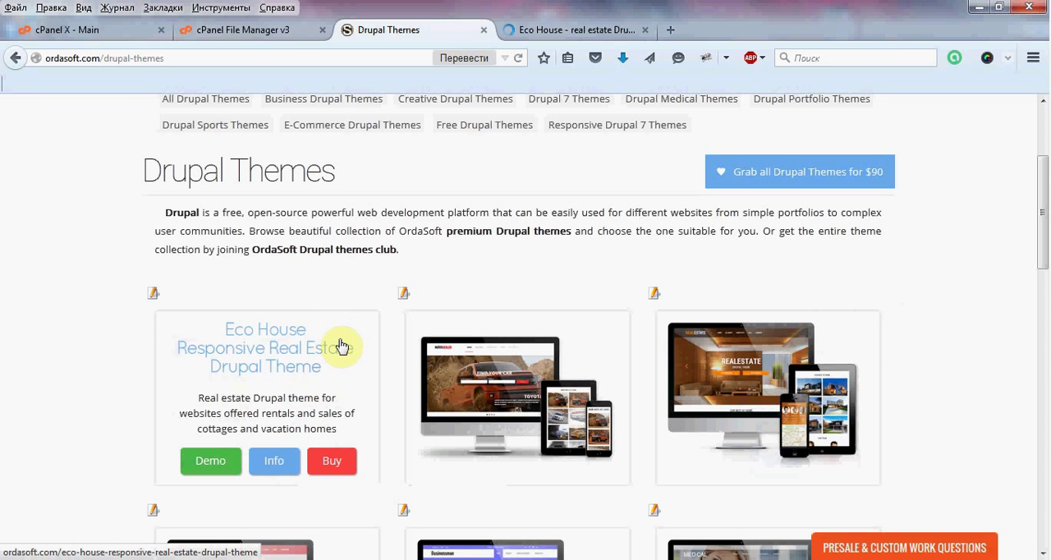
{"action": "mouse_move", "coordinate": [323, 319]}
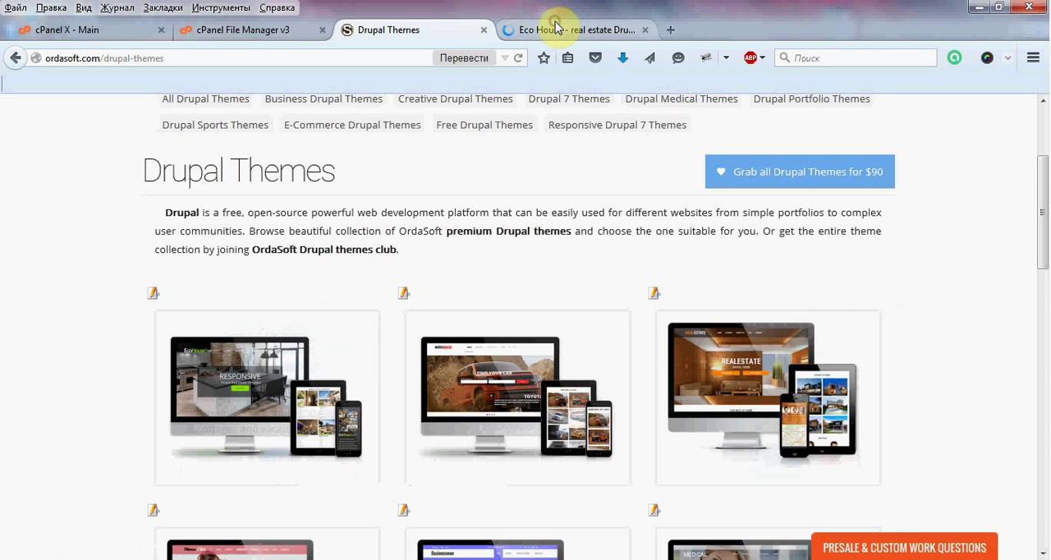
Show the Eco House documentation's Installation > Quickstart Package Installation section
{"action": "left_click", "coordinate": [574, 29]}
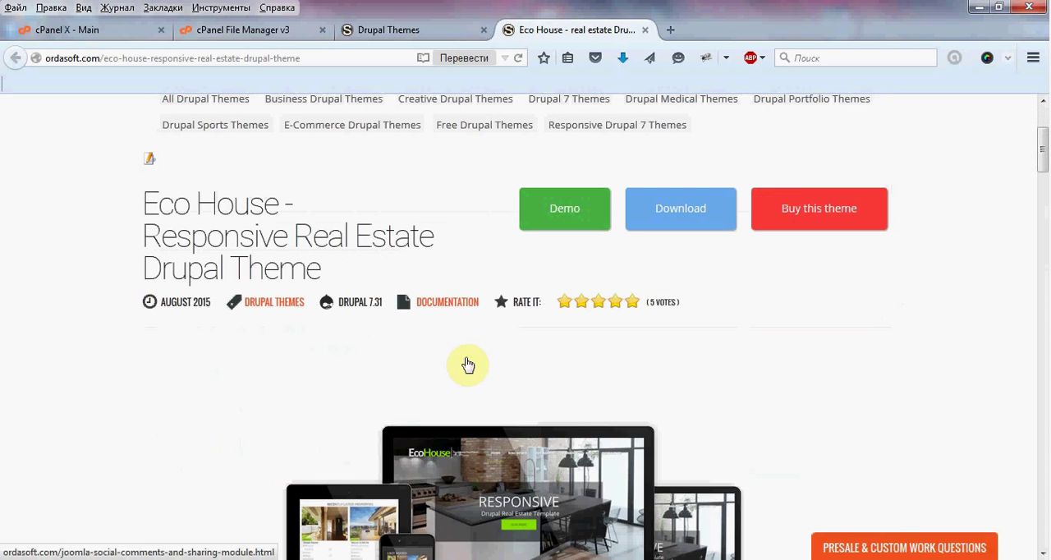
{"action": "left_click", "coordinate": [447, 301]}
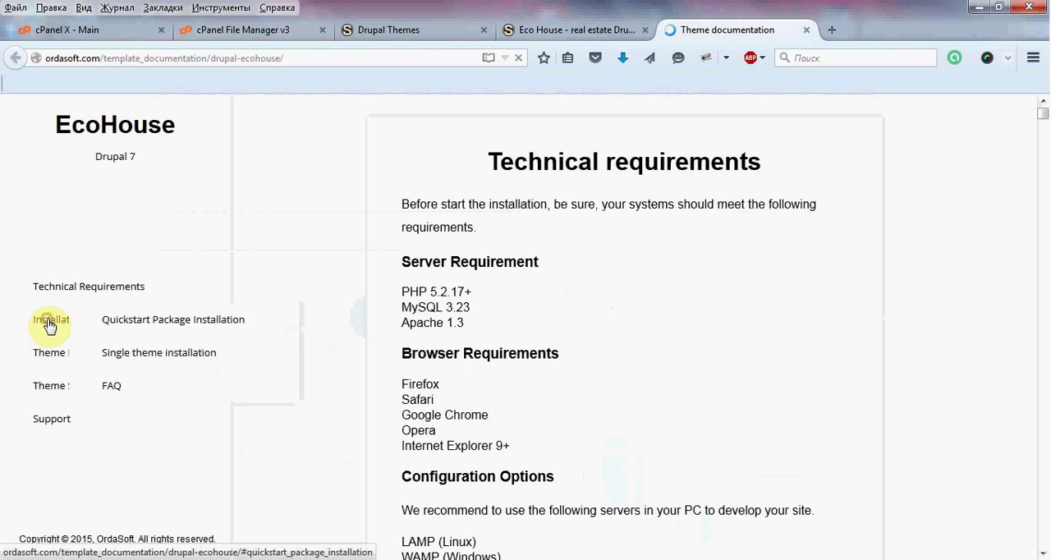
{"action": "left_click", "coordinate": [50, 318]}
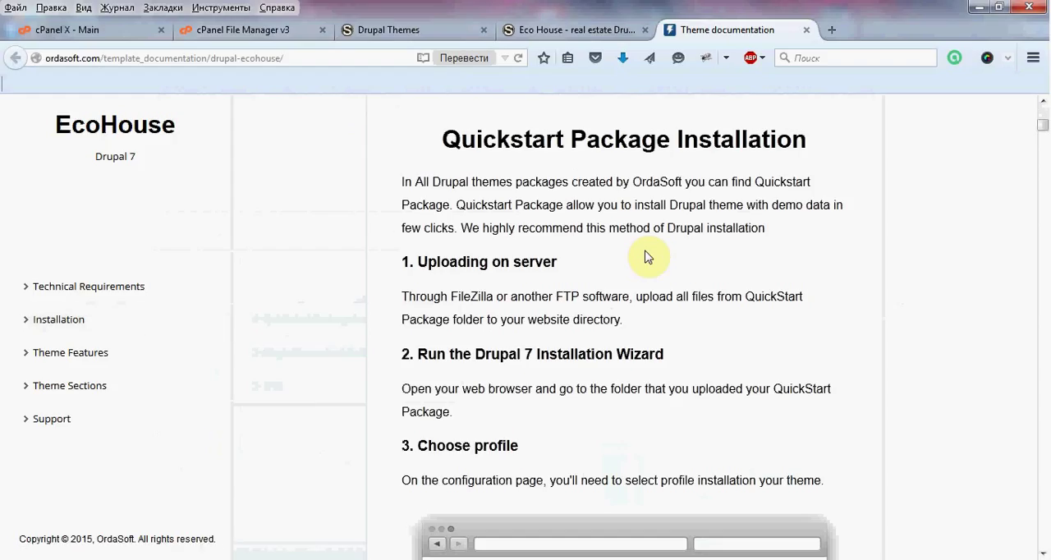
{"action": "mouse_move", "coordinate": [620, 253]}
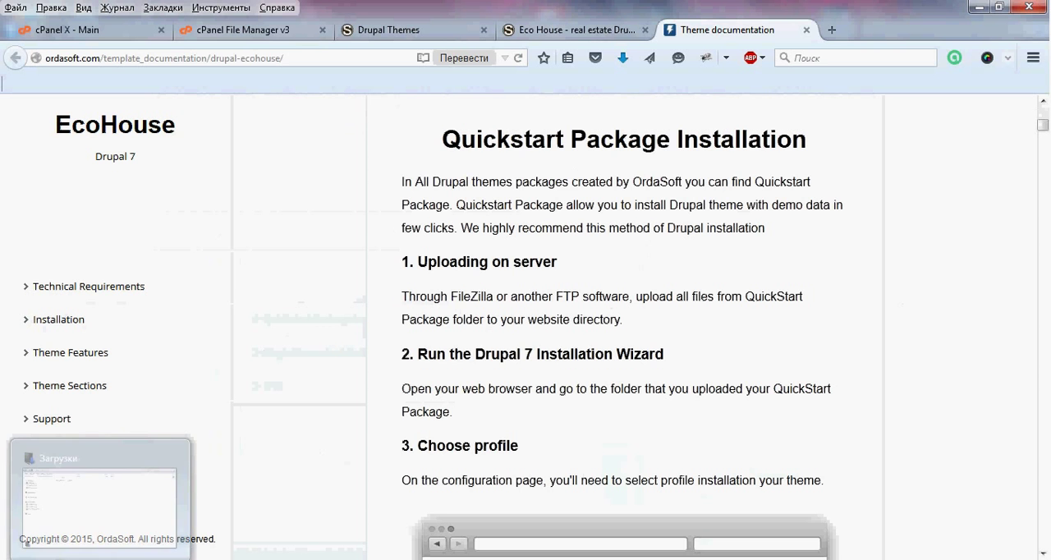
Extract os_ecohouse_v1_drupal in Downloads and open its Quickstart folder with qs_eco_house_v1_d7
{"action": "left_click", "coordinate": [98, 492]}
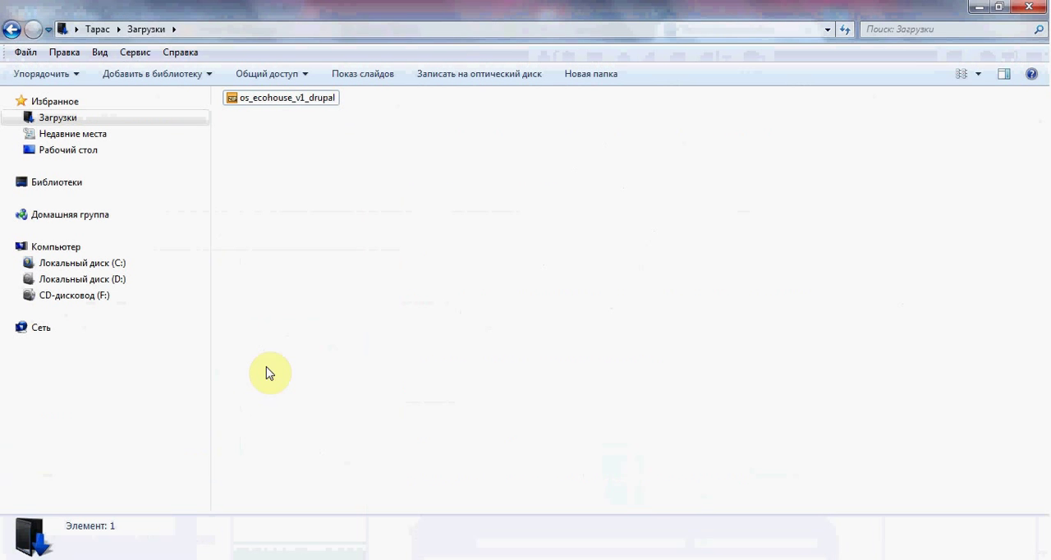
{"action": "mouse_move", "coordinate": [296, 164]}
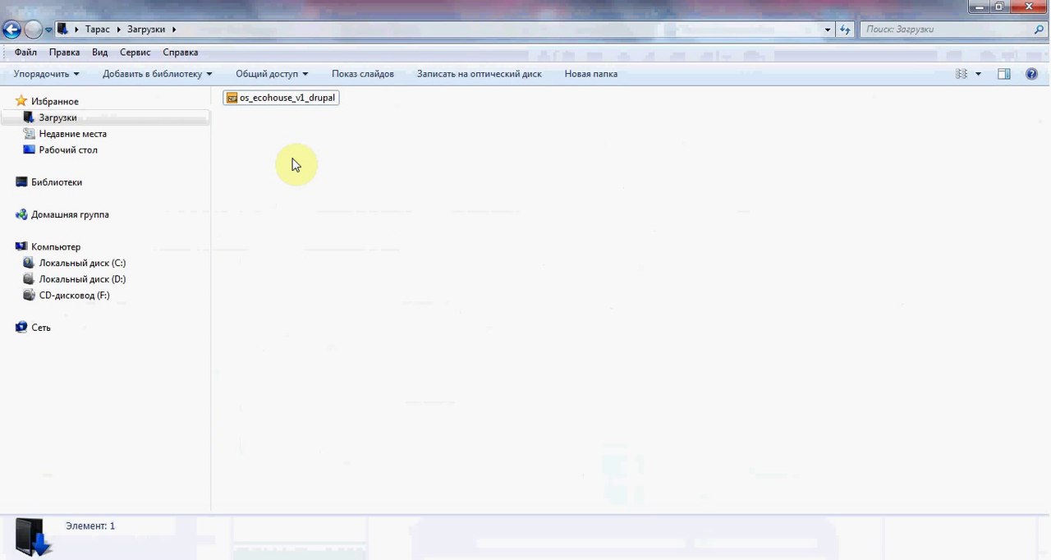
{"action": "left_click", "coordinate": [281, 97]}
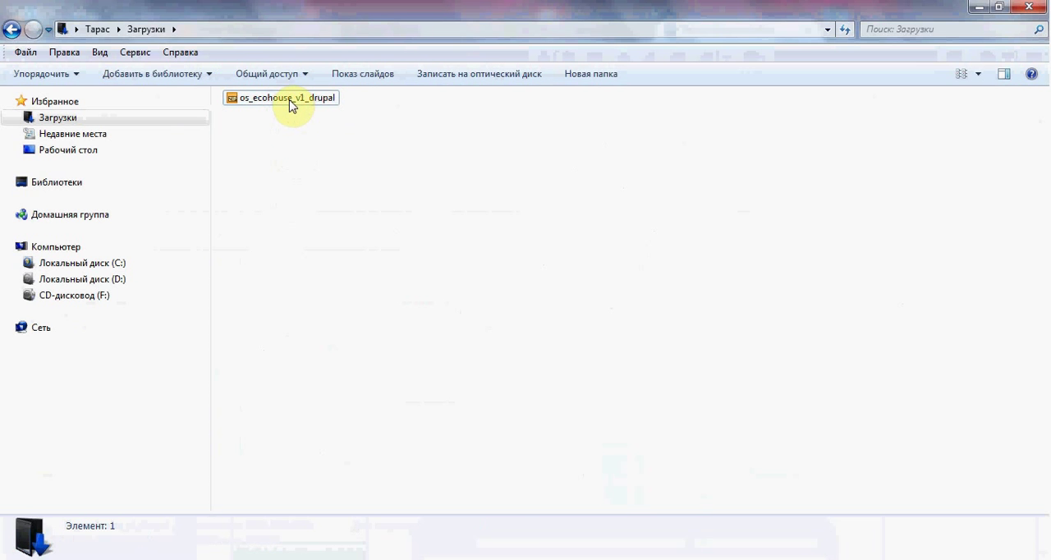
{"action": "right_click", "coordinate": [287, 96]}
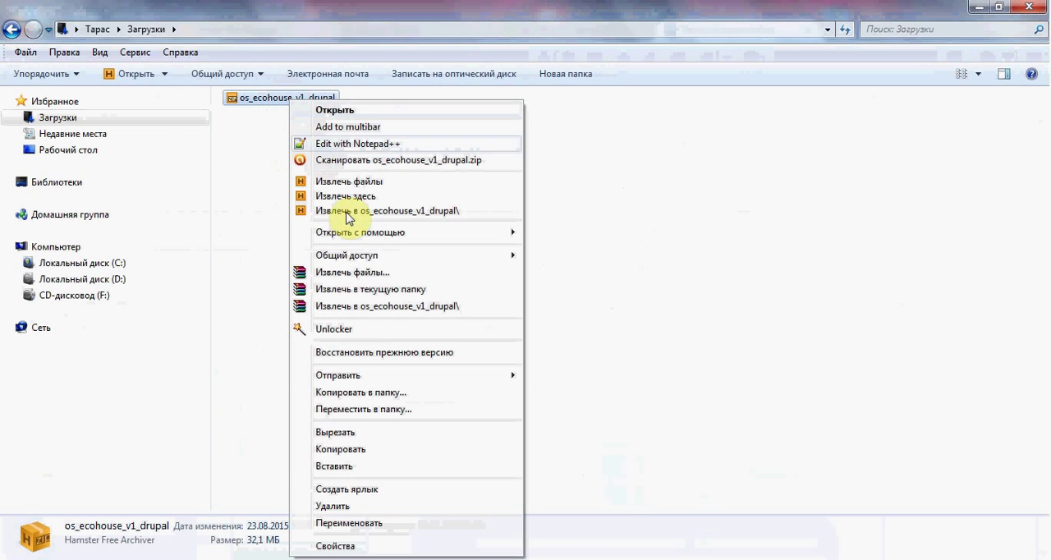
{"action": "left_click", "coordinate": [370, 288]}
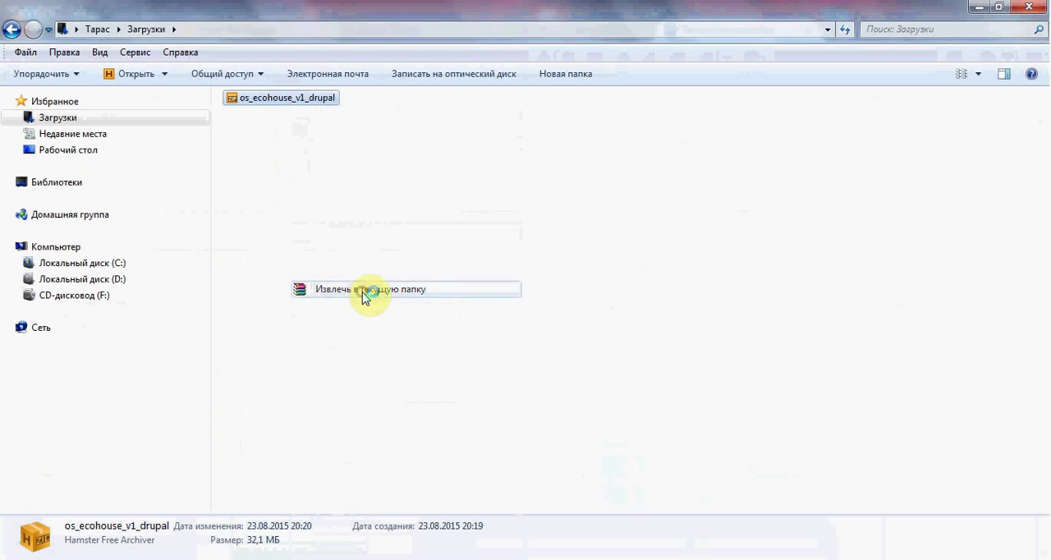
{"action": "left_click", "coordinate": [367, 289]}
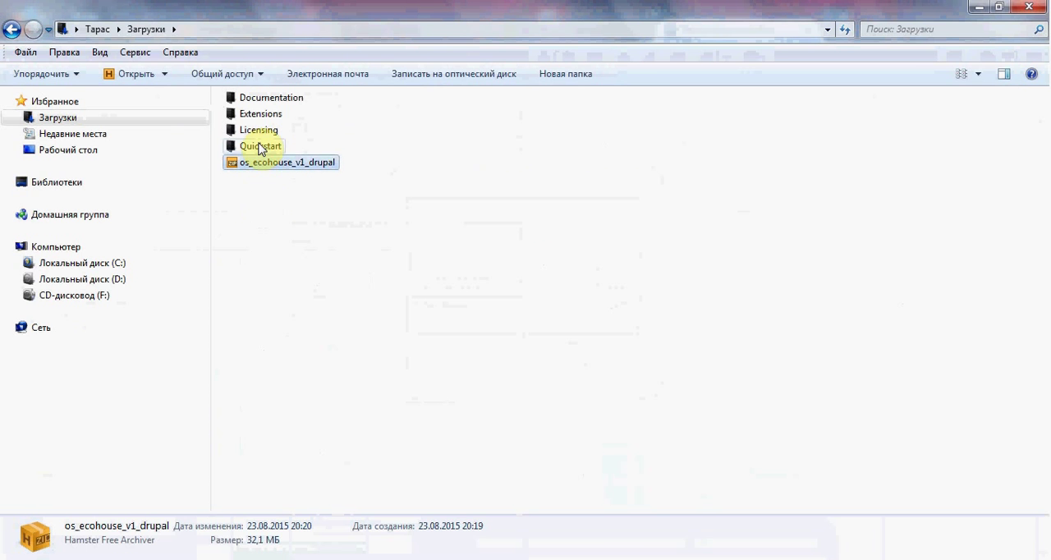
{"action": "double_click", "coordinate": [261, 145]}
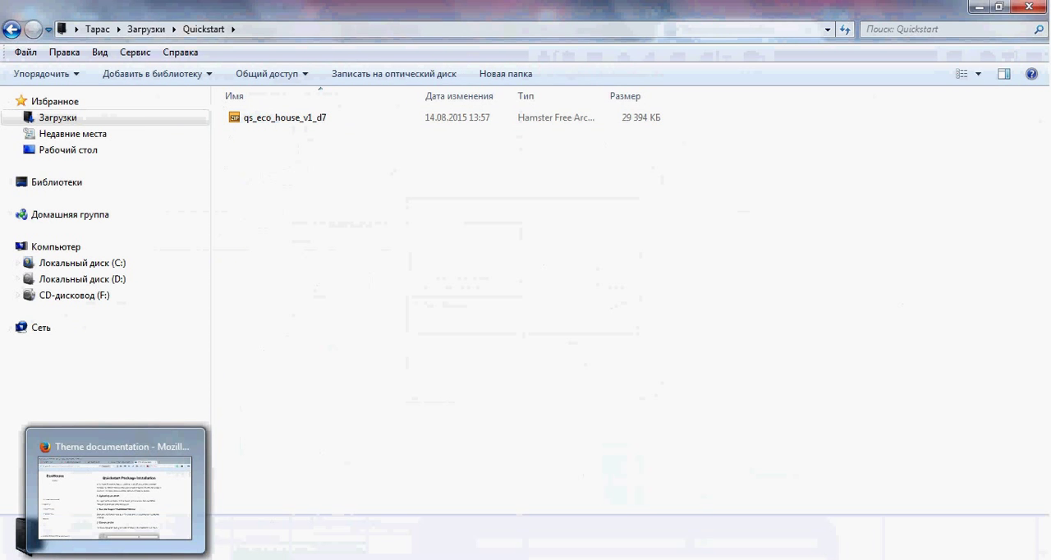
{"action": "left_click", "coordinate": [111, 488]}
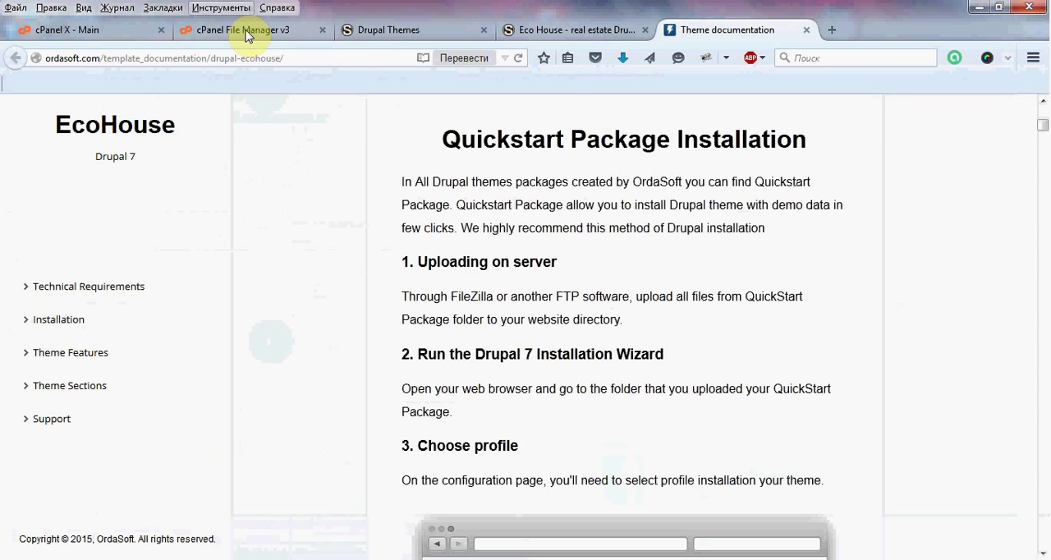
Open File Manager's Upload Files page for /home/ordahost/public_html
{"action": "left_click", "coordinate": [241, 30]}
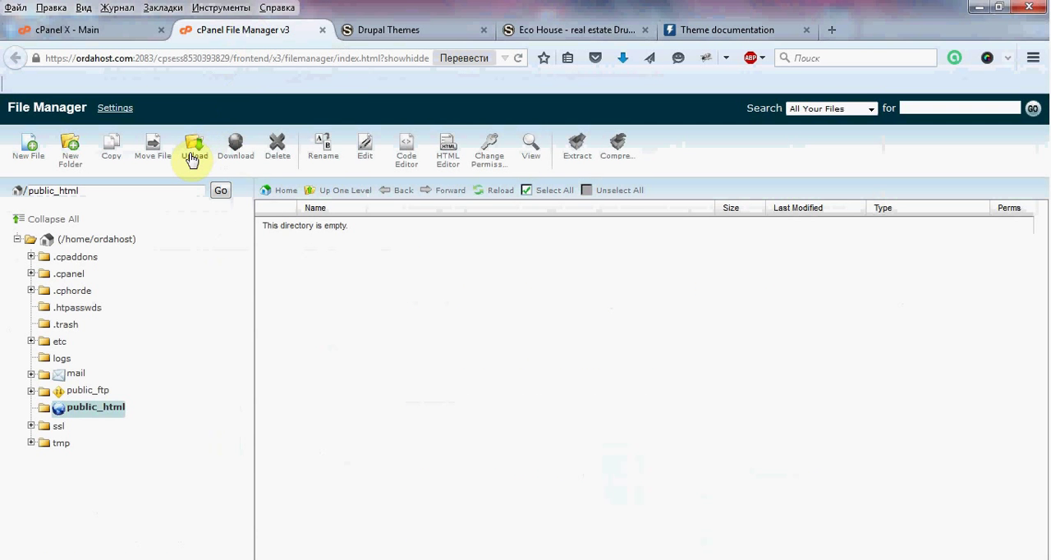
{"action": "mouse_move", "coordinate": [194, 146]}
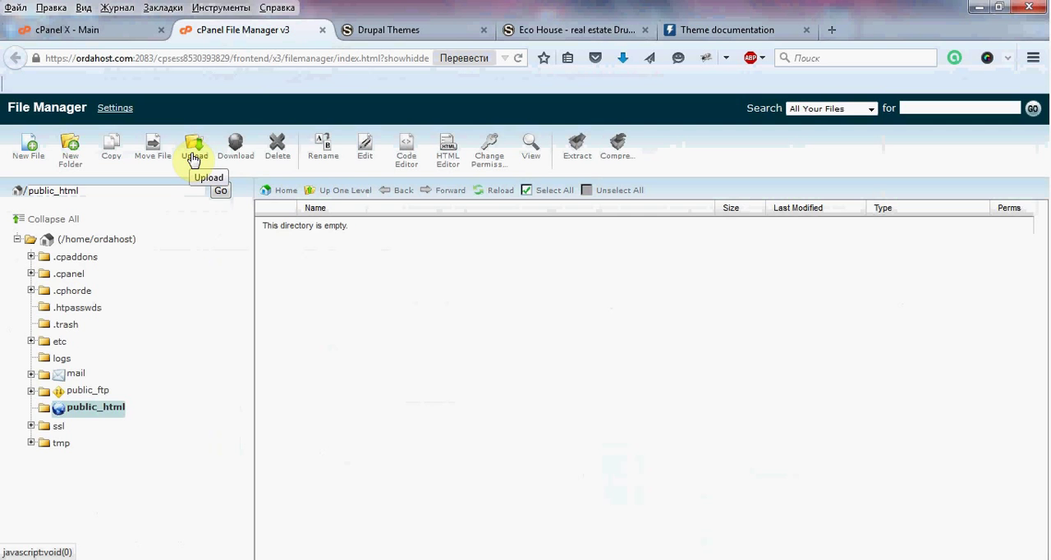
{"action": "left_click", "coordinate": [194, 146]}
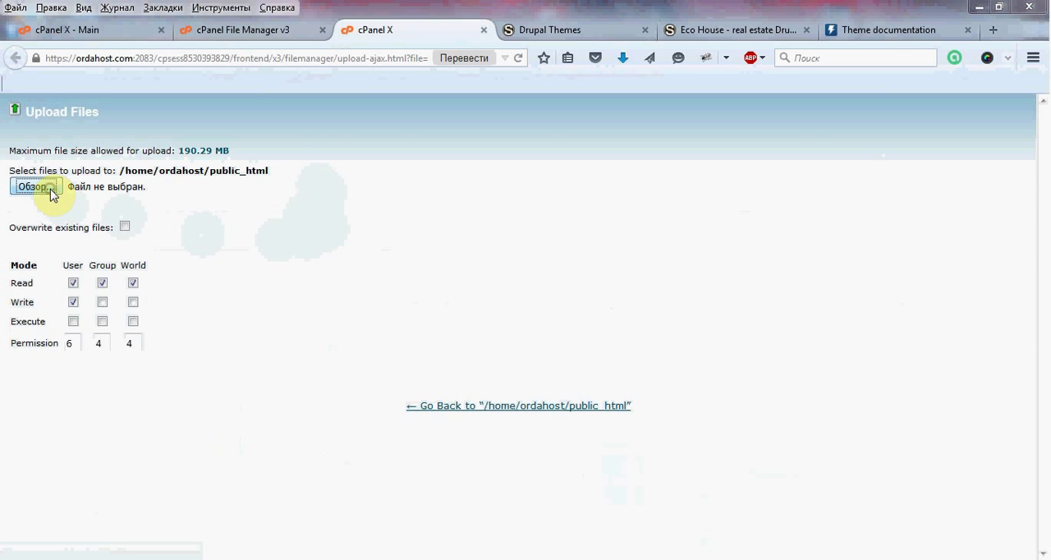
Start uploading qs_eco_house_v1_d7.zip from Downloads > Quickstart into public_html
{"action": "left_click", "coordinate": [35, 186]}
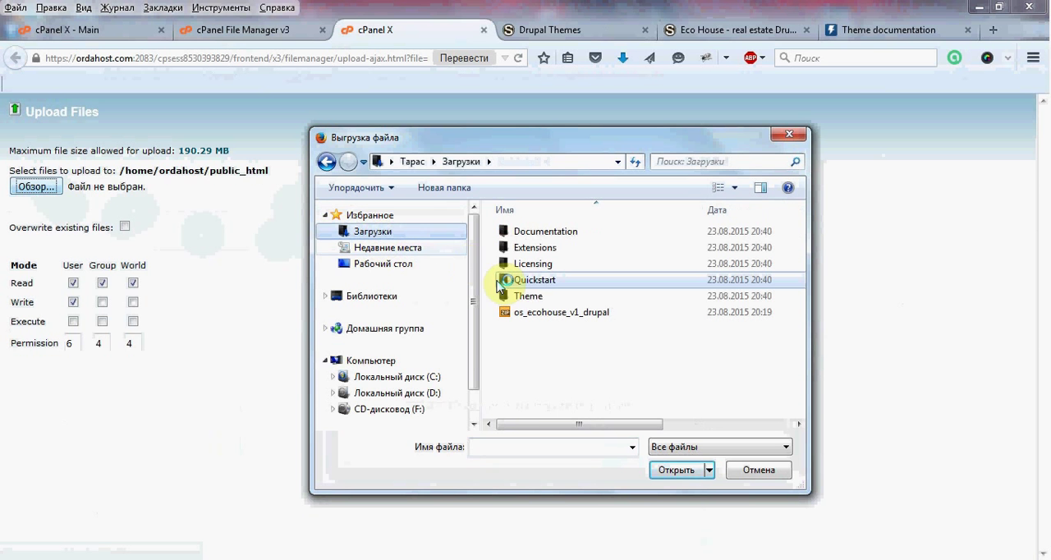
{"action": "double_click", "coordinate": [534, 279]}
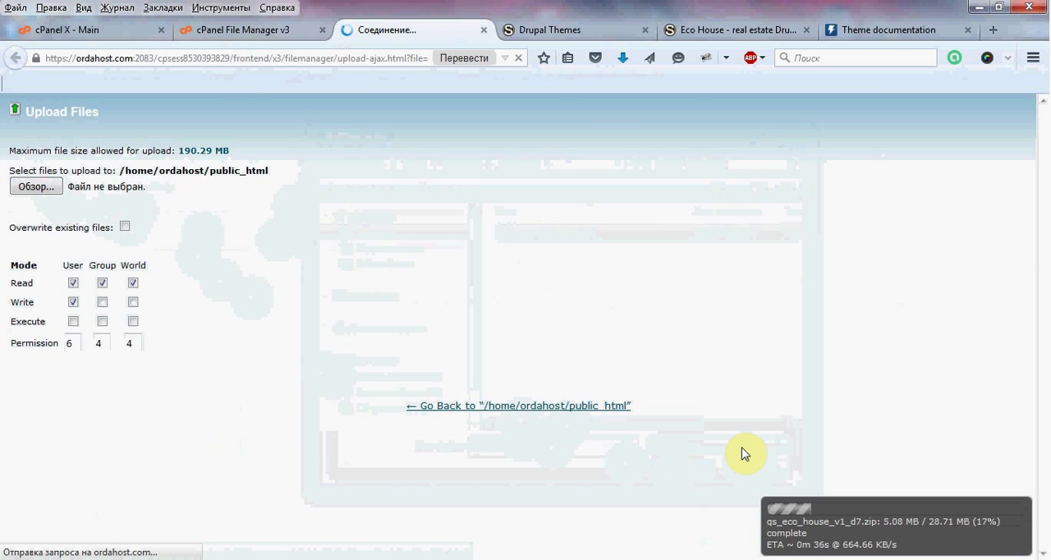
{"action": "mouse_move", "coordinate": [129, 35]}
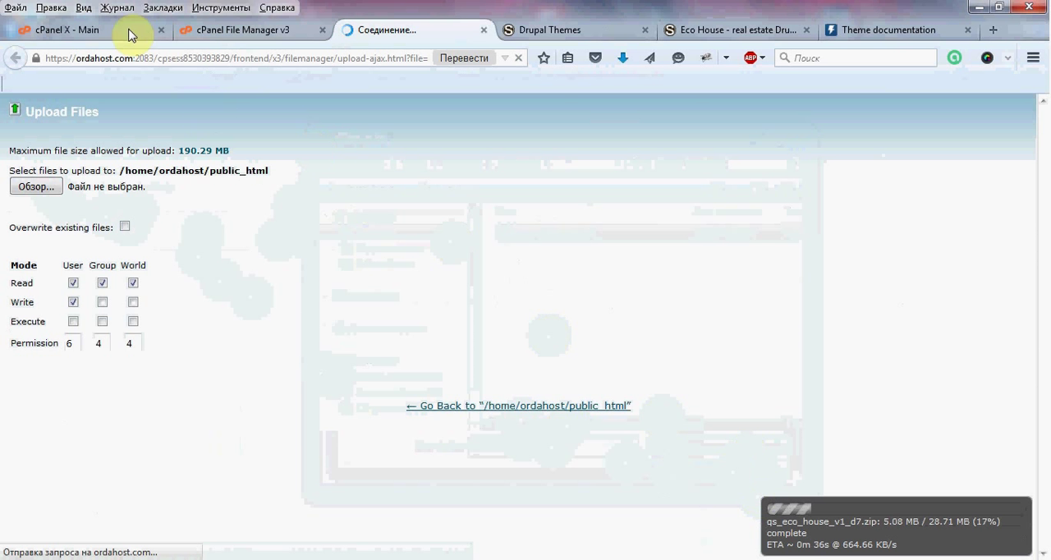
Launch the MySQL Database Wizard from the Databases section of cPanel's main page
{"action": "left_click", "coordinate": [66, 29]}
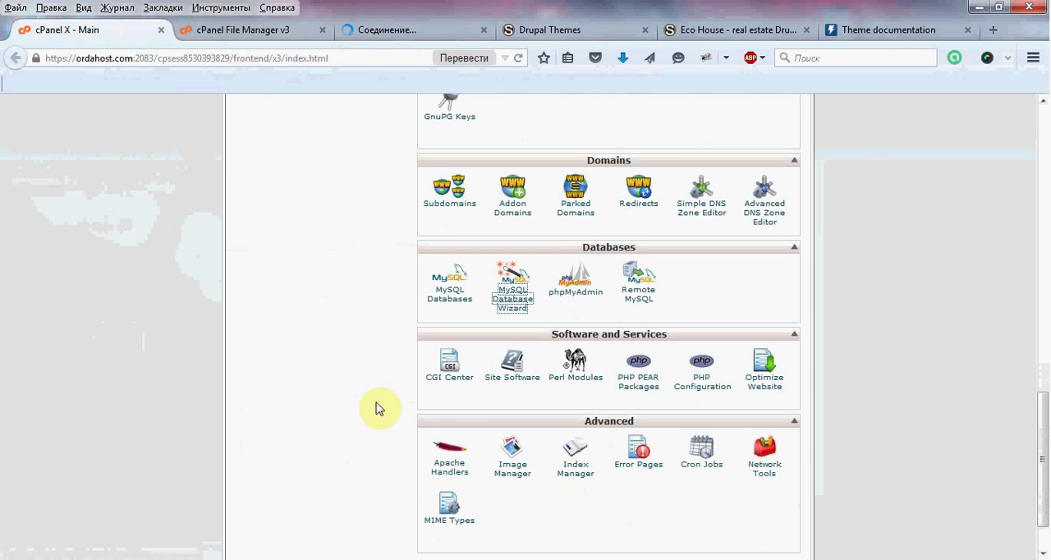
{"action": "scroll", "scroll_direction": "up", "scroll_amount": 3}
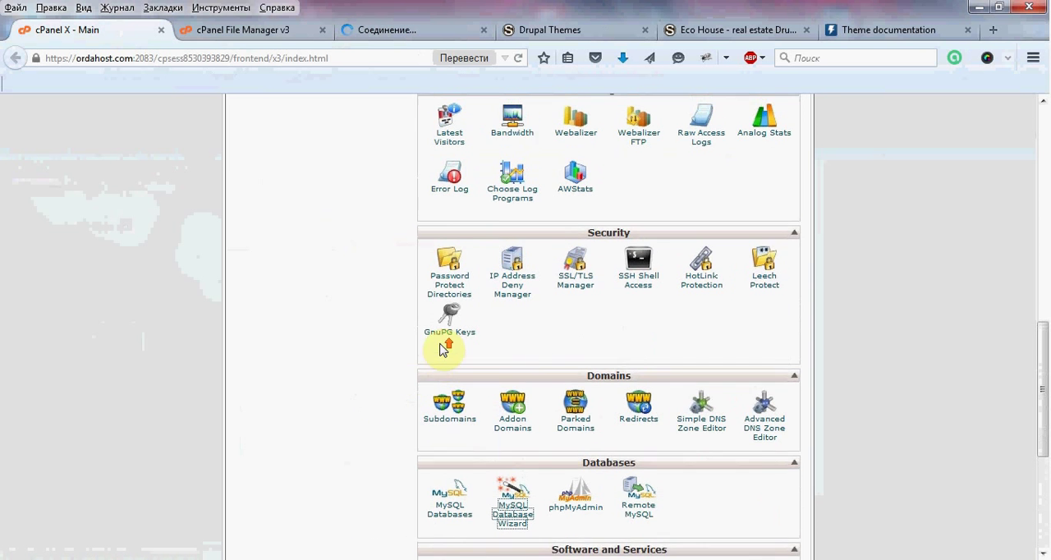
{"action": "scroll", "scroll_direction": "up", "scroll_amount": 3}
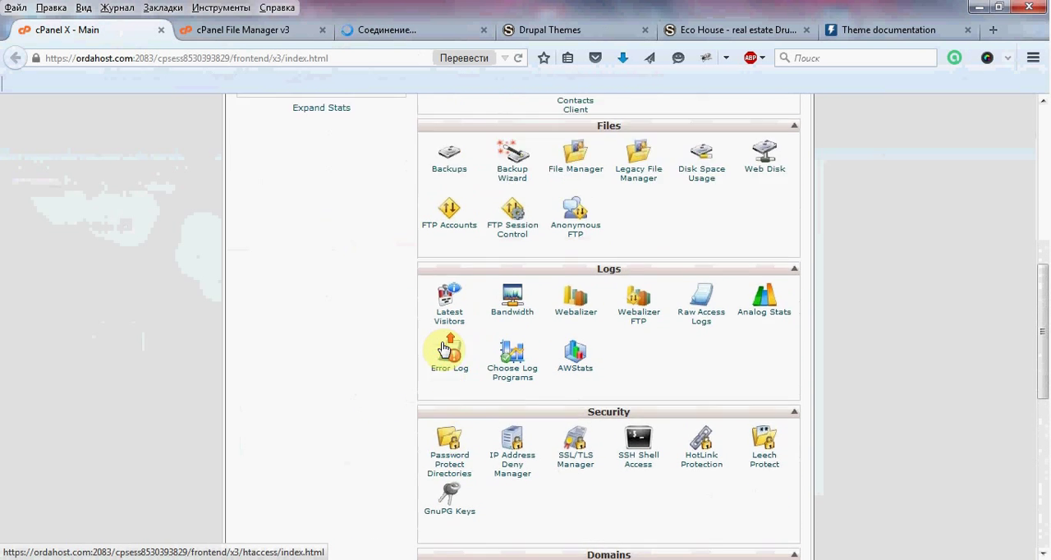
{"action": "scroll", "scroll_direction": "down", "scroll_amount": 3}
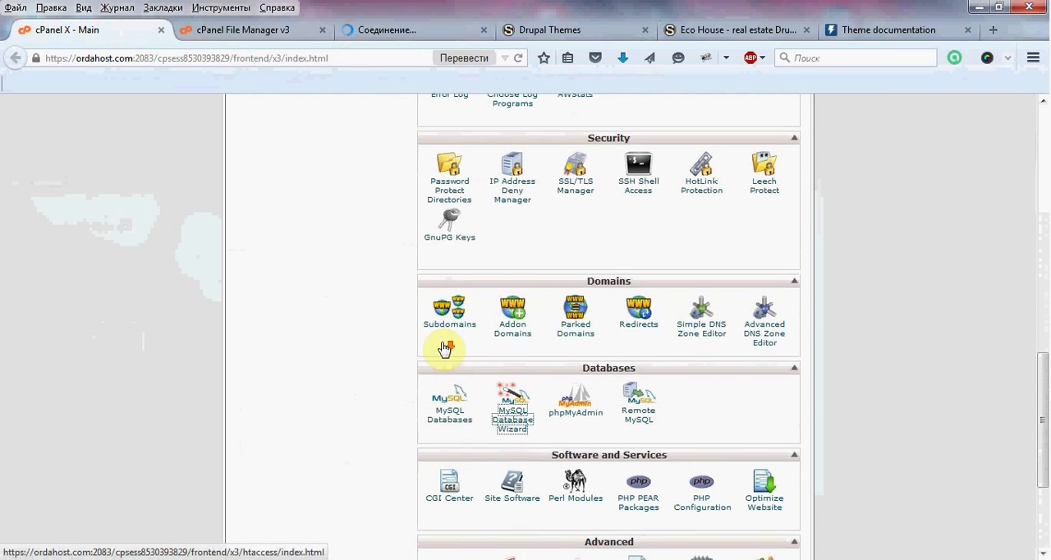
{"action": "left_click", "coordinate": [512, 402]}
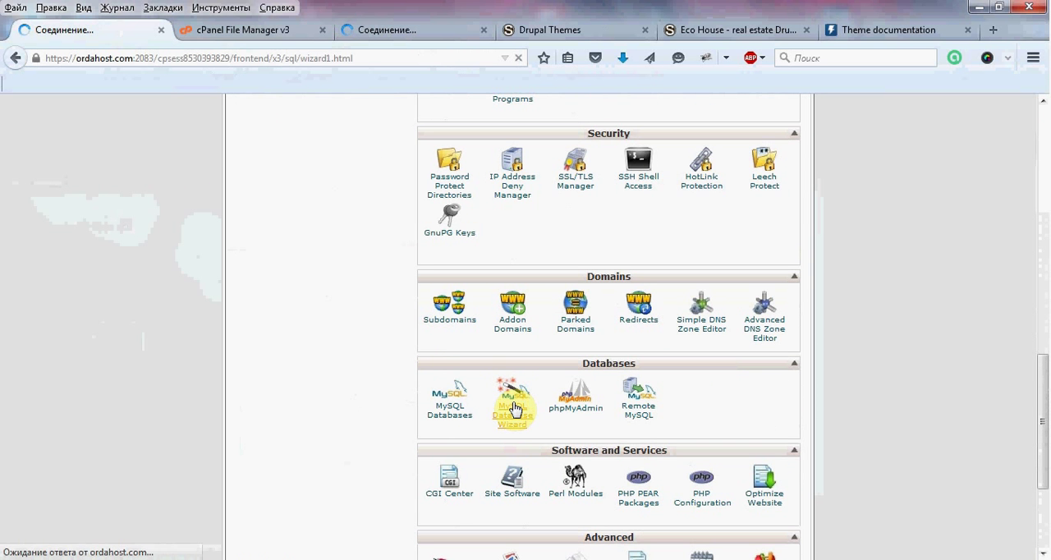
Name the new database ordahost_eco by entering 'eco' and submit it
{"action": "left_click", "coordinate": [513, 398]}
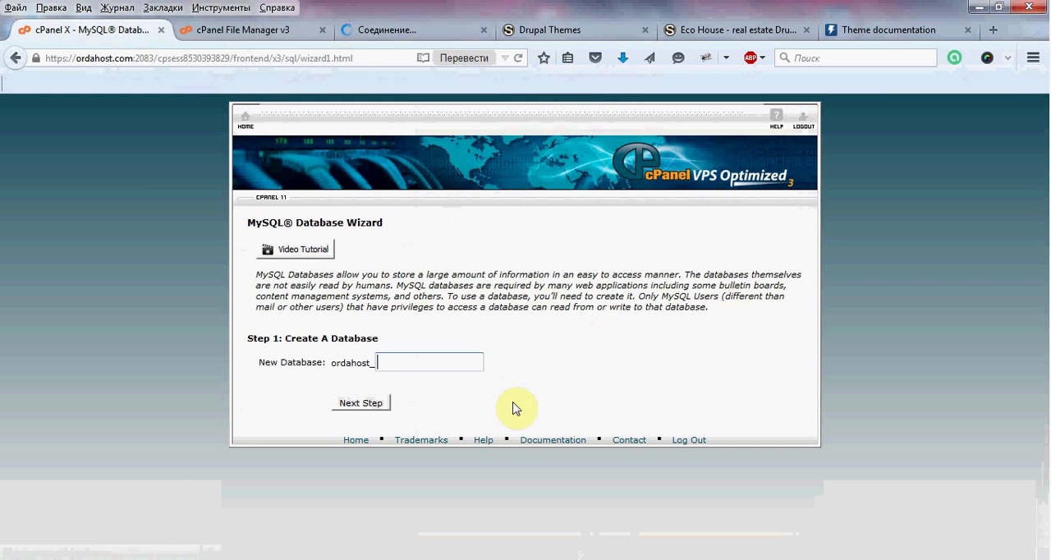
{"action": "type", "text": "e"}
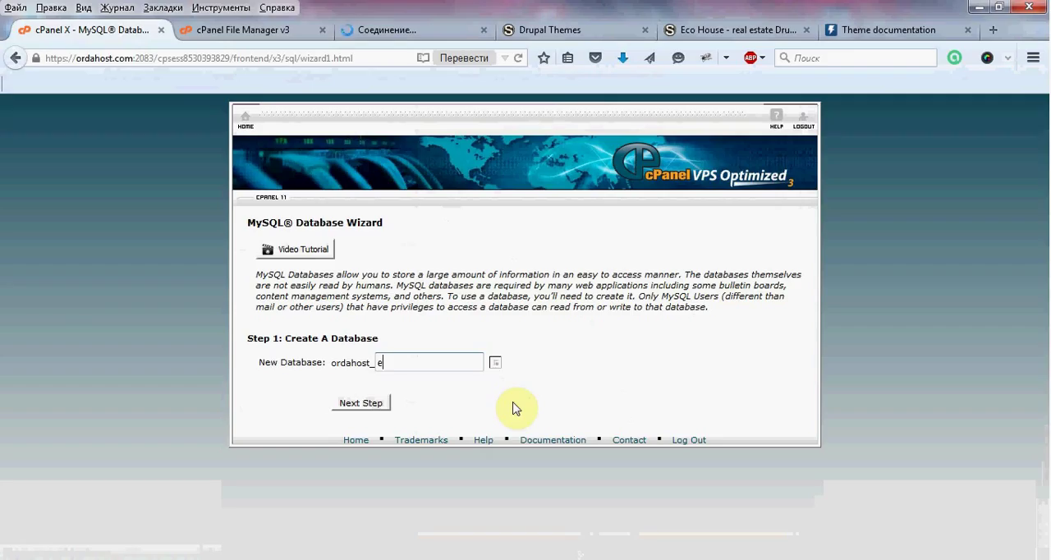
{"action": "type", "text": "co"}
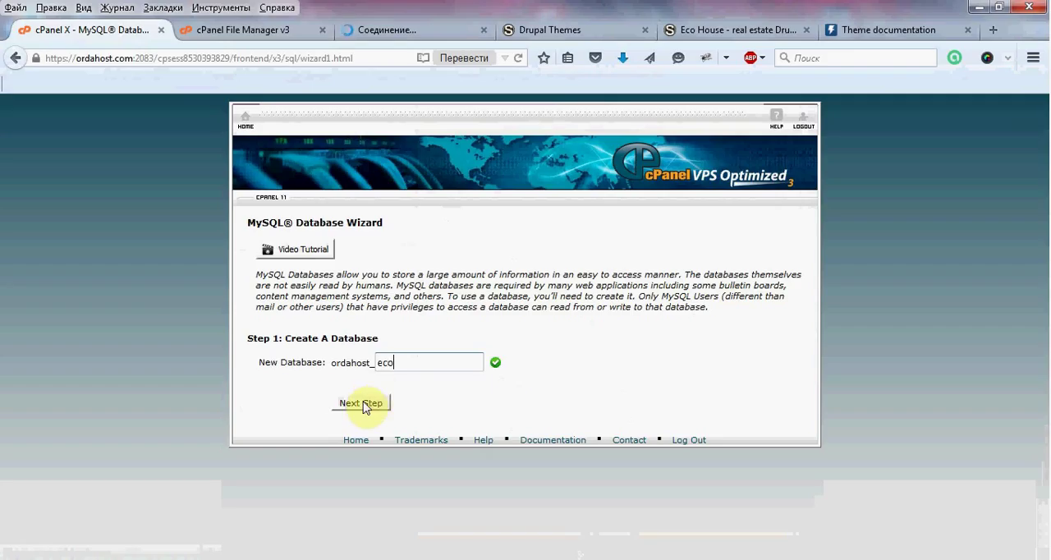
{"action": "left_click", "coordinate": [360, 403]}
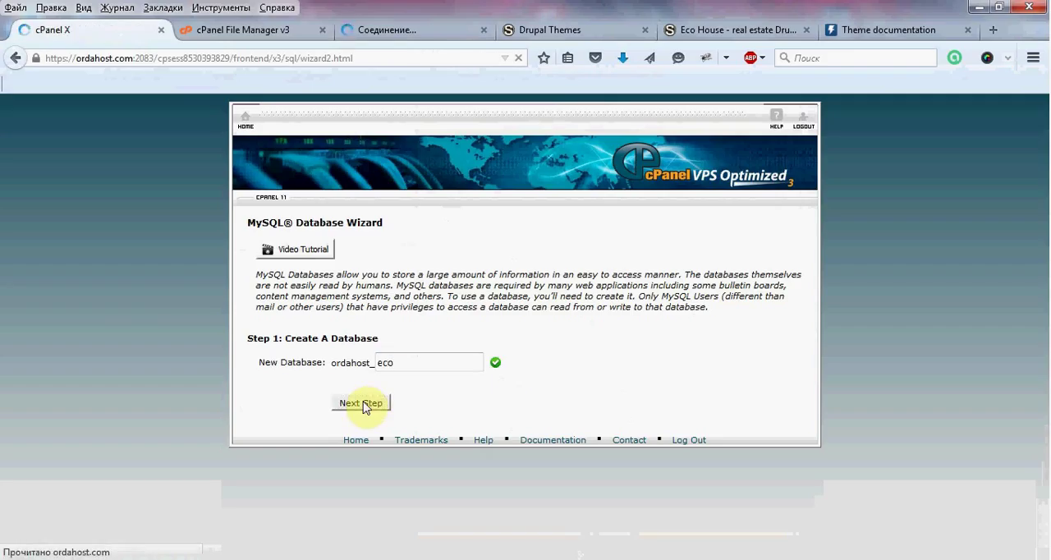
Create MySQL user ordahost_eco with its password entered twice
{"action": "left_click", "coordinate": [361, 402]}
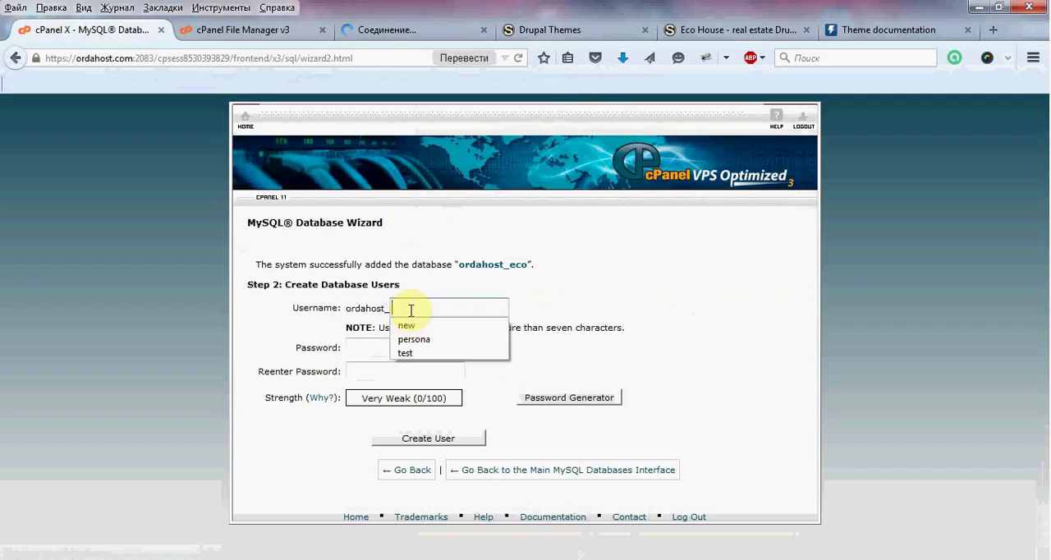
{"action": "type", "text": "eco"}
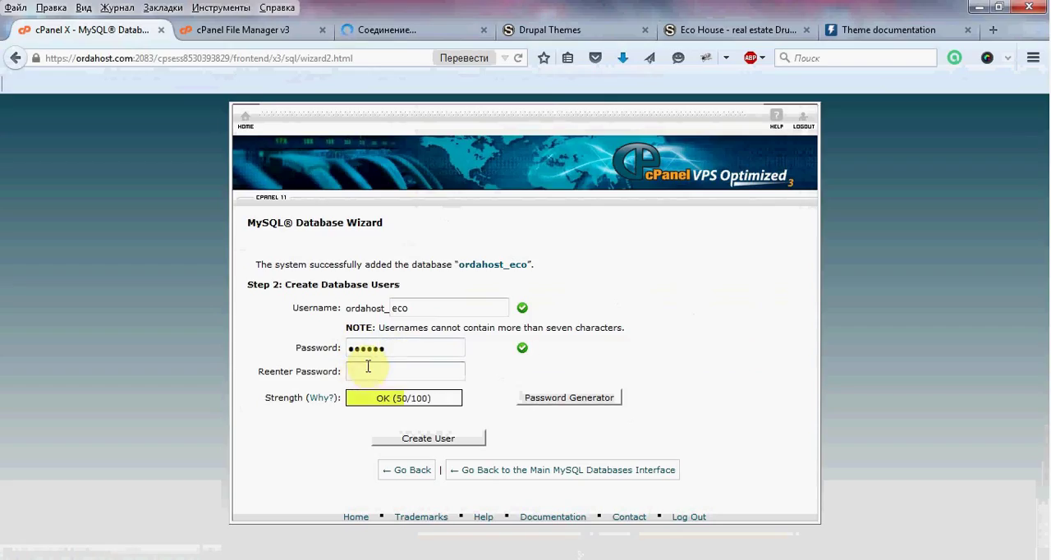
{"action": "type", "text": "••••••"}
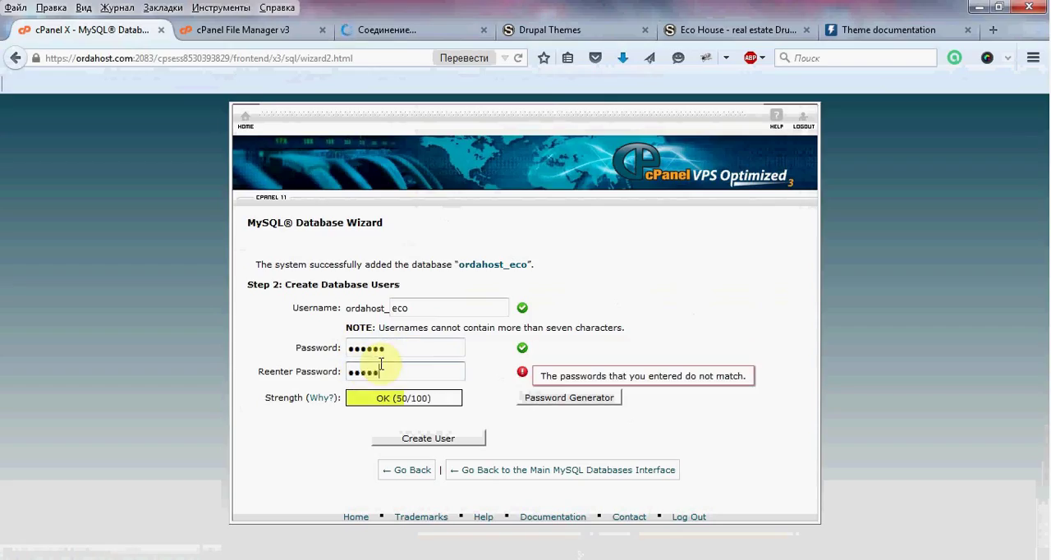
{"action": "type", "text": "•"}
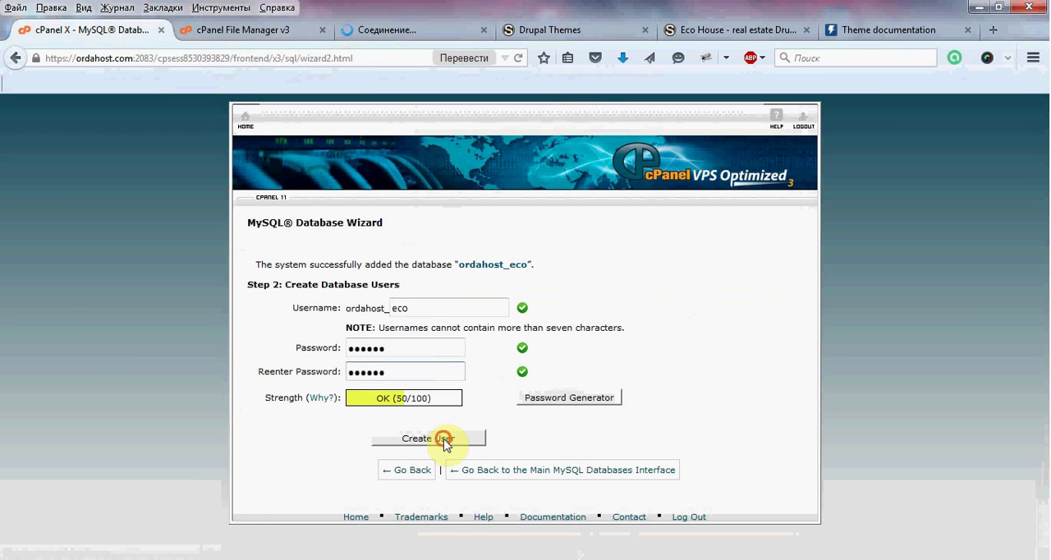
{"action": "left_click", "coordinate": [427, 438]}
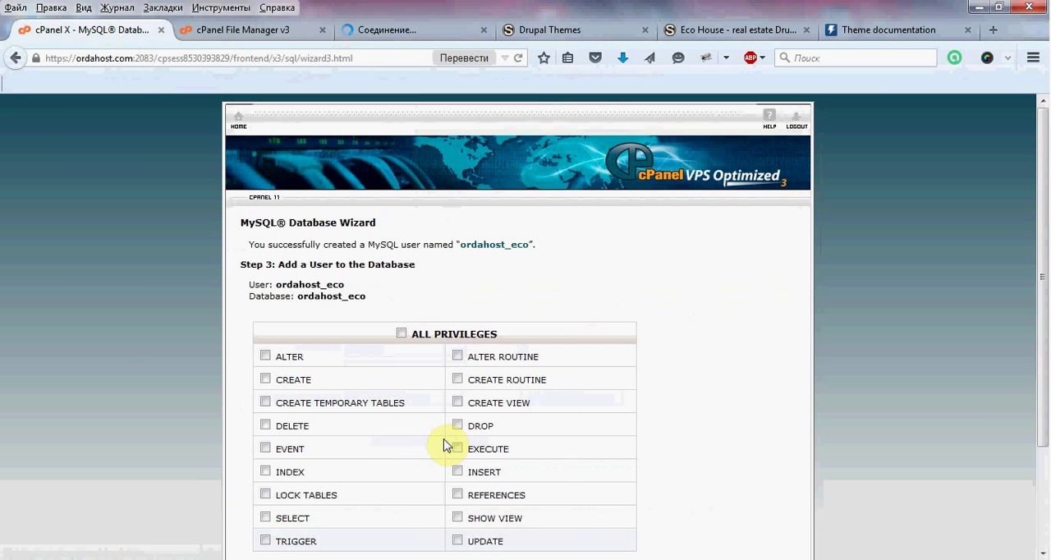
Grant ordahost_eco ALL PRIVILEGES on database ordahost_eco, then return to cPanel home
{"action": "left_click", "coordinate": [401, 333]}
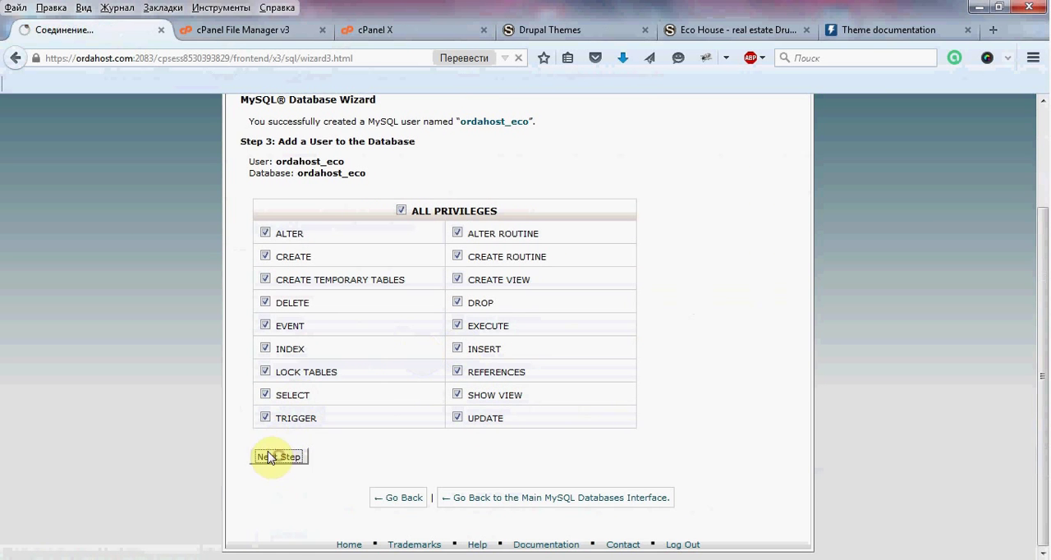
{"action": "left_click", "coordinate": [278, 456]}
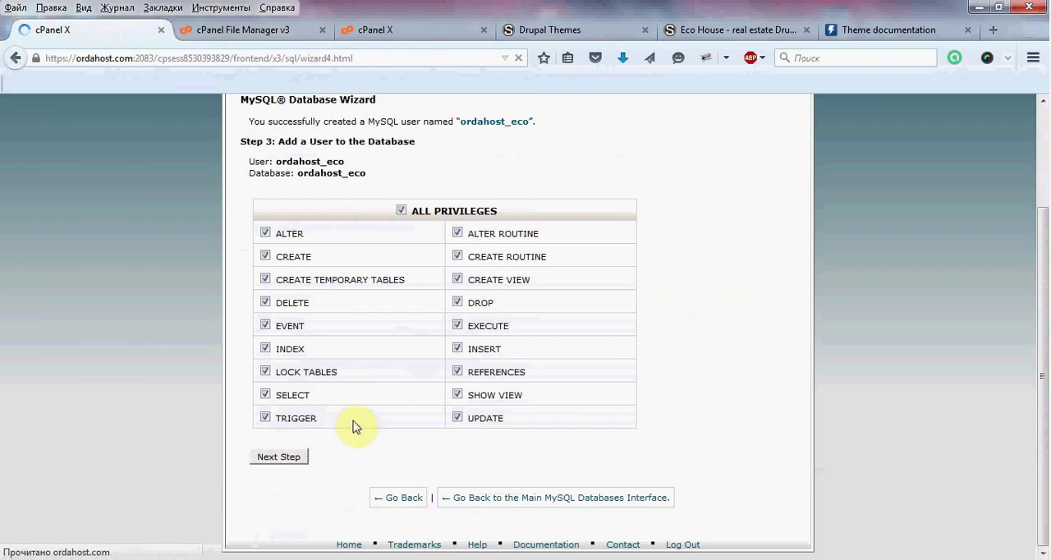
{"action": "left_click", "coordinate": [278, 456]}
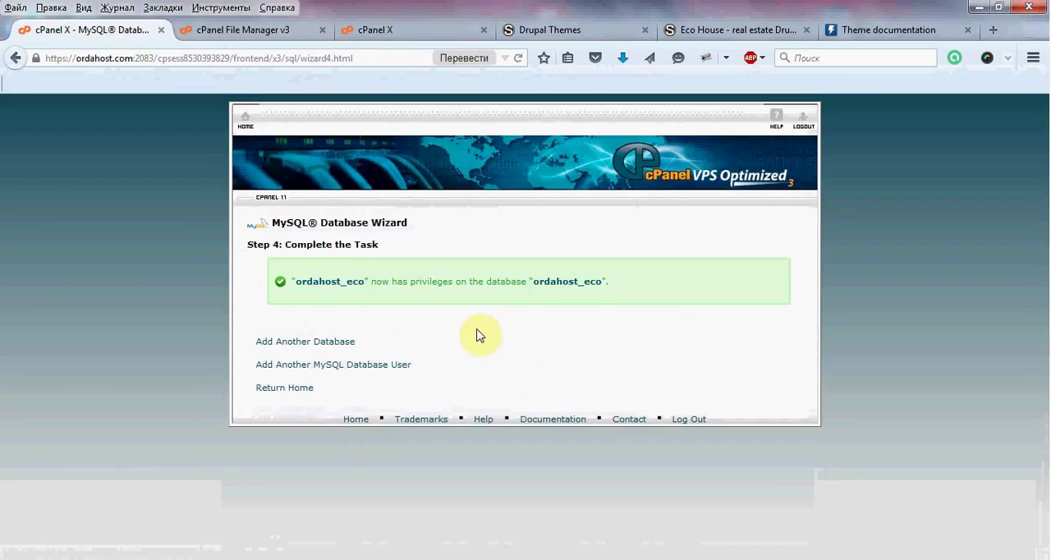
{"action": "mouse_move", "coordinate": [390, 342]}
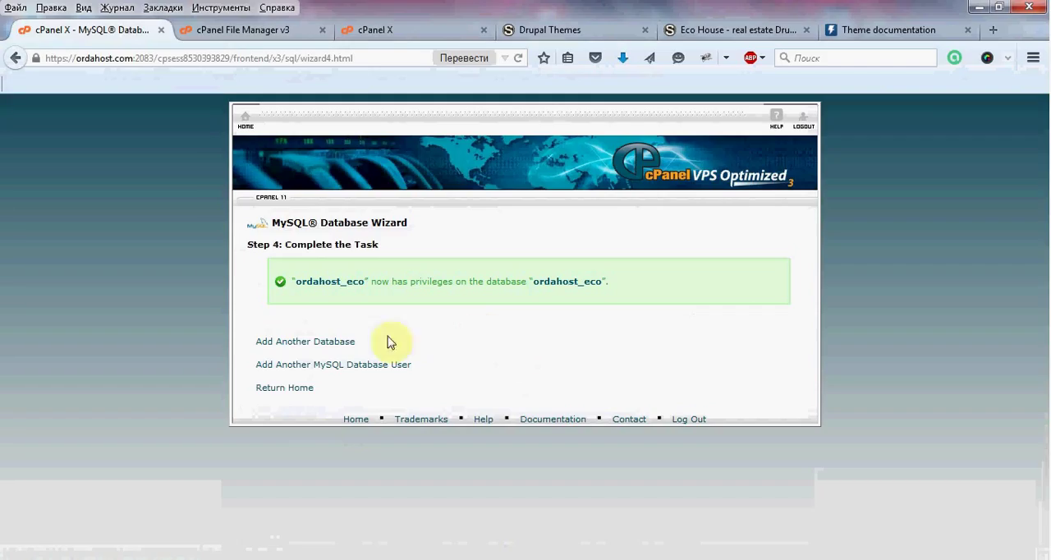
{"action": "left_click", "coordinate": [284, 387]}
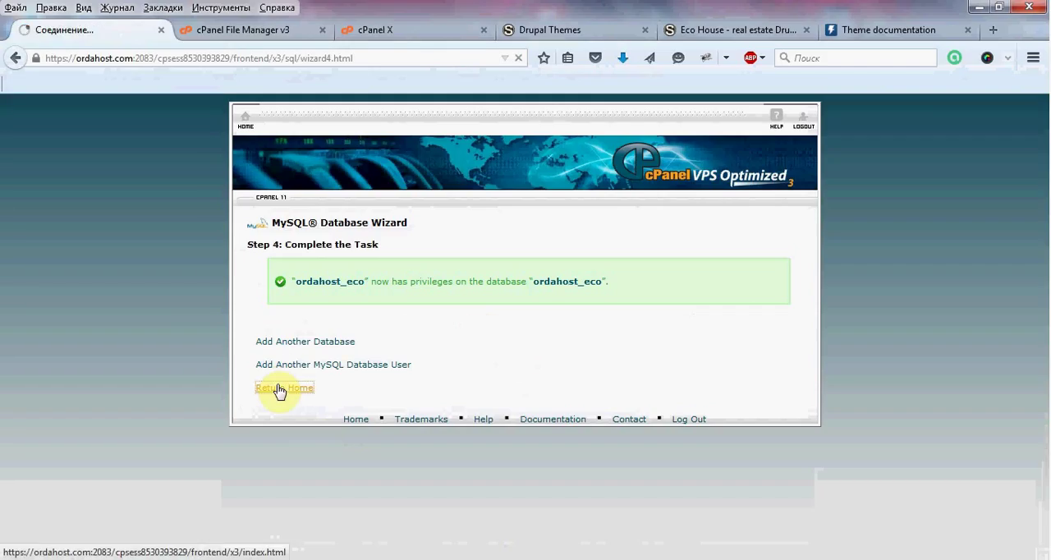
{"action": "left_click", "coordinate": [284, 387]}
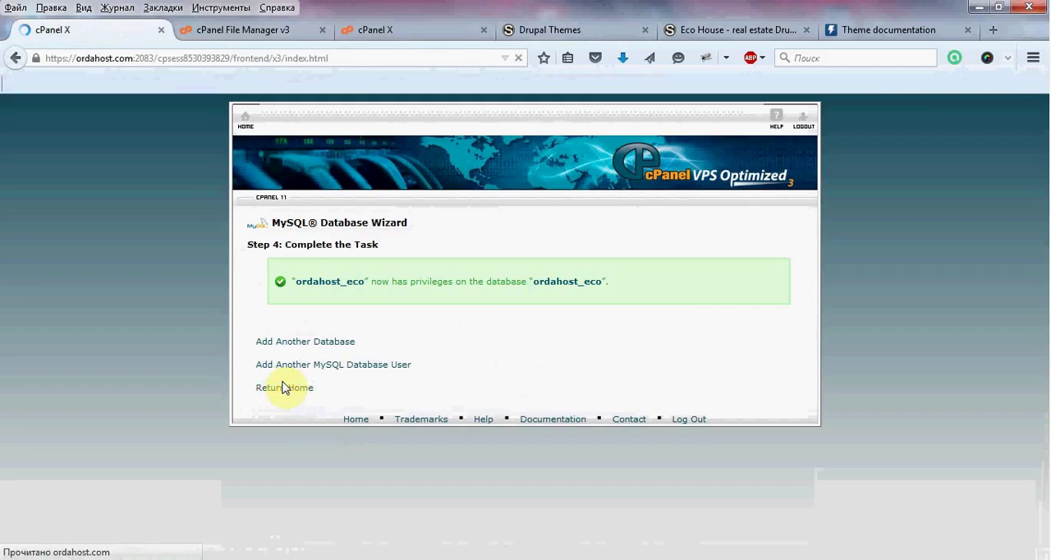
Open the MySQL Databases management page from the cPanel home
{"action": "left_click", "coordinate": [284, 386]}
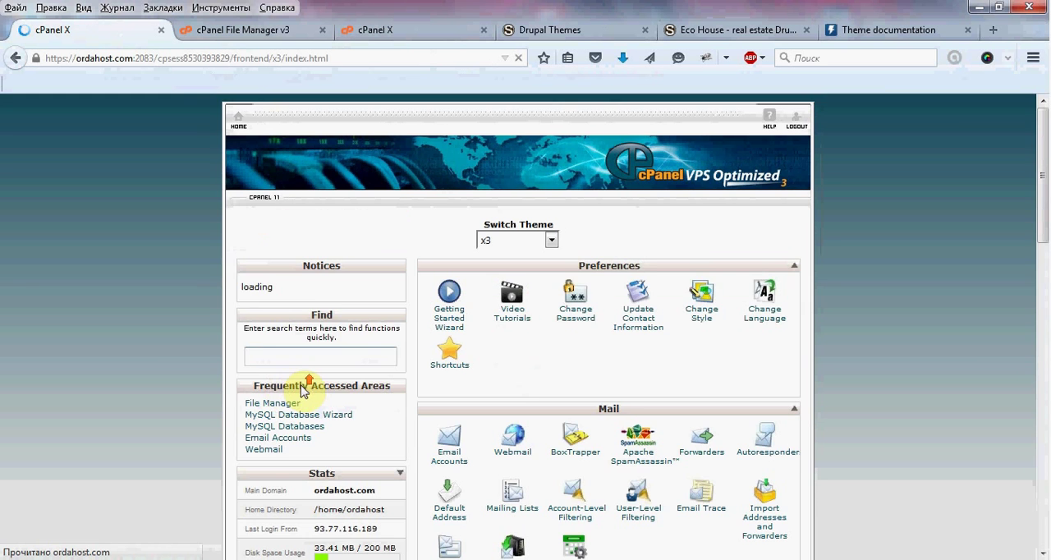
{"action": "scroll", "scroll_direction": "down", "scroll_amount": 3}
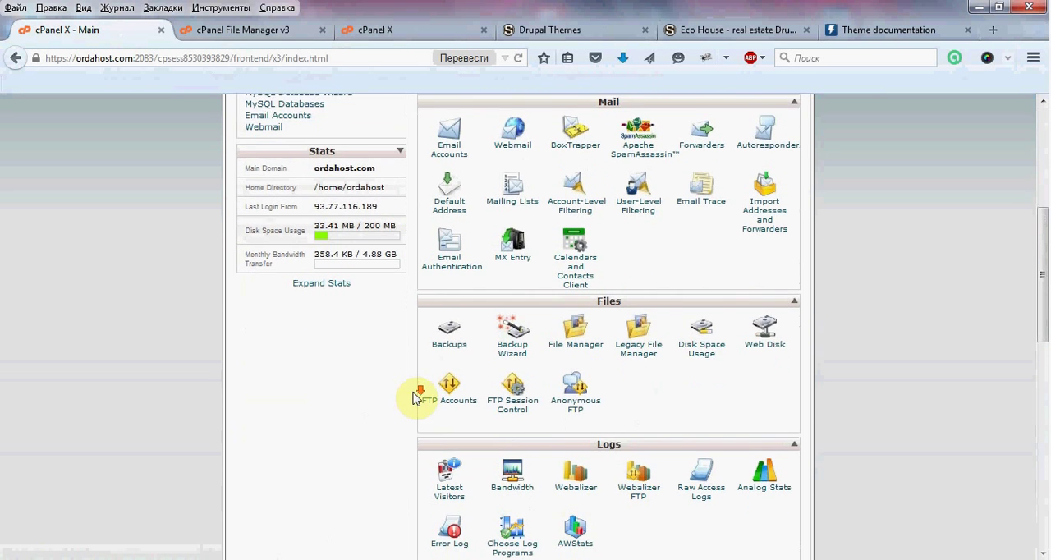
{"action": "scroll", "scroll_direction": "down", "scroll_amount": 3}
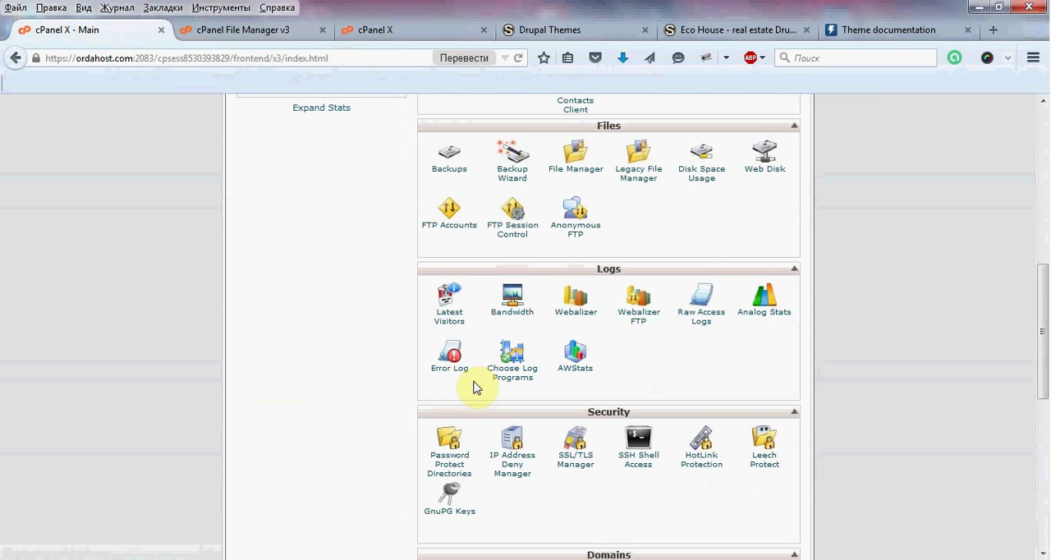
{"action": "scroll", "scroll_direction": "down", "scroll_amount": 3}
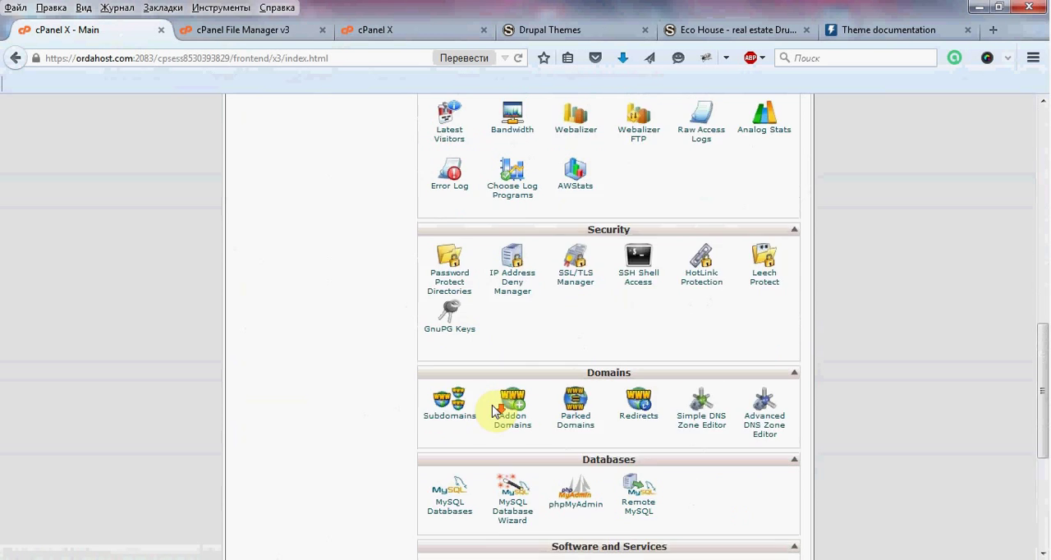
{"action": "left_click", "coordinate": [449, 493]}
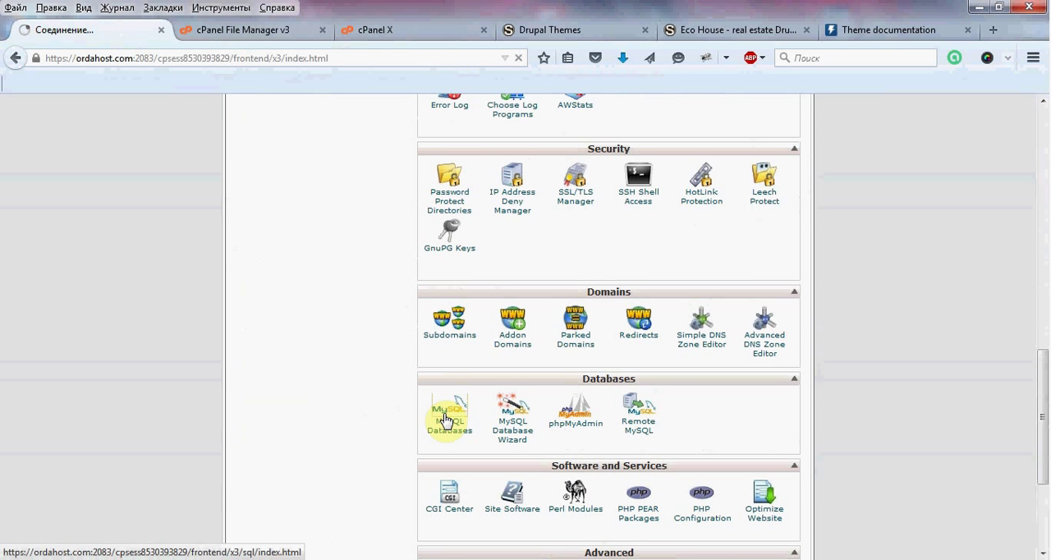
{"action": "left_click", "coordinate": [449, 415]}
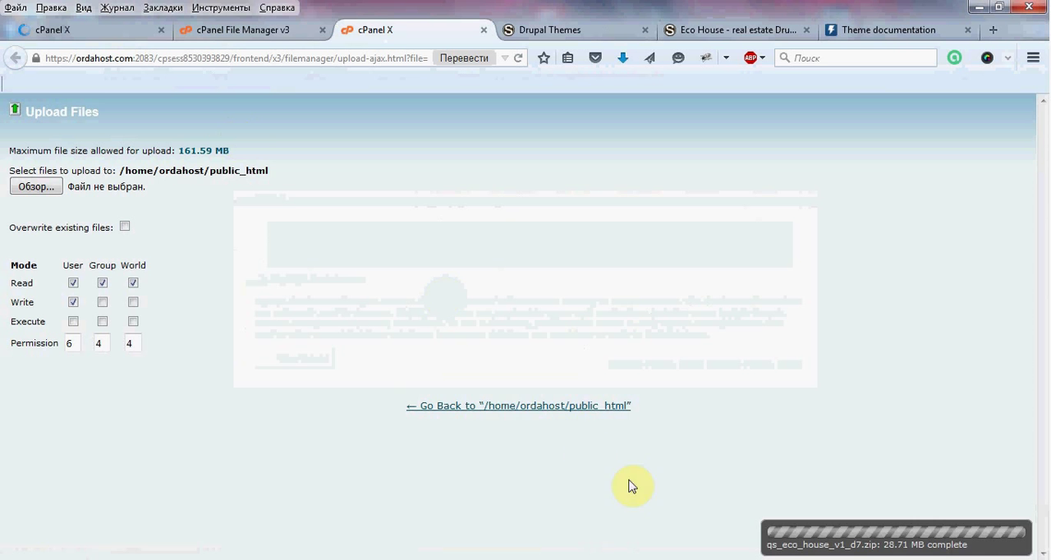
{"action": "mouse_move", "coordinate": [509, 409]}
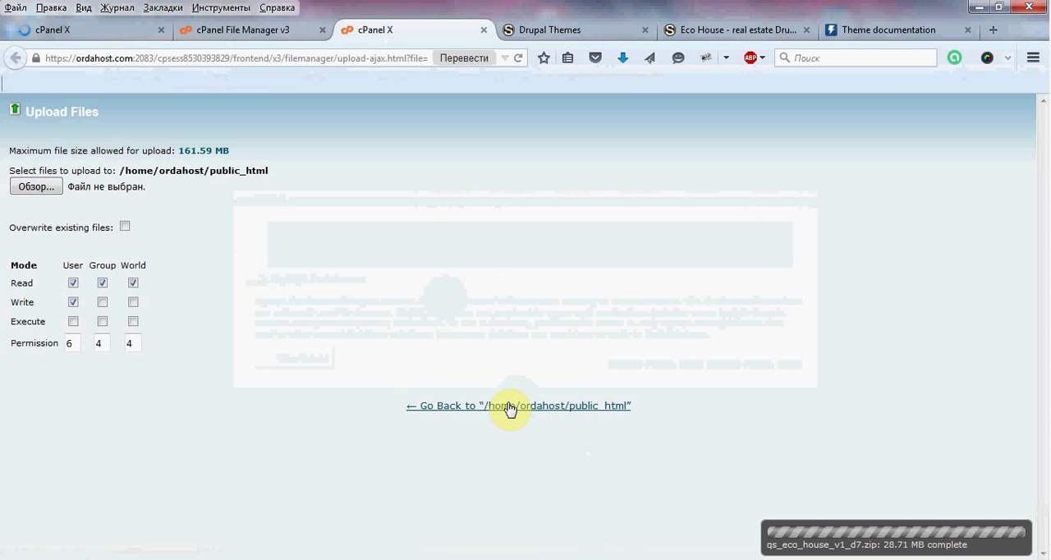
{"action": "mouse_move", "coordinate": [503, 421]}
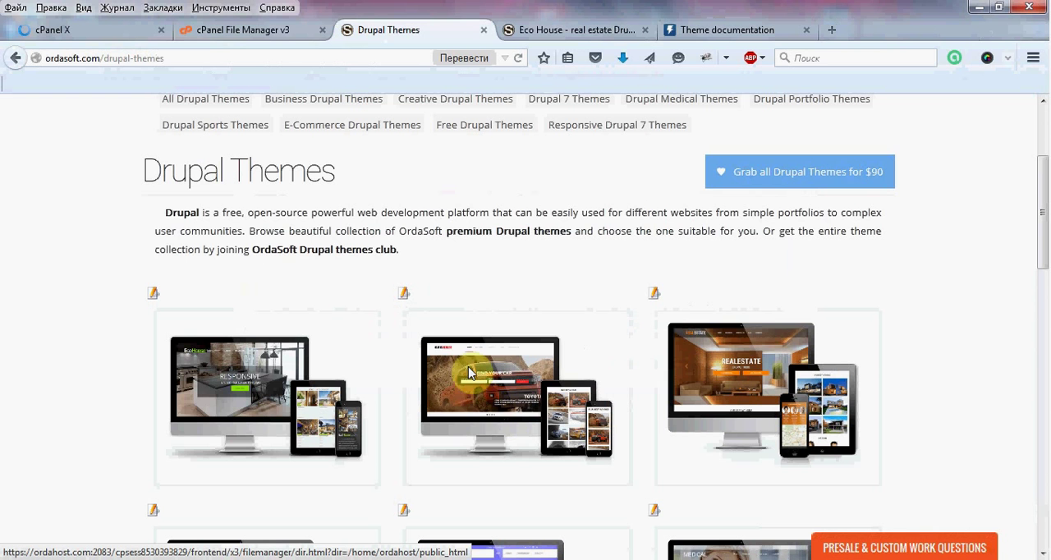
{"action": "mouse_move", "coordinate": [267, 37]}
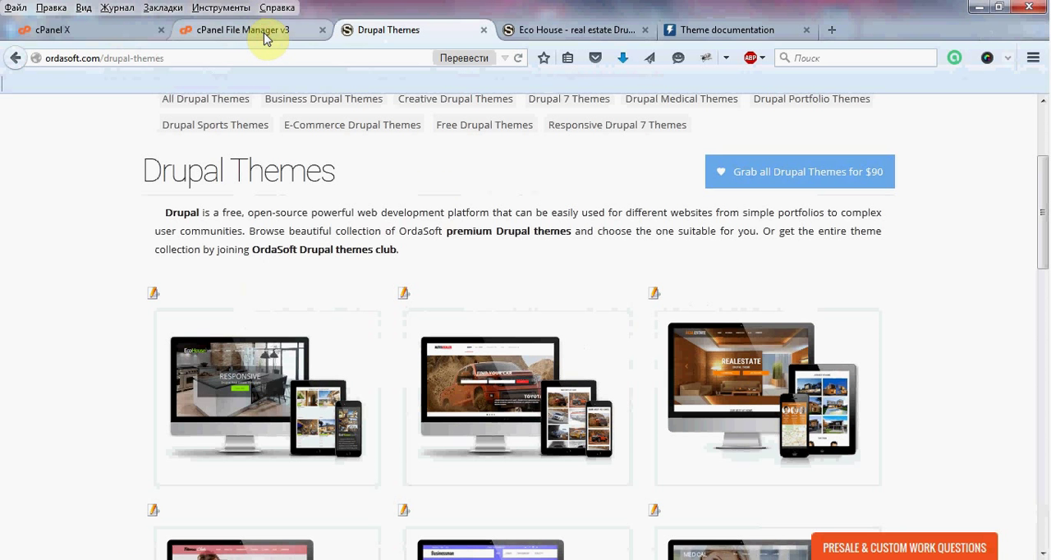
Open cPanel home in a separate tab, then open eco_house in File Manager's public_html
{"action": "left_click", "coordinate": [238, 30]}
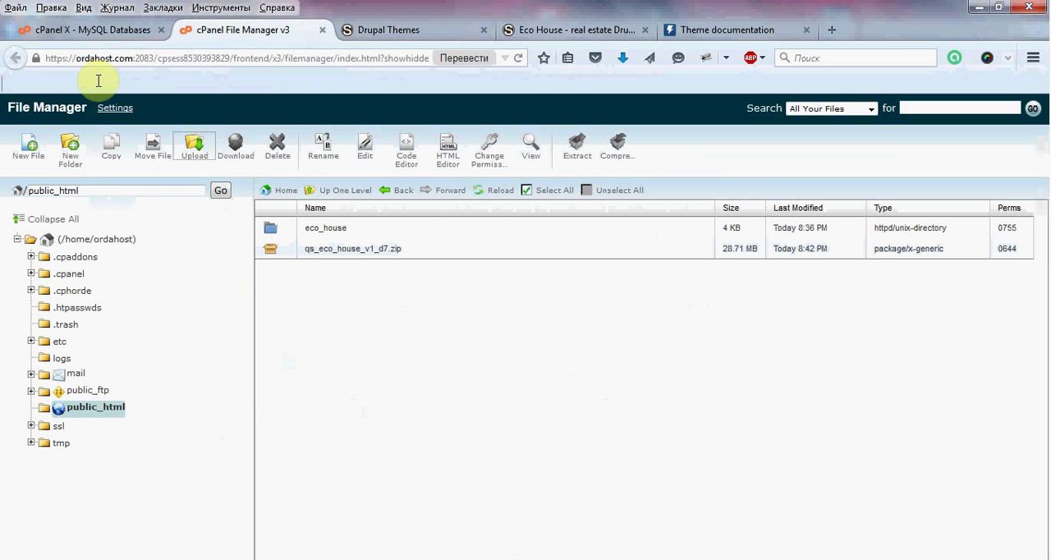
{"action": "left_click", "coordinate": [86, 30]}
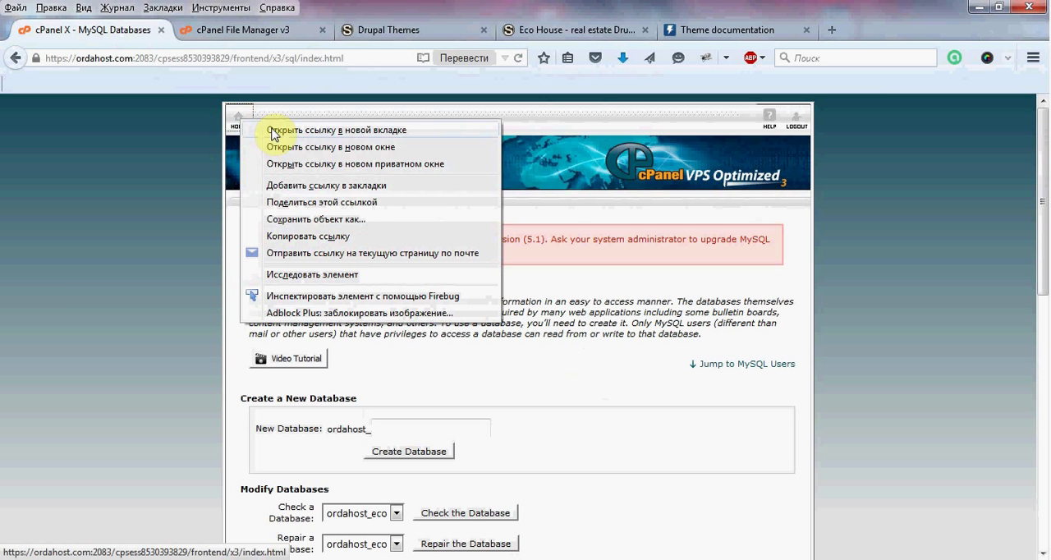
{"action": "left_click", "coordinate": [337, 130]}
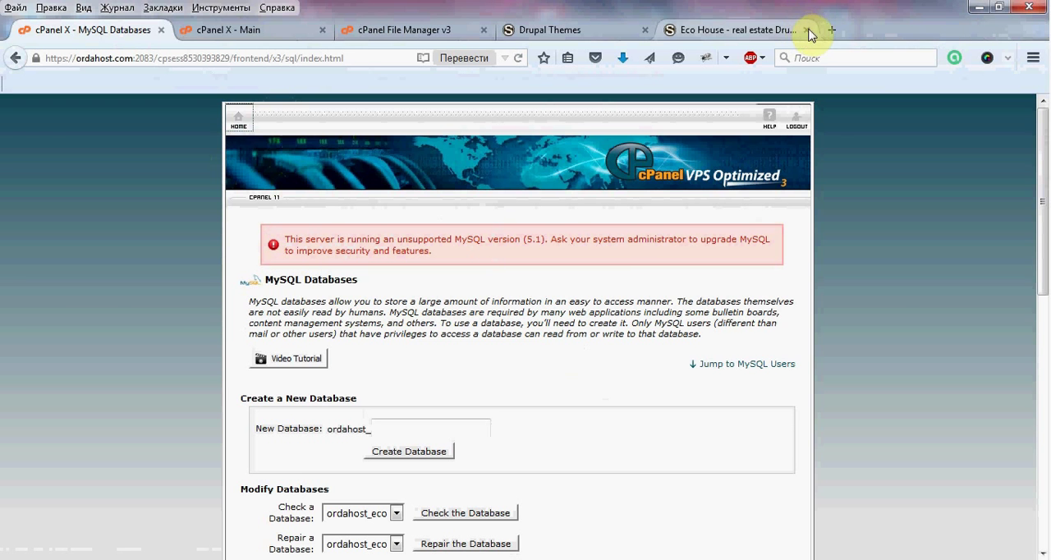
{"action": "mouse_move", "coordinate": [217, 29]}
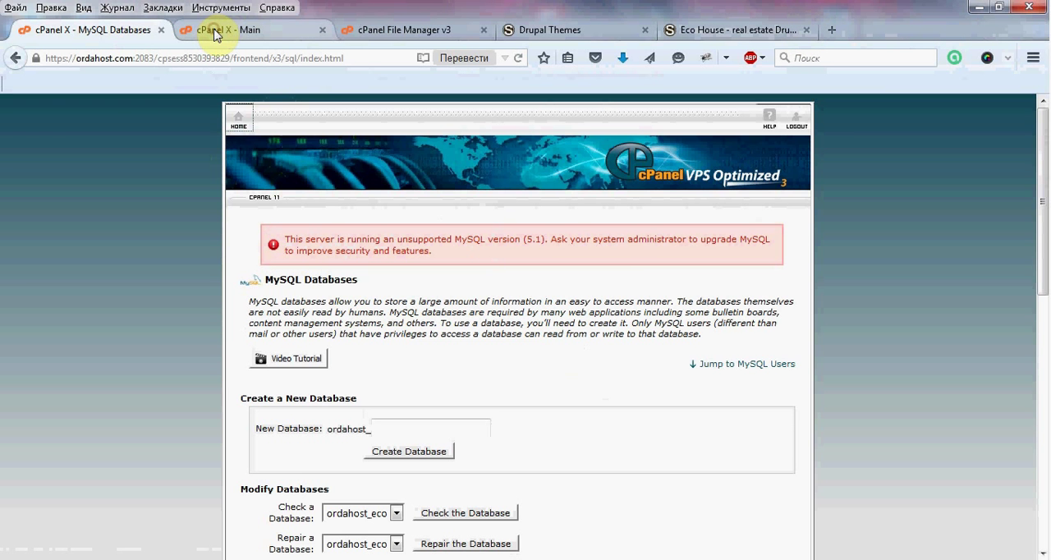
{"action": "left_click", "coordinate": [229, 30]}
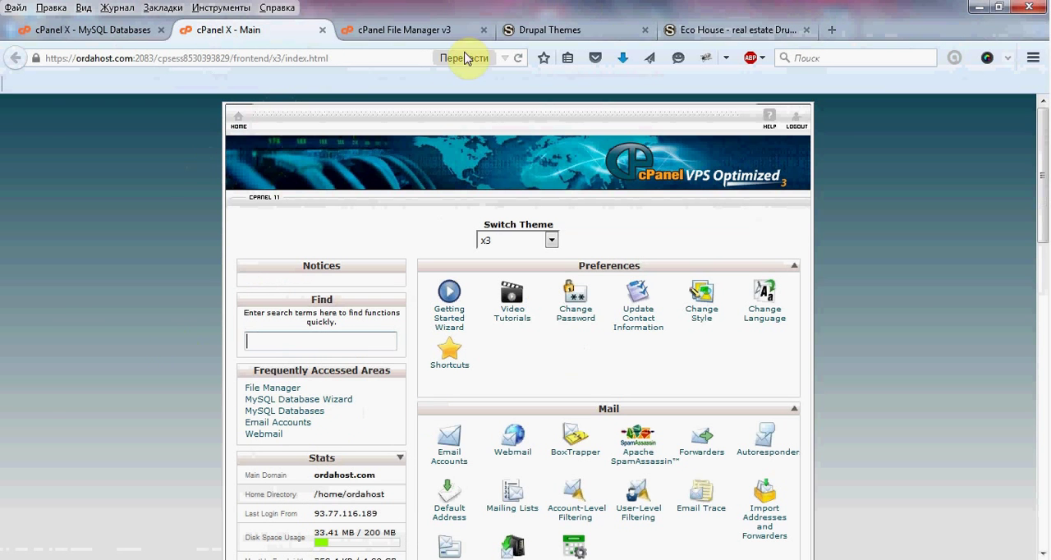
{"action": "left_click", "coordinate": [403, 29]}
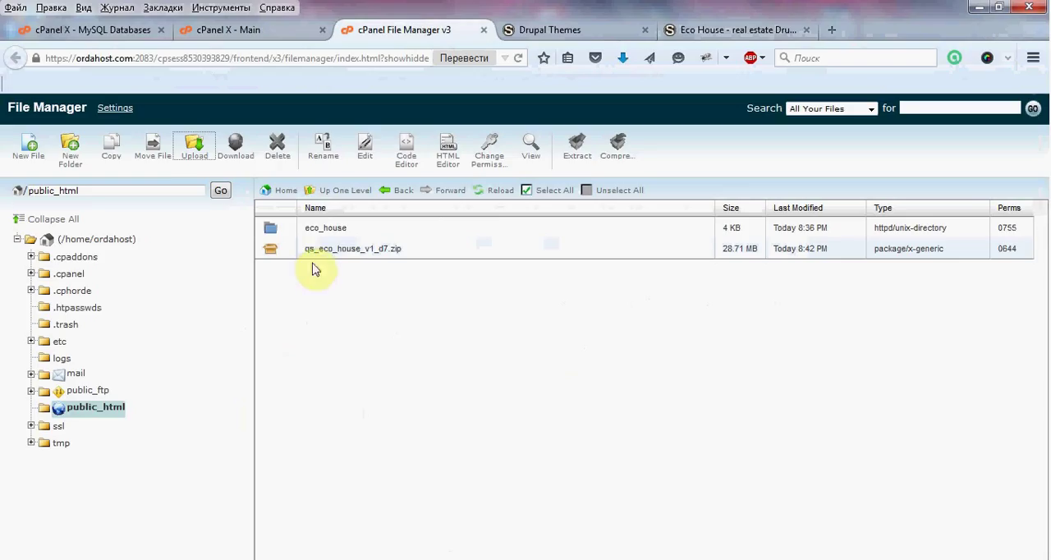
{"action": "left_click", "coordinate": [325, 227]}
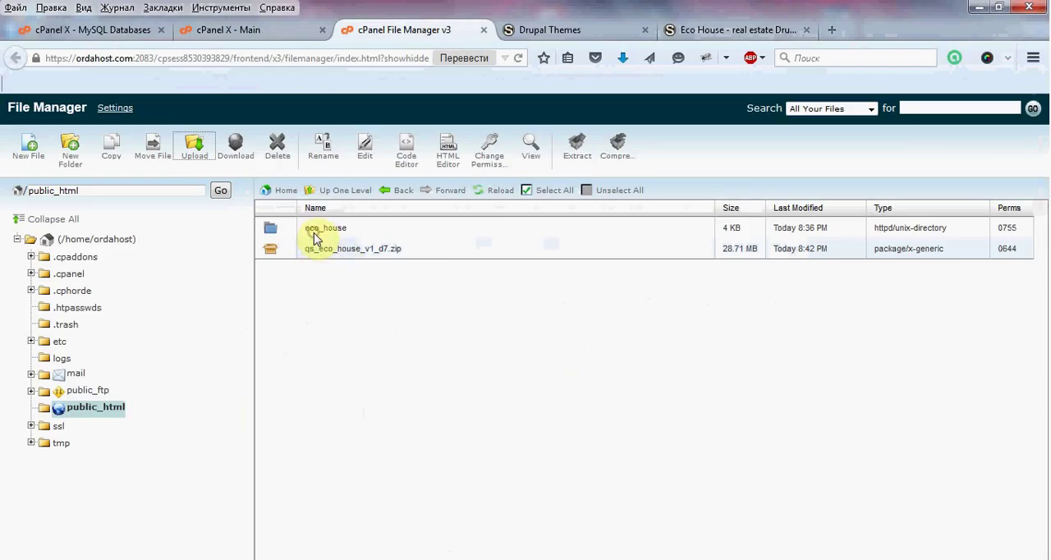
{"action": "double_click", "coordinate": [325, 227]}
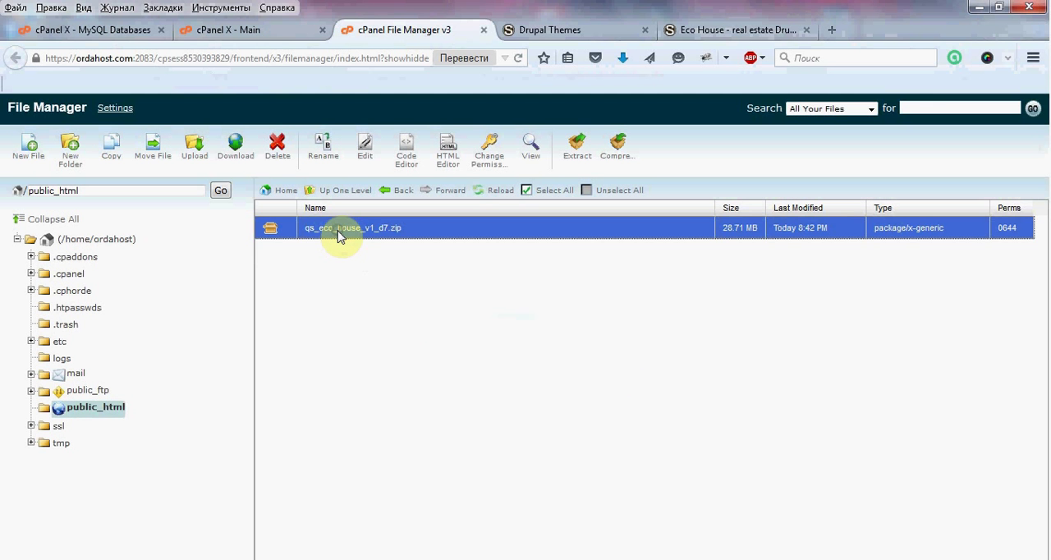
Extract qs_eco_house_v1_d7.zip into public_html and dismiss the extraction results
{"action": "right_click", "coordinate": [353, 227]}
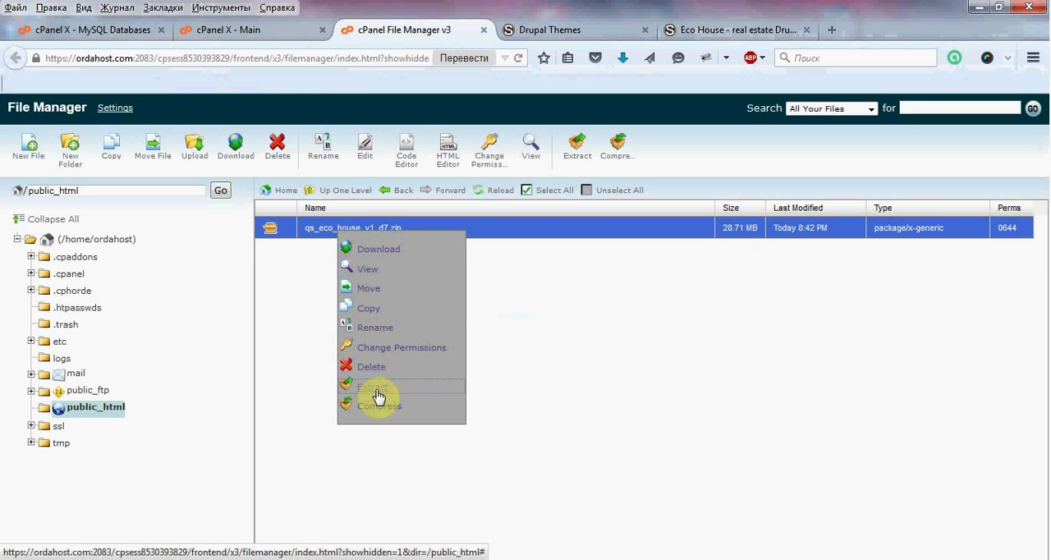
{"action": "left_click", "coordinate": [373, 387]}
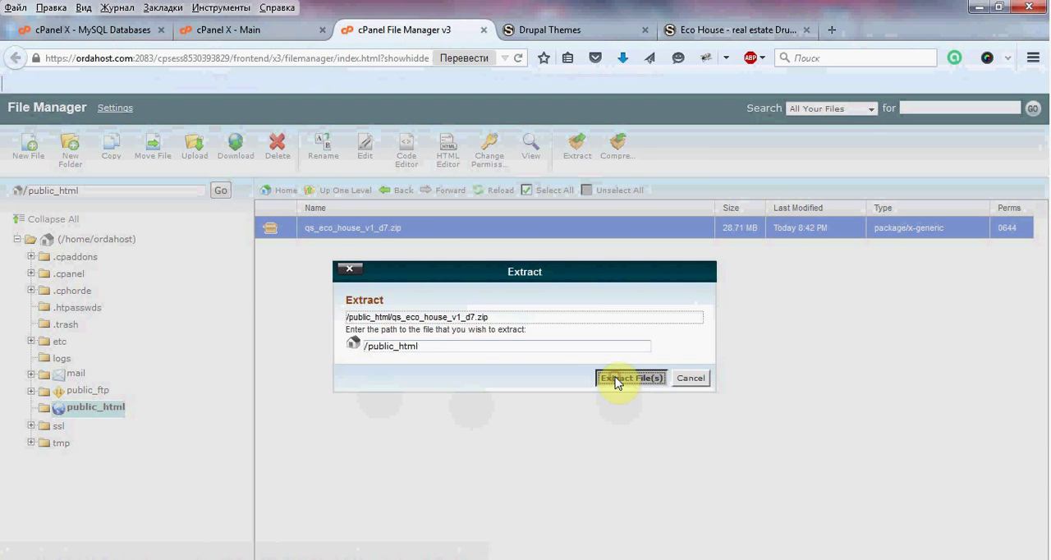
{"action": "left_click", "coordinate": [631, 377]}
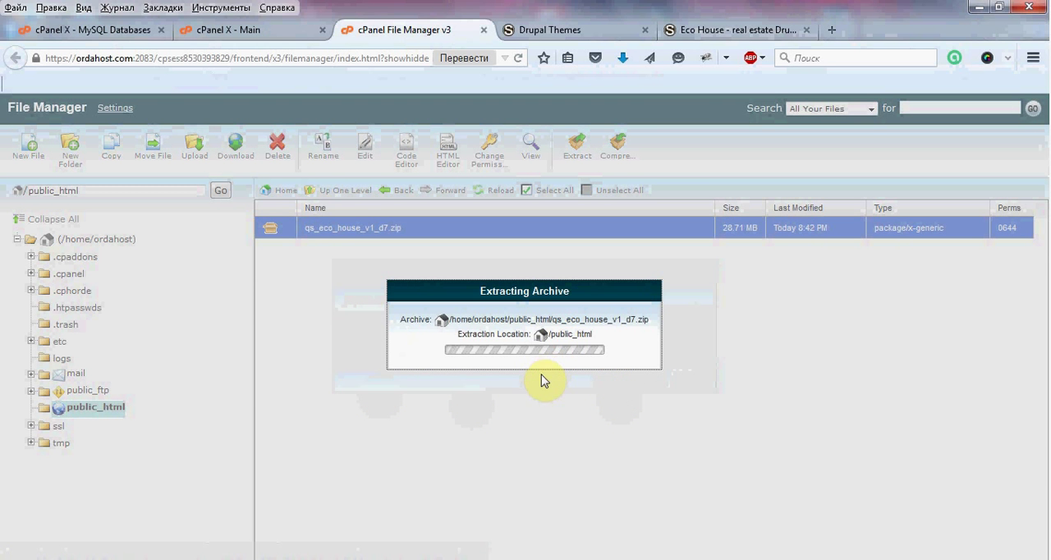
{"action": "mouse_move", "coordinate": [343, 243]}
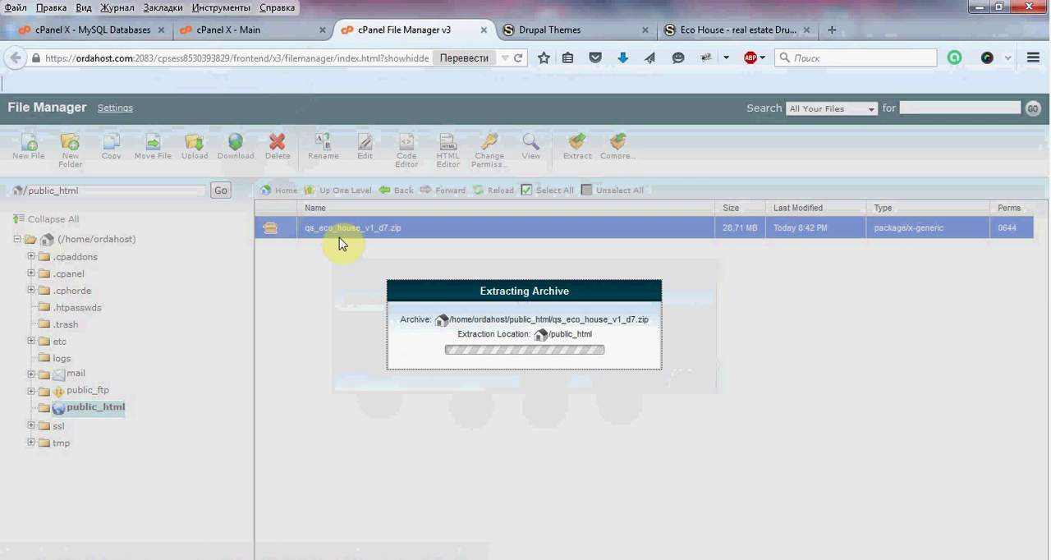
{"action": "mouse_move", "coordinate": [452, 379]}
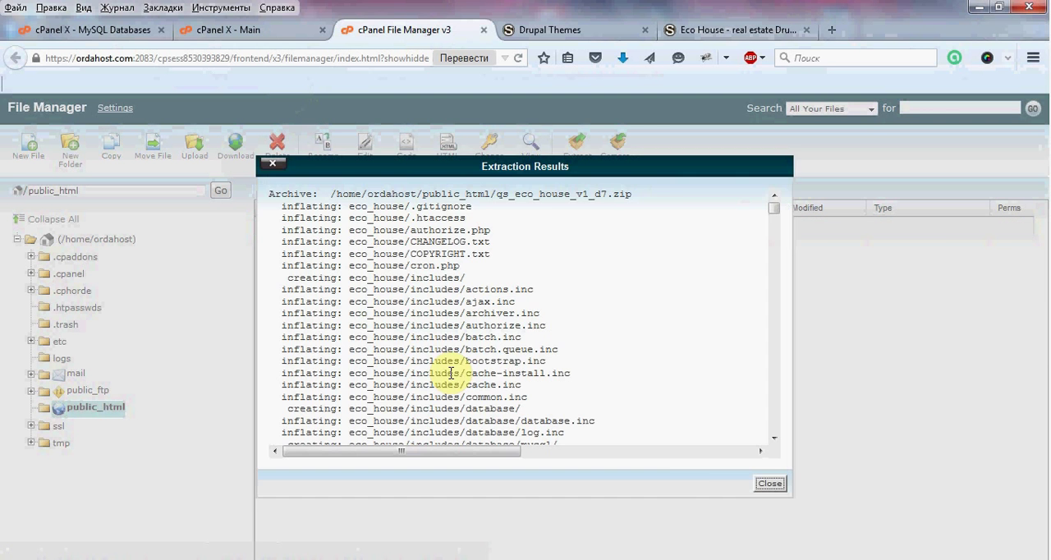
{"action": "left_click", "coordinate": [770, 483]}
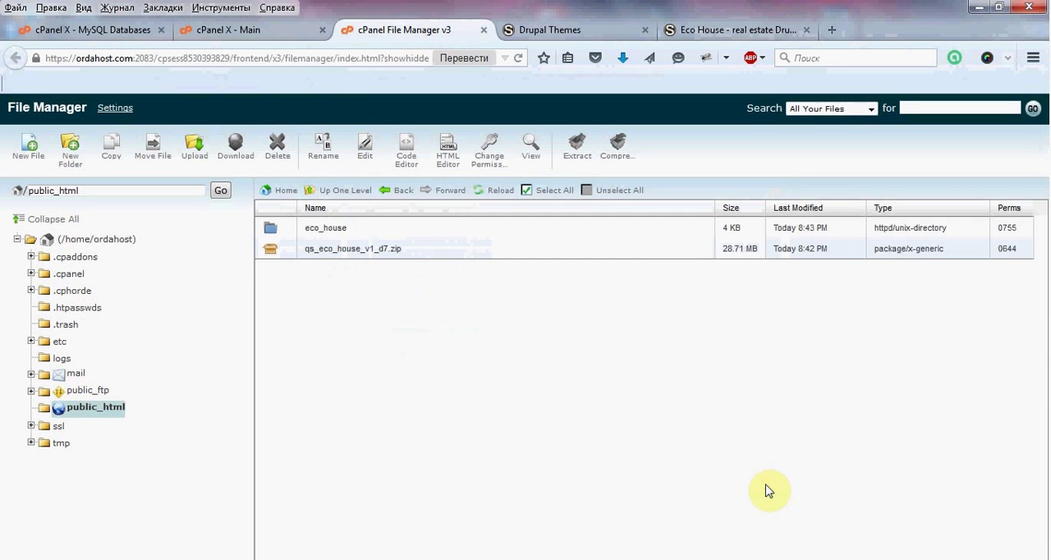
Open the new eco_house folder, then return to the cPanel home page
{"action": "left_click", "coordinate": [325, 228]}
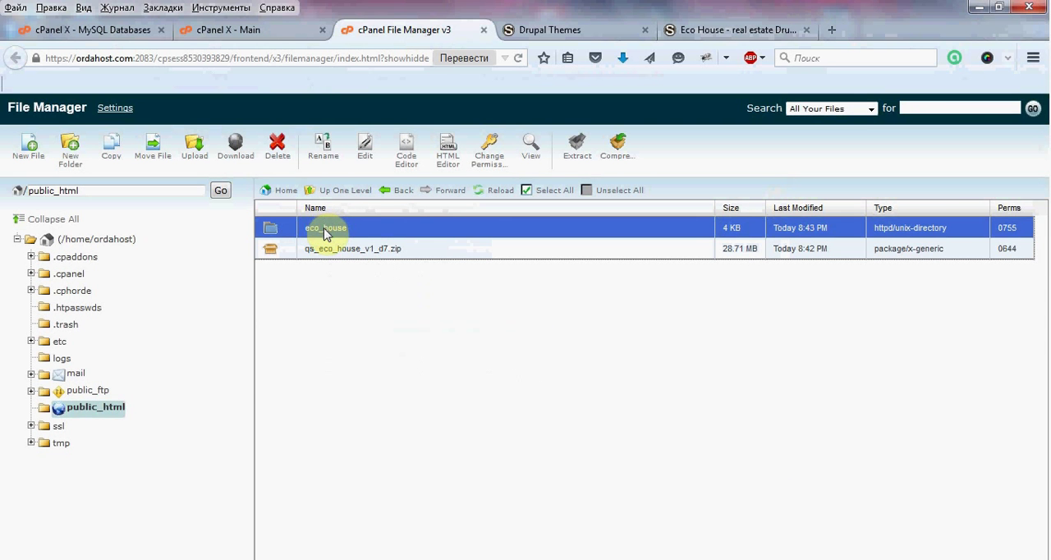
{"action": "double_click", "coordinate": [325, 227]}
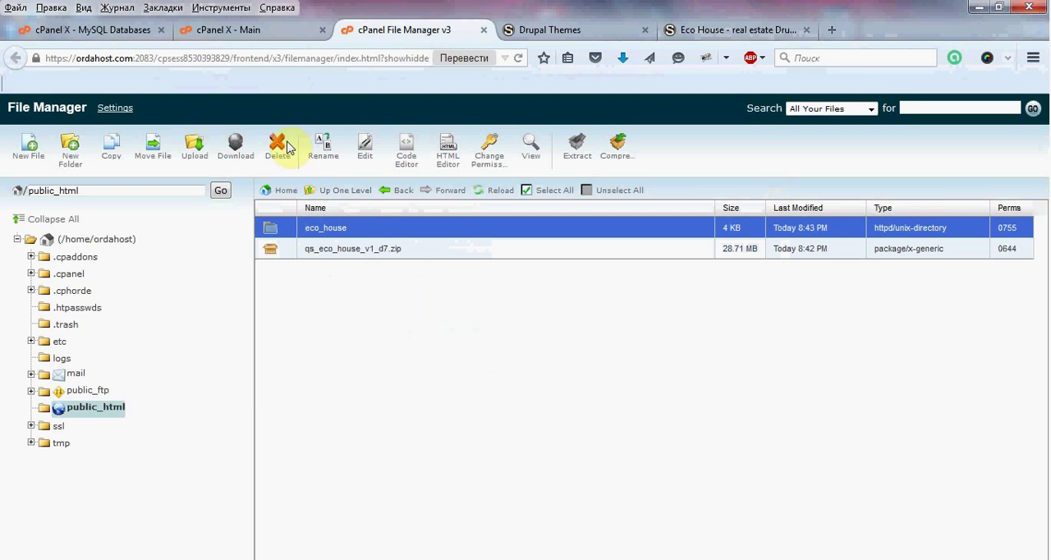
{"action": "left_click", "coordinate": [230, 29]}
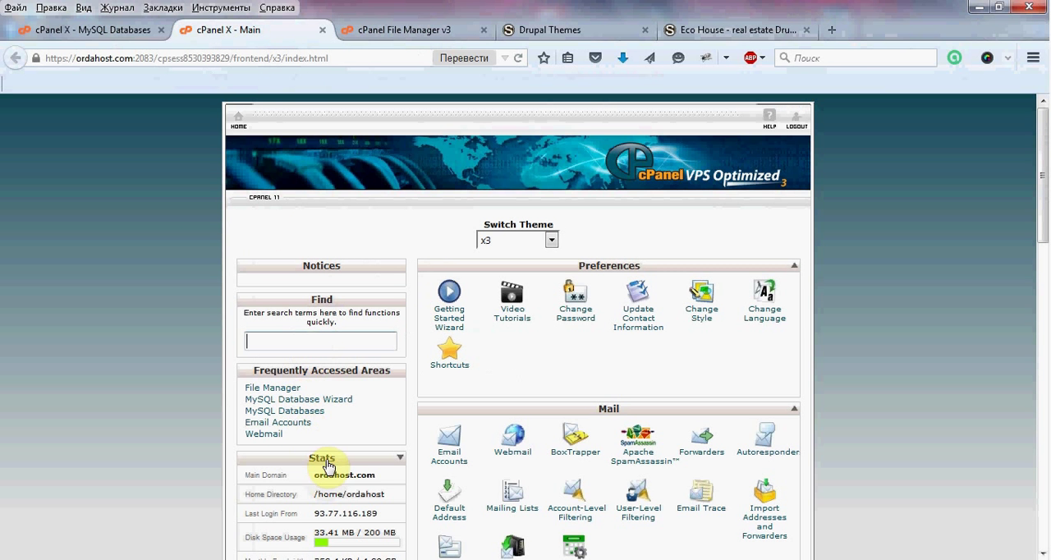
Load ordahost.com/eco_house/install.php in a new tab using the copied main domain
{"action": "double_click", "coordinate": [343, 474]}
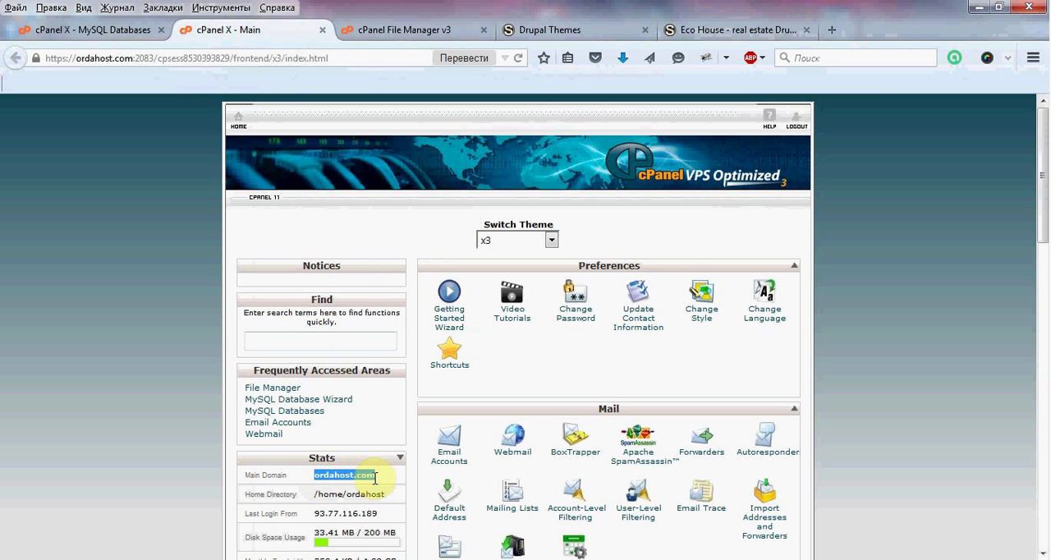
{"action": "left_click", "coordinate": [830, 30]}
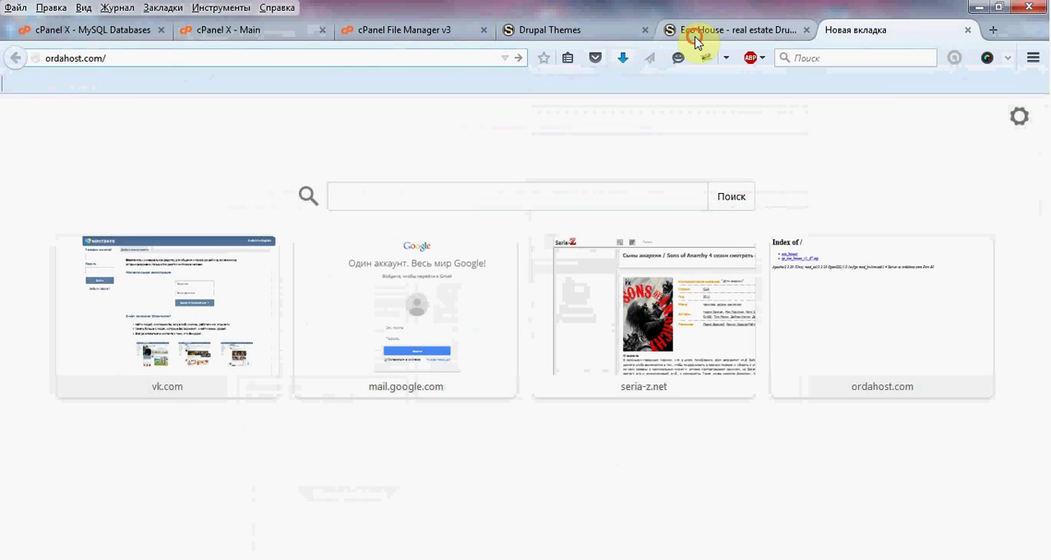
{"action": "left_click", "coordinate": [402, 29]}
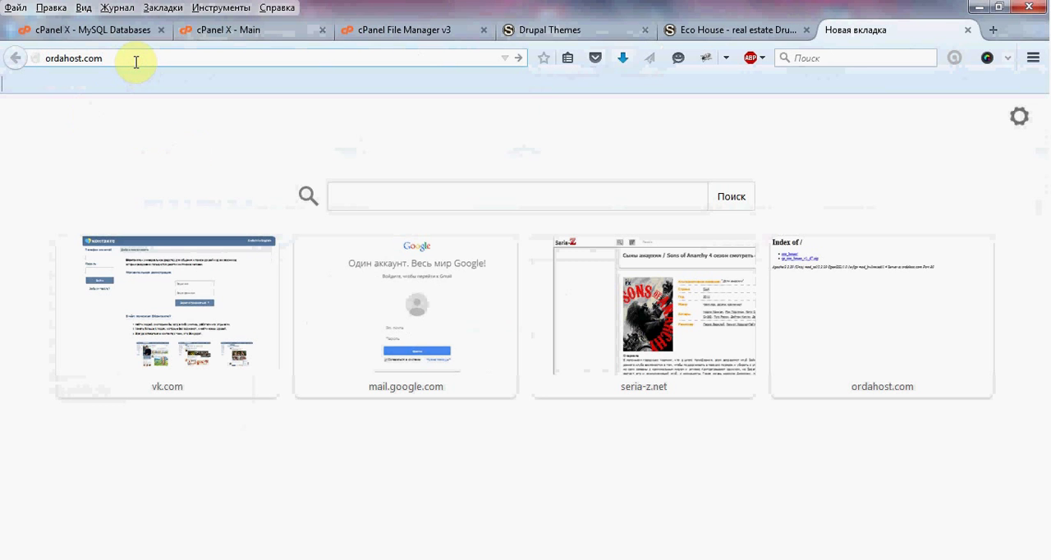
{"action": "key", "text": "Return"}
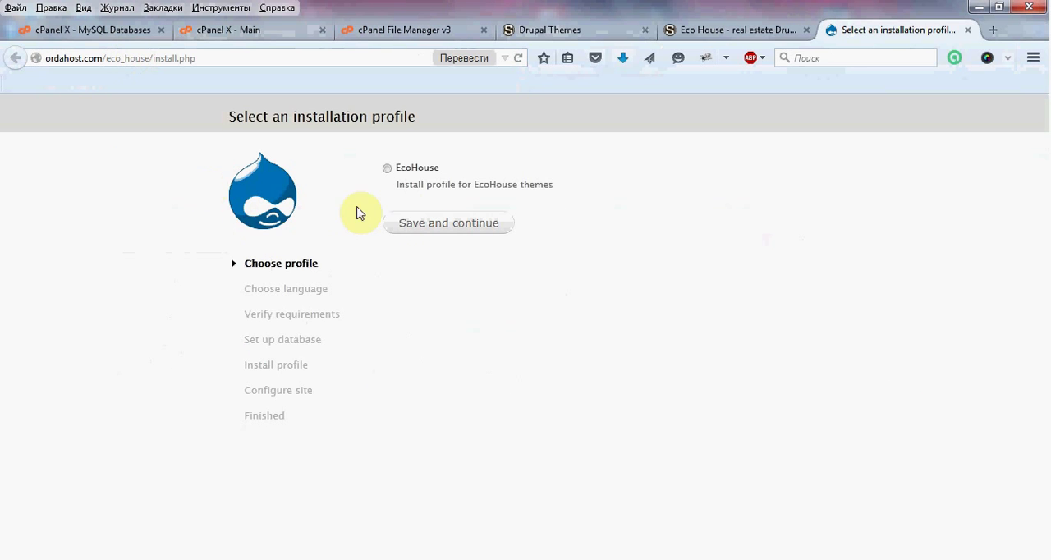
Choose the EcoHouse profile and English (built-in), reaching the database name field
{"action": "left_click", "coordinate": [387, 167]}
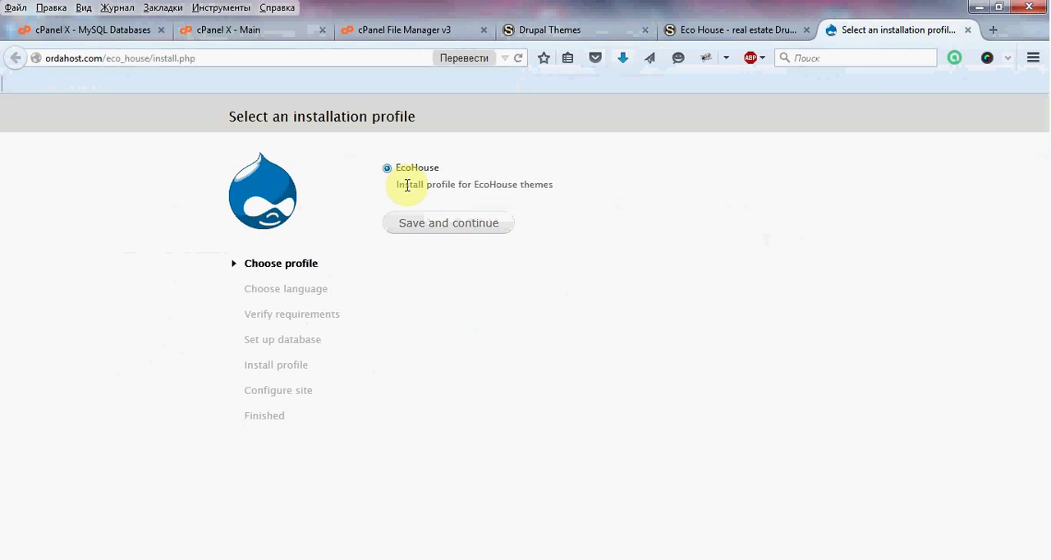
{"action": "left_click", "coordinate": [449, 222]}
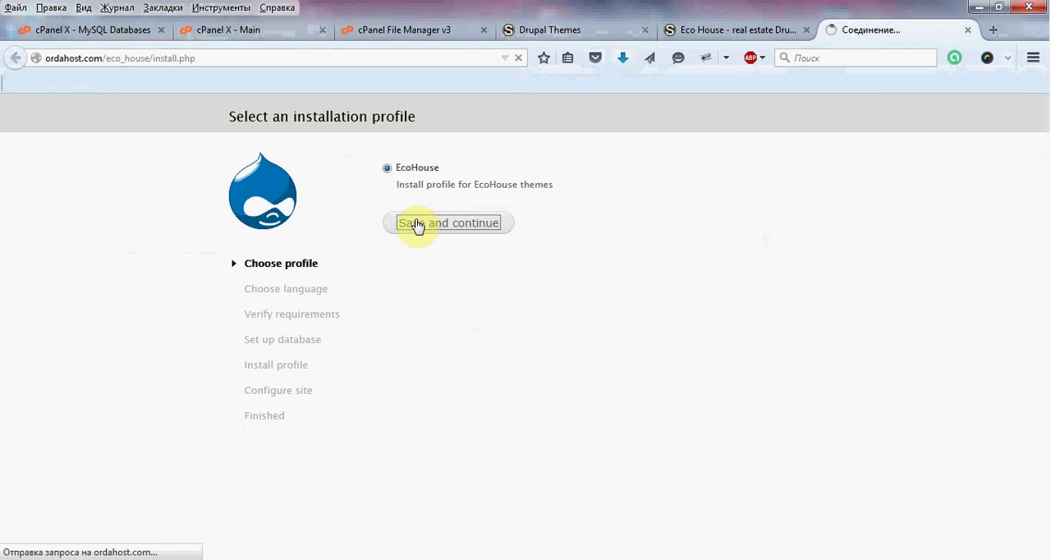
{"action": "left_click", "coordinate": [449, 222]}
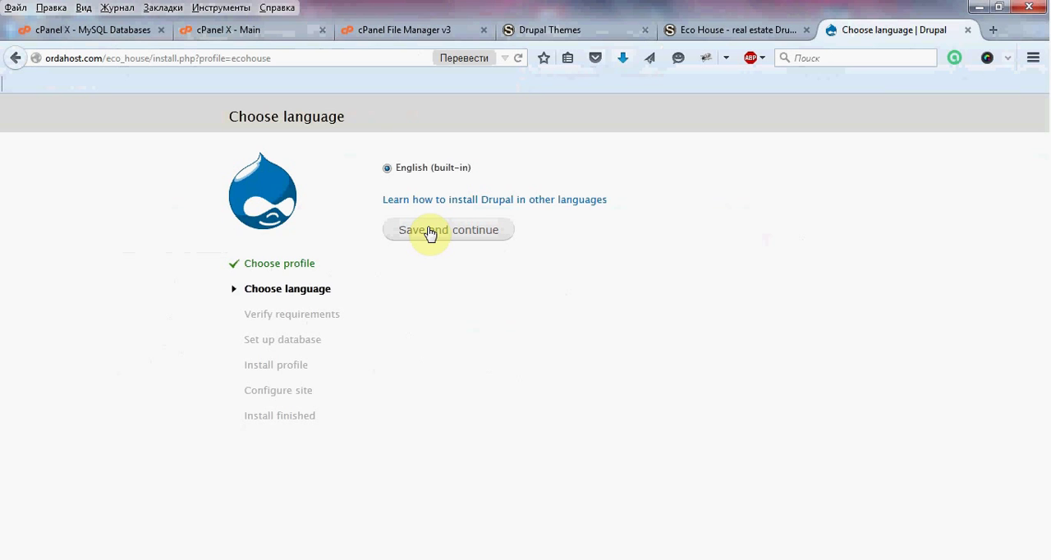
{"action": "left_click", "coordinate": [447, 229]}
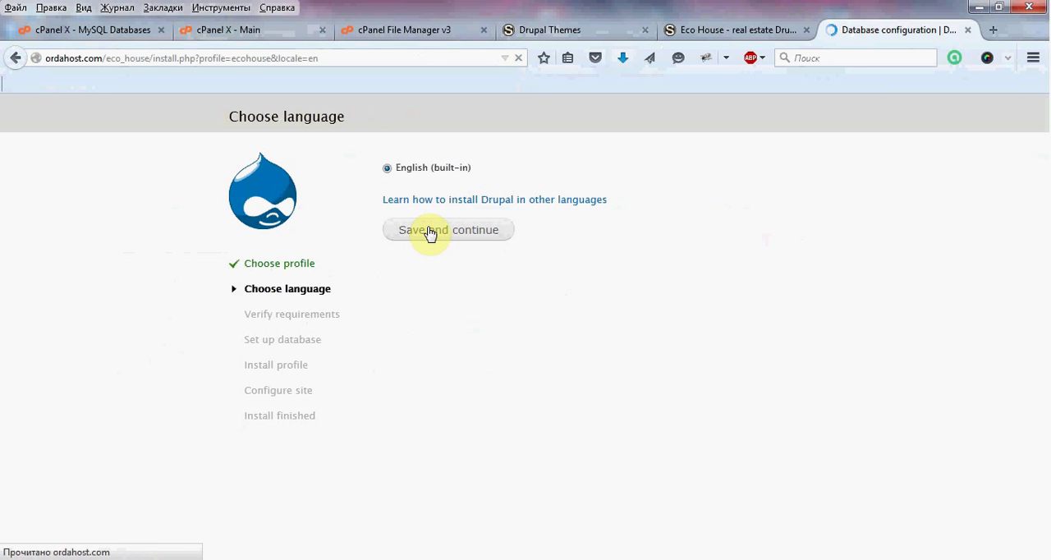
{"action": "left_click", "coordinate": [448, 230]}
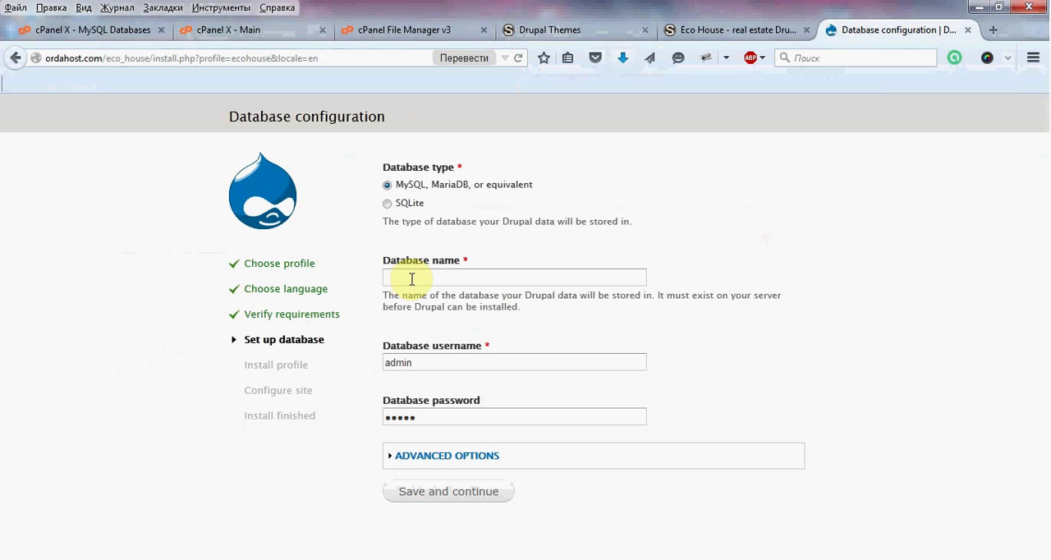
Fill database name and username with ordahost_eco from MySQL Databases, plus a password
{"action": "left_click", "coordinate": [90, 29]}
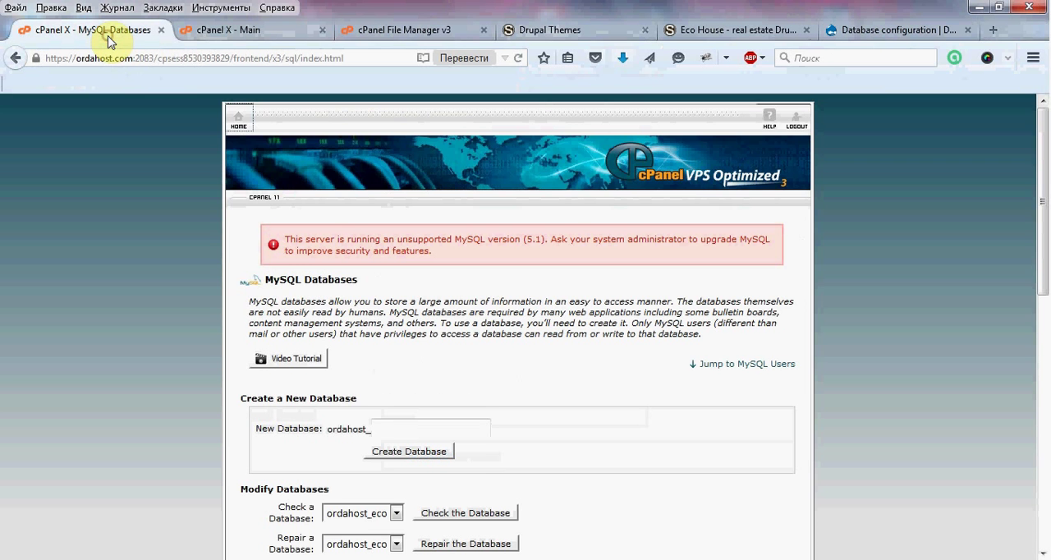
{"action": "scroll", "scroll_direction": "down", "scroll_amount": 3}
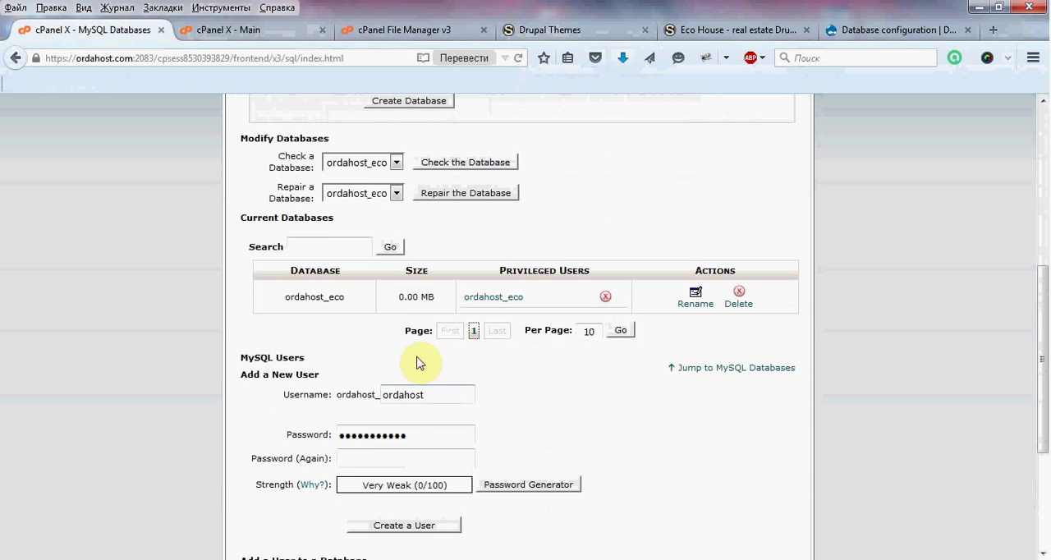
{"action": "double_click", "coordinate": [313, 296]}
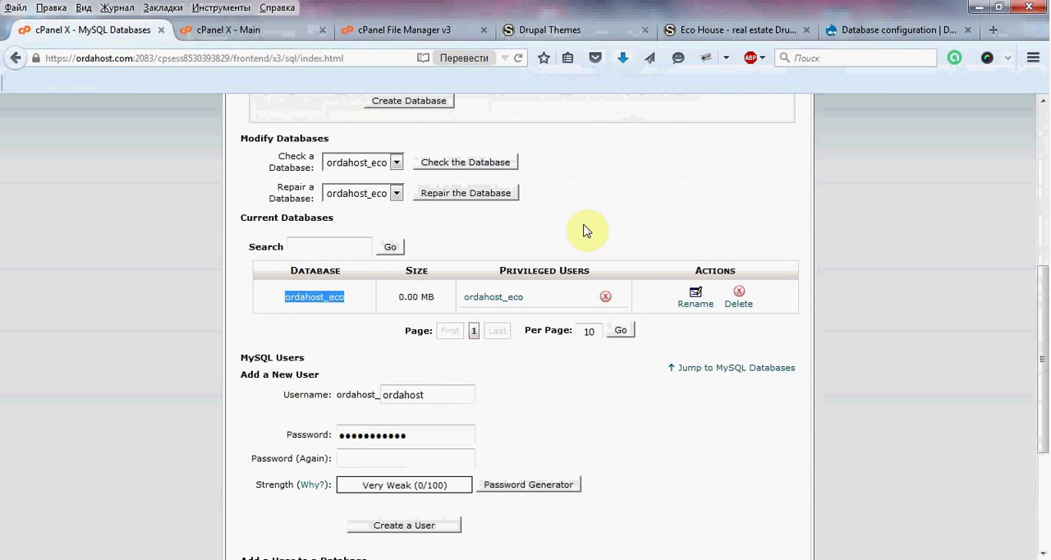
{"action": "mouse_move", "coordinate": [550, 229]}
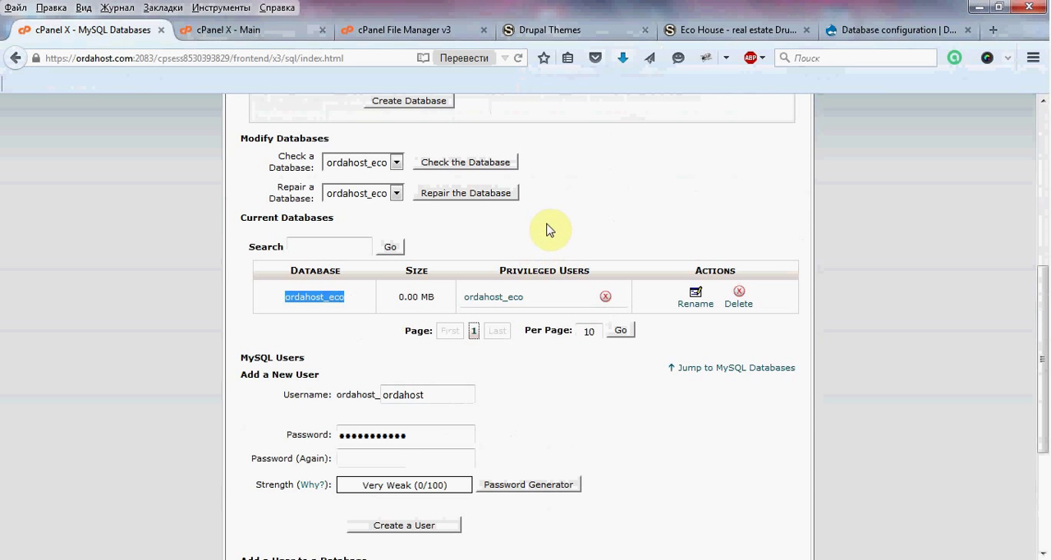
{"action": "left_click", "coordinate": [898, 29]}
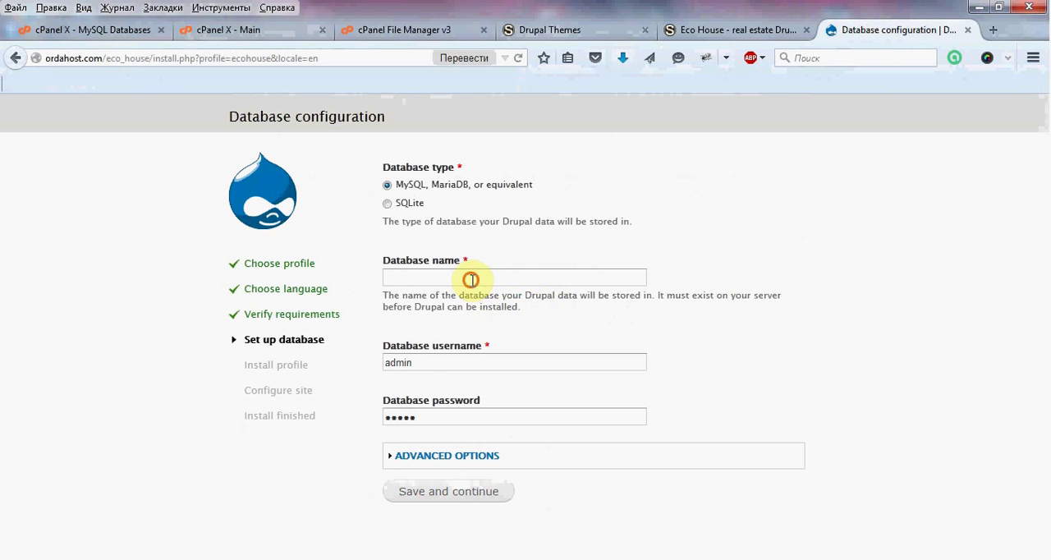
{"action": "left_click", "coordinate": [87, 30]}
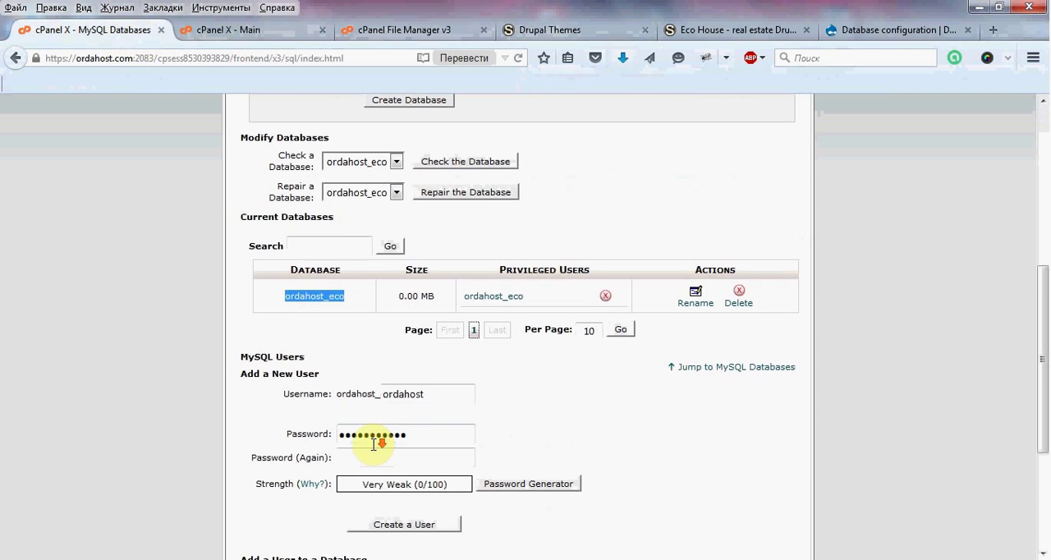
{"action": "scroll", "scroll_direction": "down", "scroll_amount": 3}
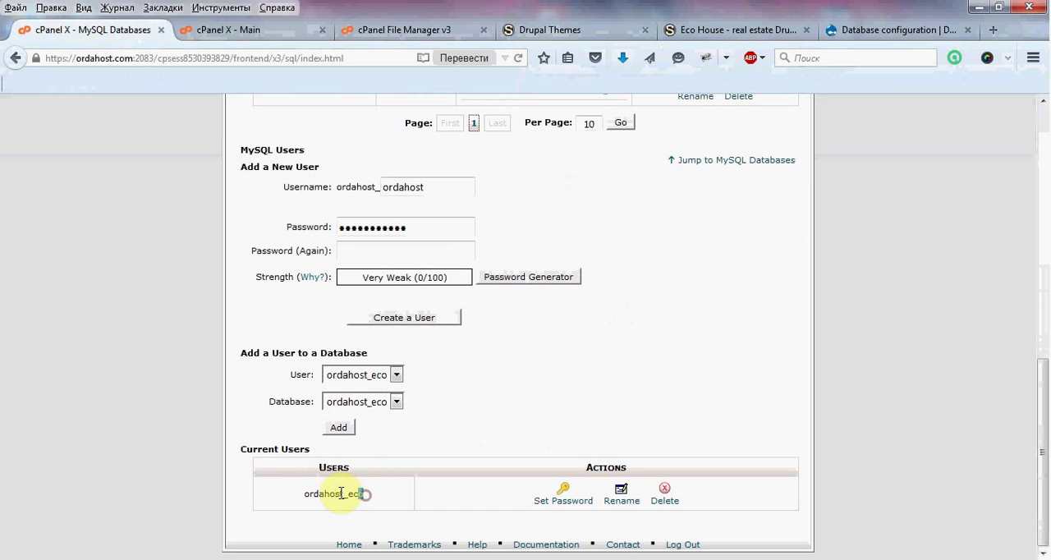
{"action": "left_click", "coordinate": [895, 29]}
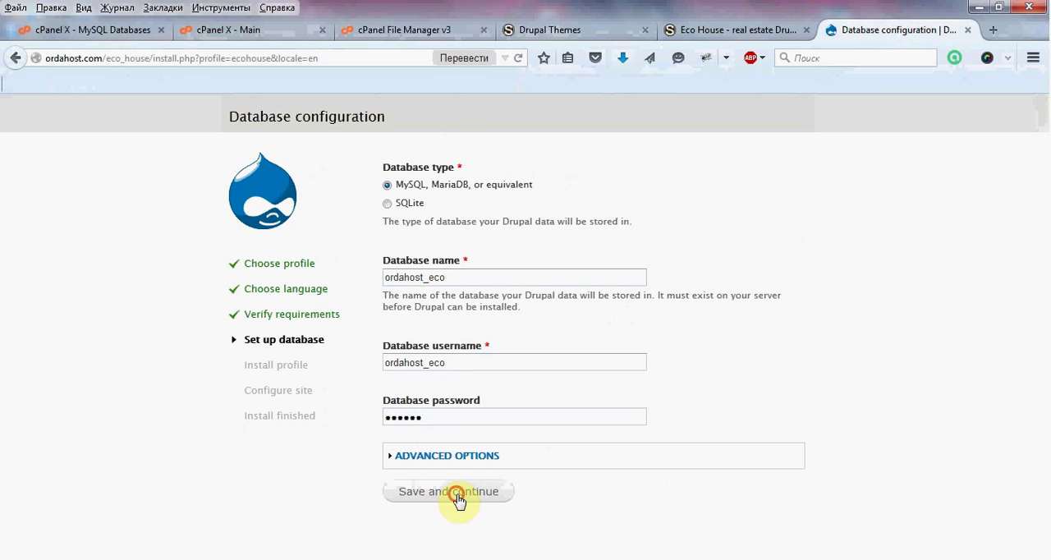
Submit the ordahost_eco database settings and wait for the profile to install
{"action": "left_click", "coordinate": [448, 491]}
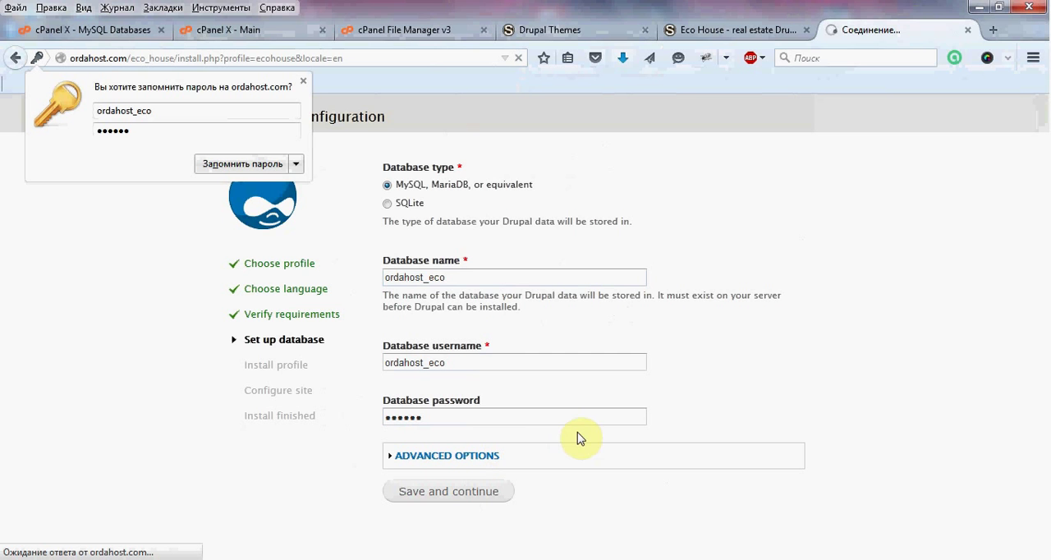
{"action": "mouse_move", "coordinate": [595, 413]}
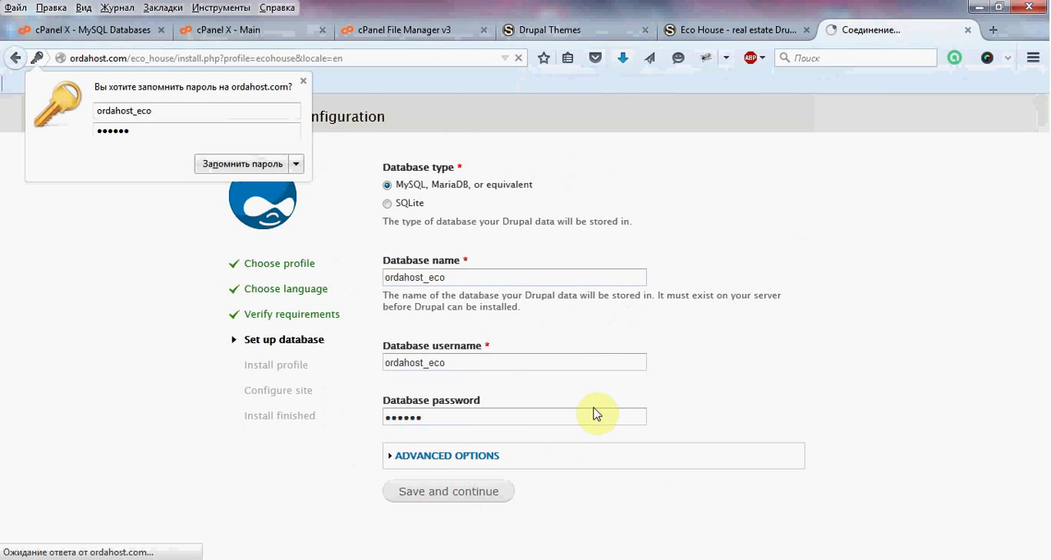
{"action": "mouse_move", "coordinate": [513, 272]}
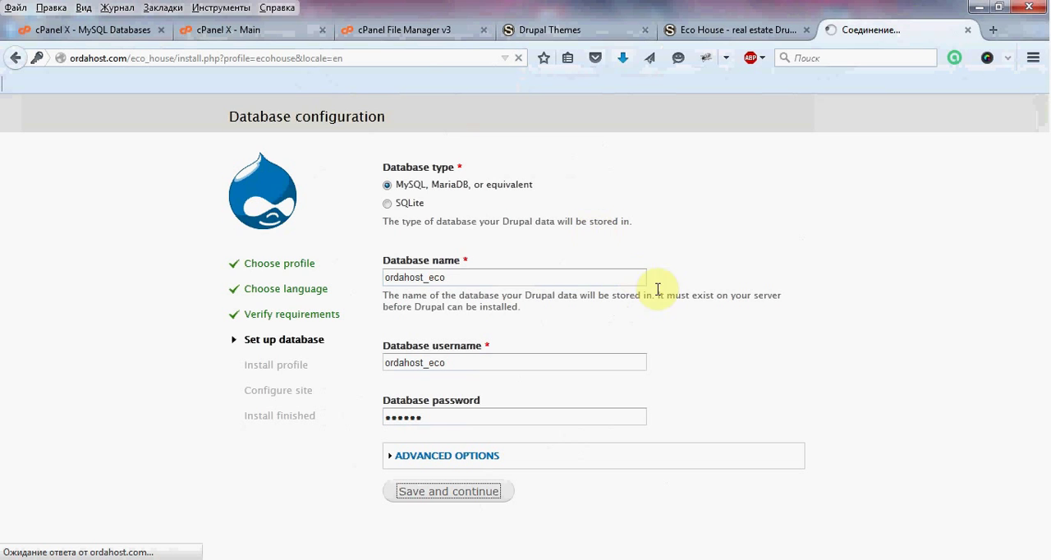
{"action": "mouse_move", "coordinate": [733, 337]}
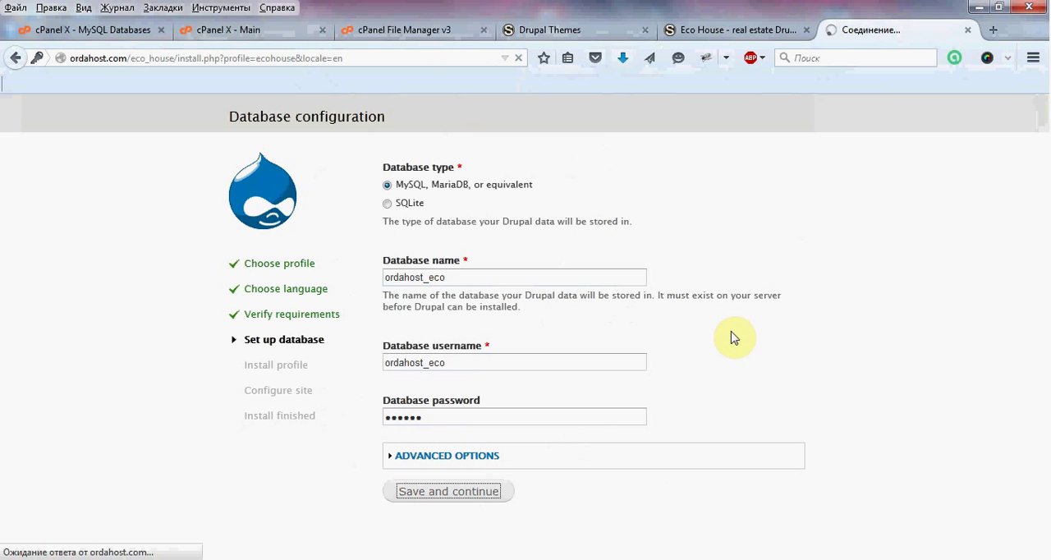
{"action": "left_click", "coordinate": [447, 491]}
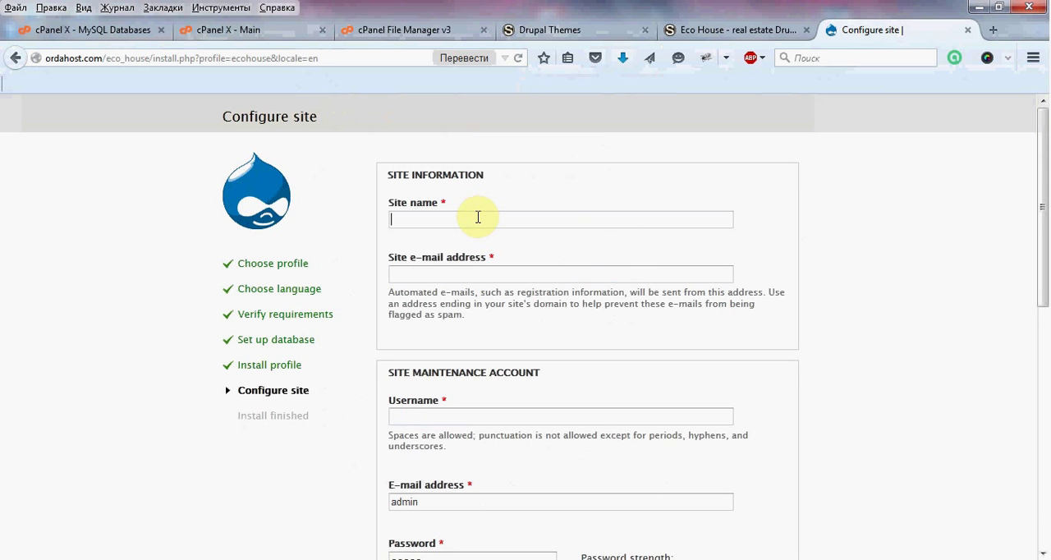
{"action": "type", "text": "E"}
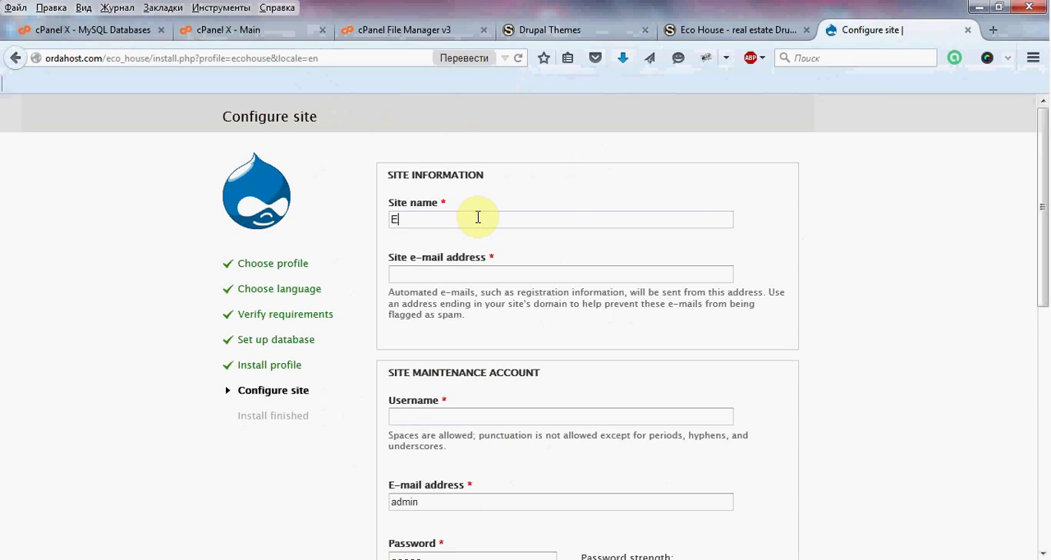
{"action": "type", "text": "co"}
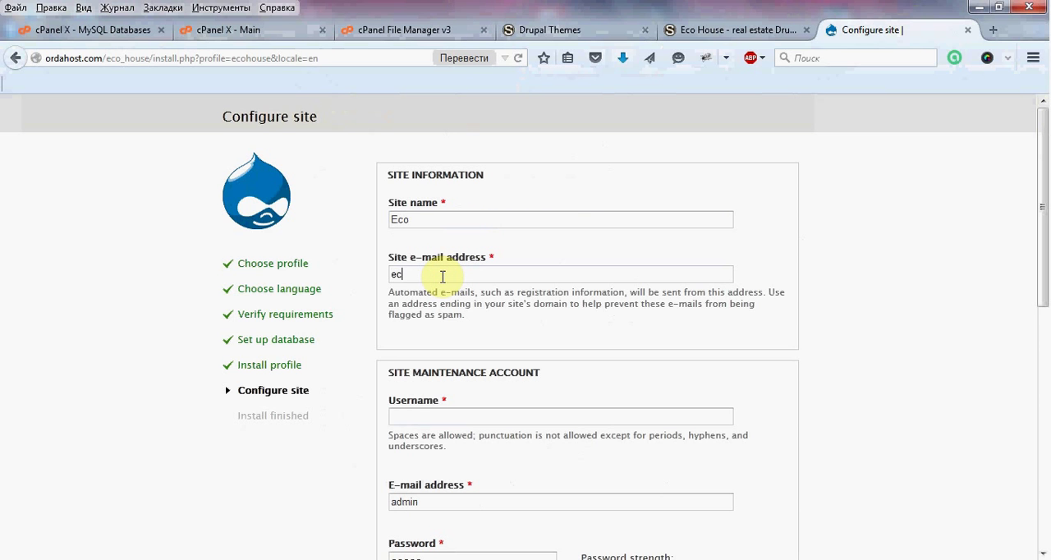
{"action": "type", "text": "o@"}
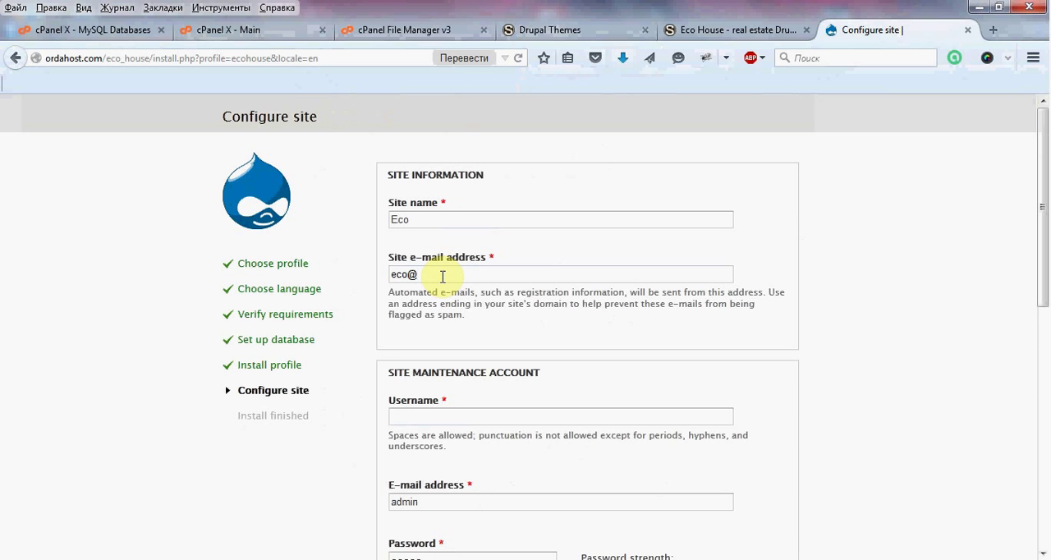
{"action": "type", "text": "eco"}
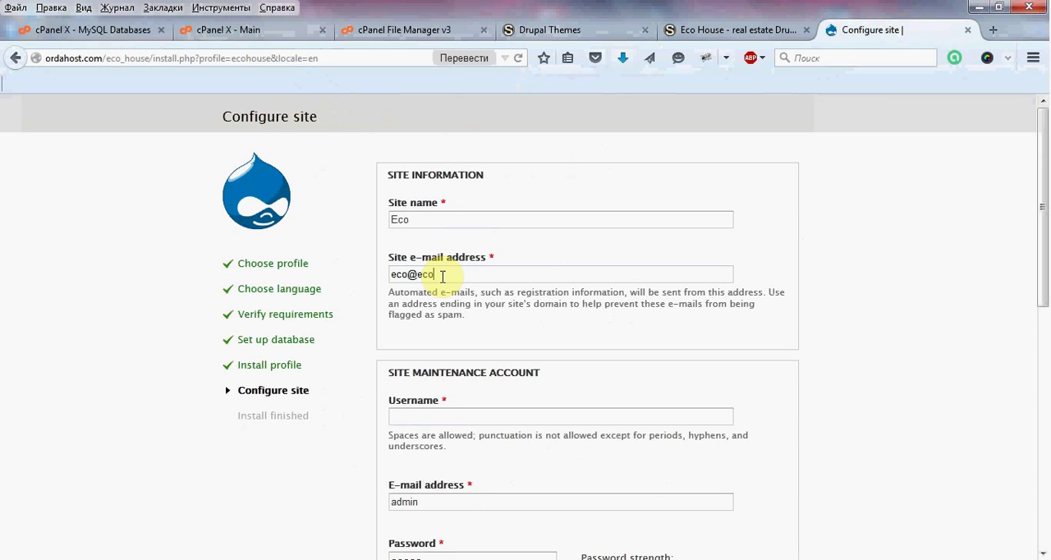
{"action": "type", "text": ".com"}
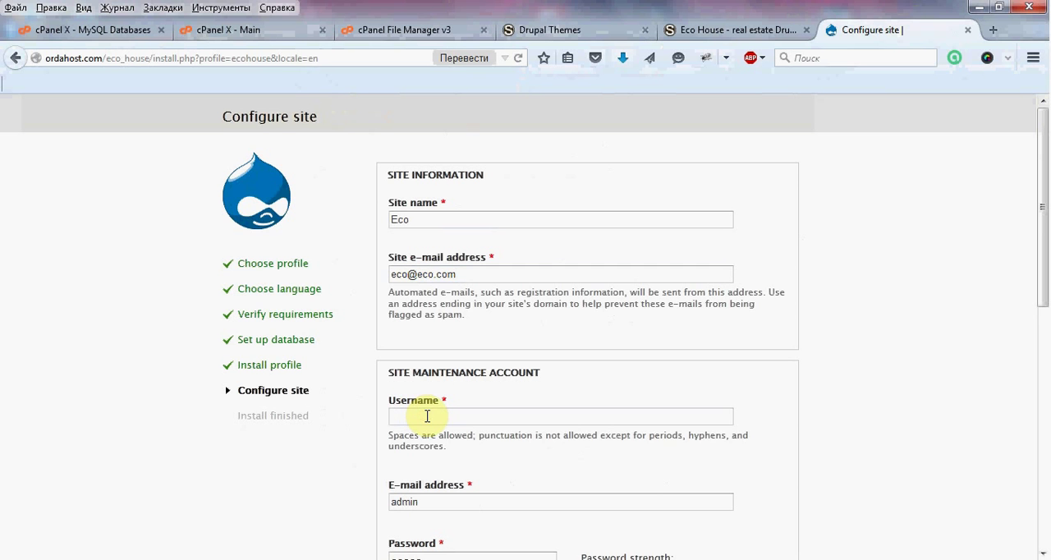
{"action": "type", "text": "a"}
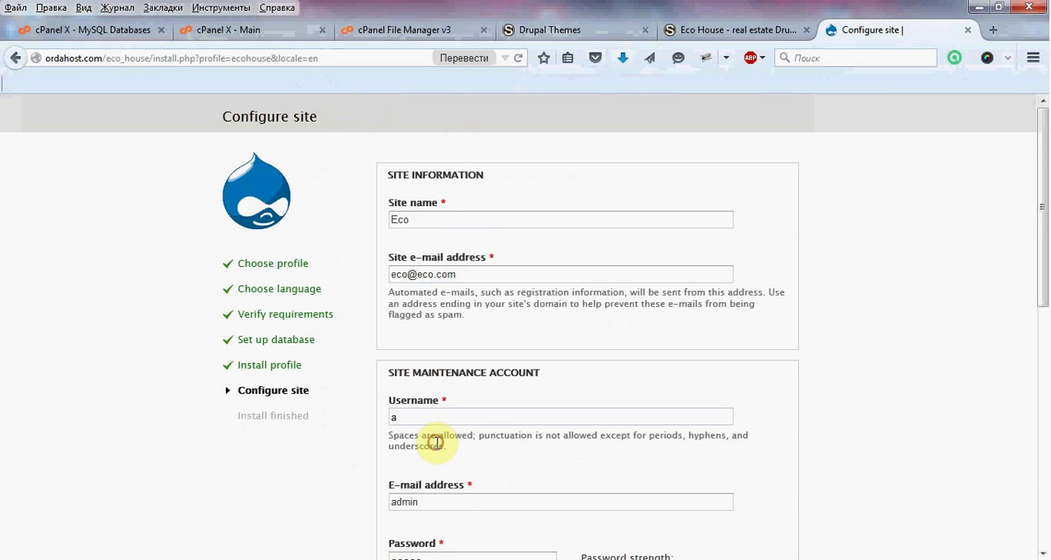
{"action": "type", "text": "dmin"}
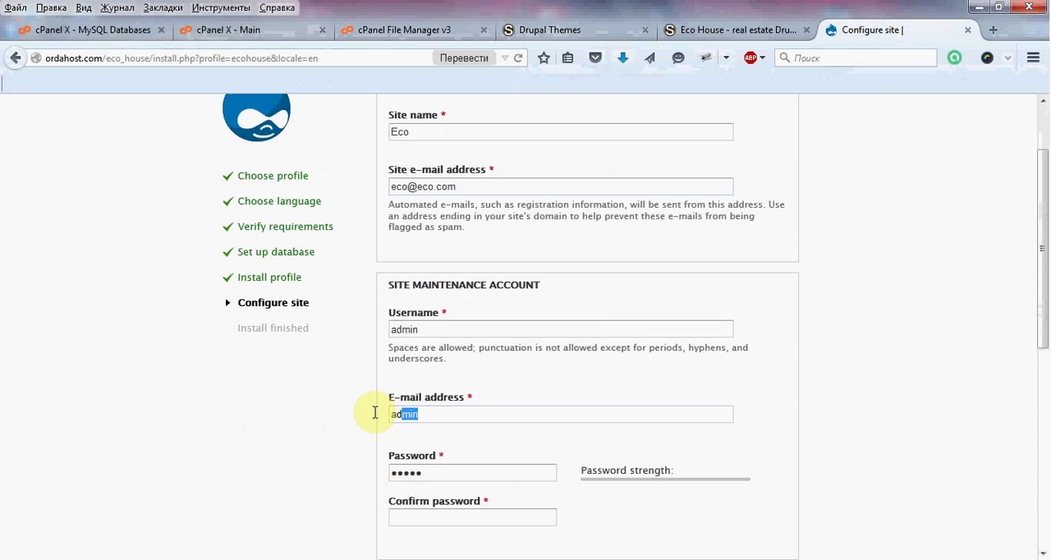
{"action": "type", "text": "eco@eco.com"}
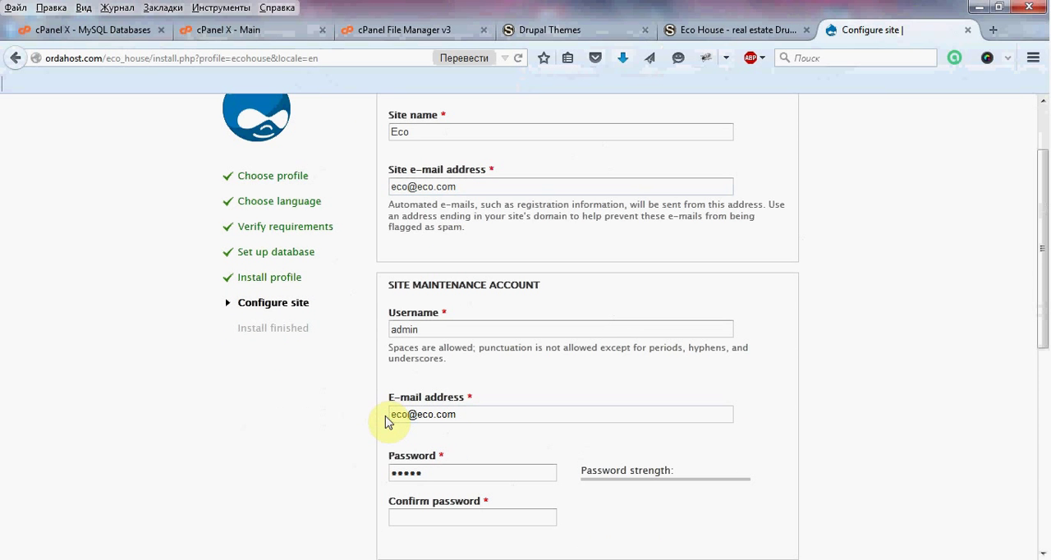
{"action": "left_click", "coordinate": [561, 413]}
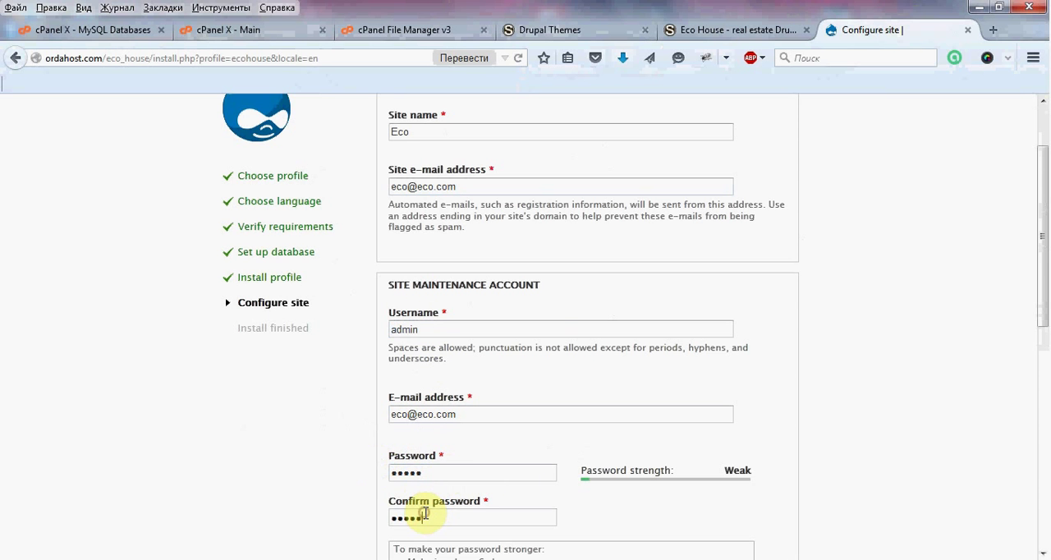
Scroll past Server settings and Update notifications and save the site configuration
{"action": "scroll", "scroll_direction": "down", "scroll_amount": 3}
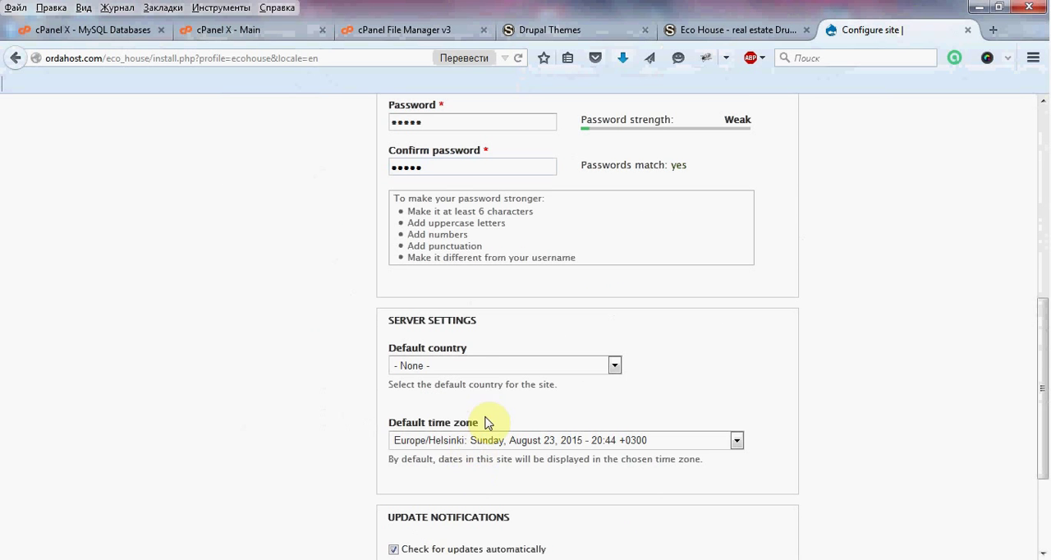
{"action": "mouse_move", "coordinate": [495, 413]}
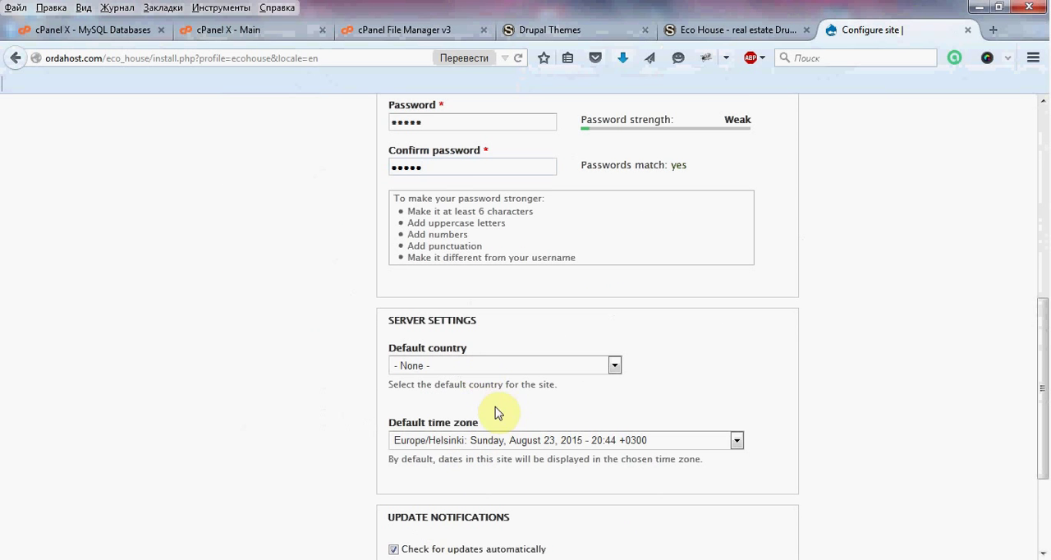
{"action": "scroll", "scroll_direction": "down", "scroll_amount": 3}
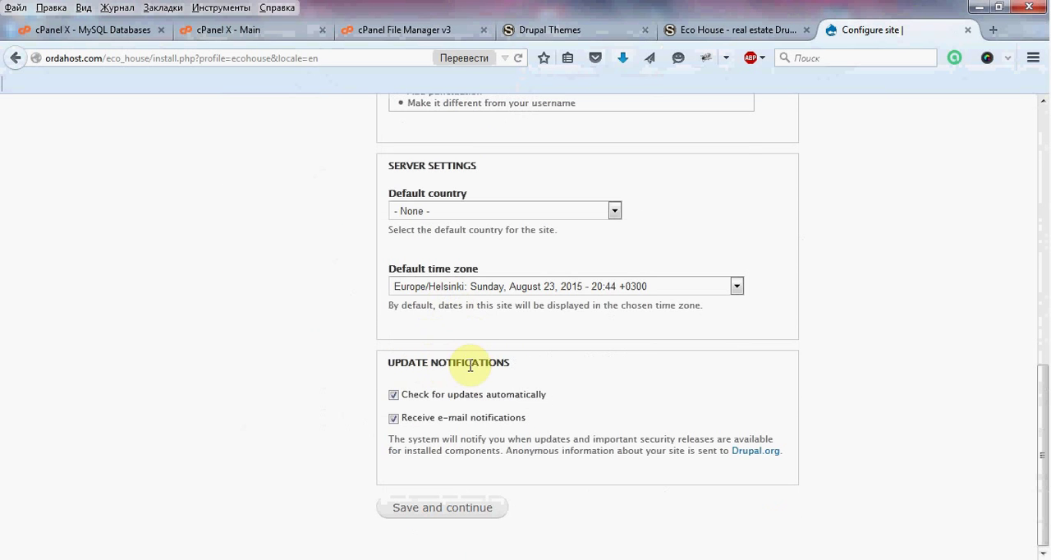
{"action": "mouse_move", "coordinate": [526, 382]}
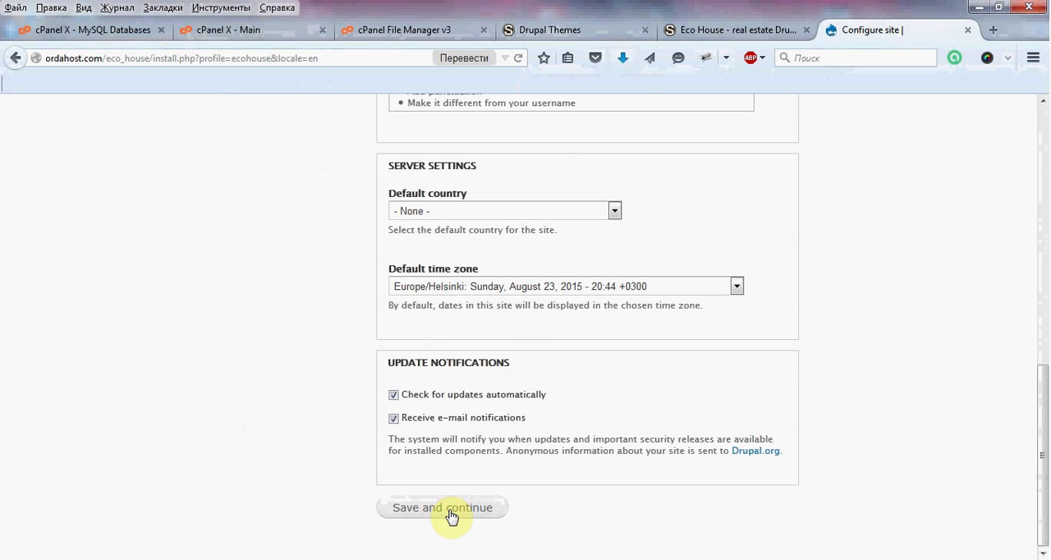
{"action": "left_click", "coordinate": [443, 506]}
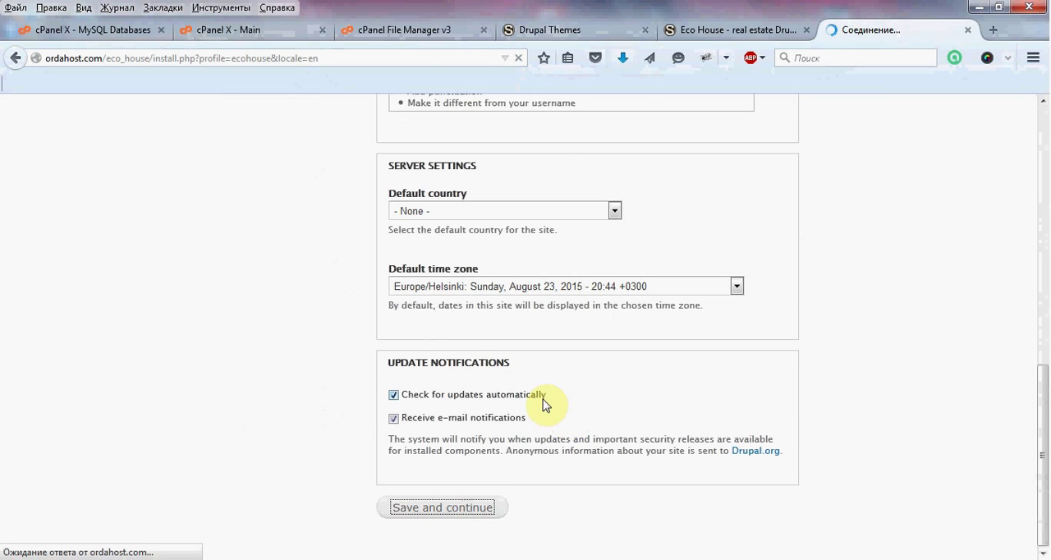
{"action": "mouse_move", "coordinate": [561, 393]}
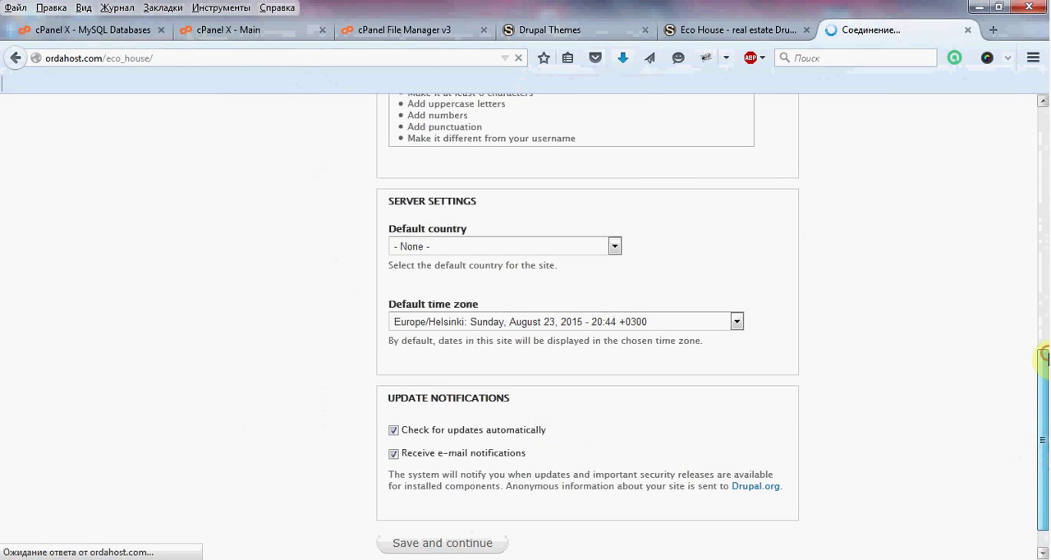
{"action": "scroll", "scroll_direction": "up", "scroll_amount": 3}
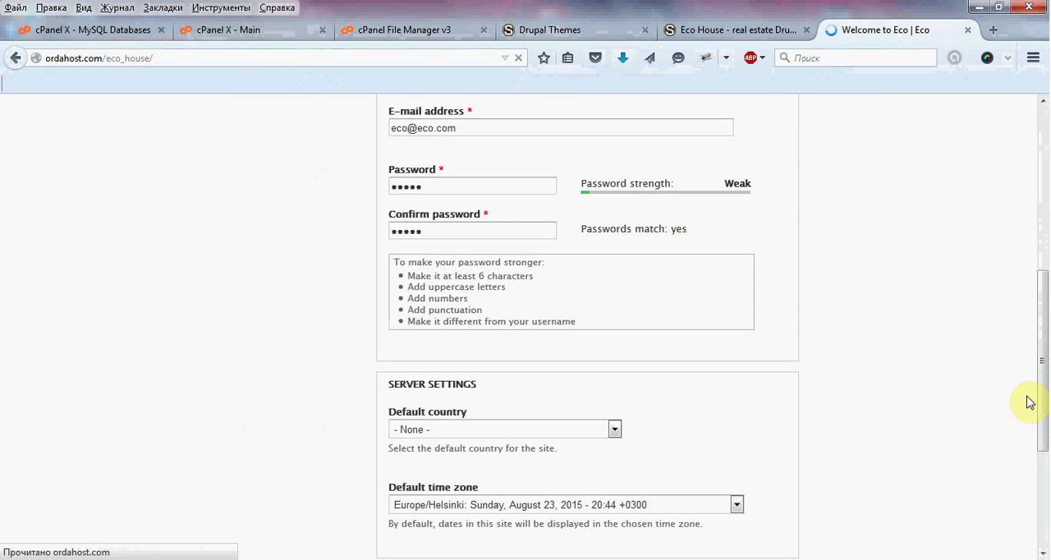
{"action": "mouse_move", "coordinate": [987, 356]}
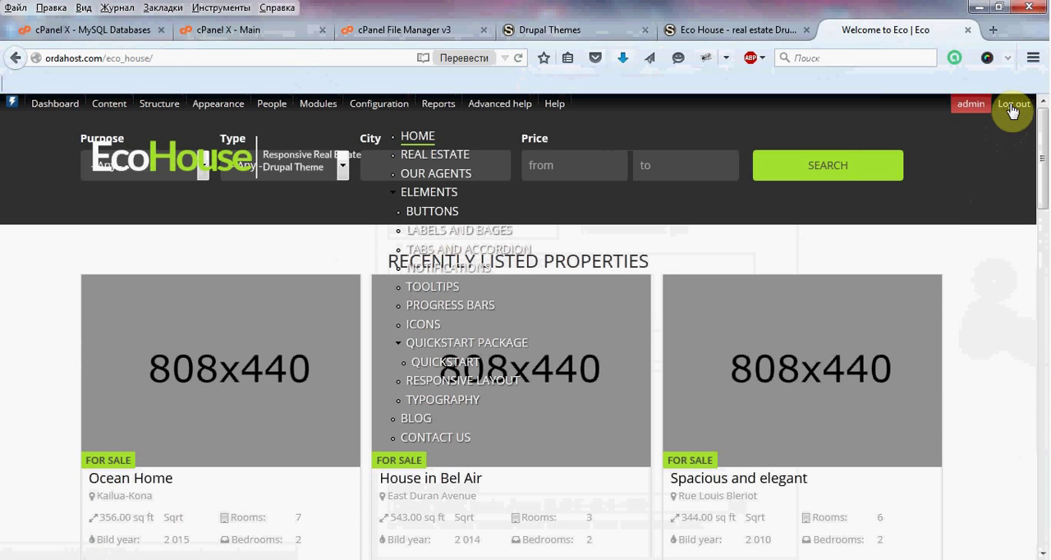
{"action": "mouse_move", "coordinate": [1013, 104]}
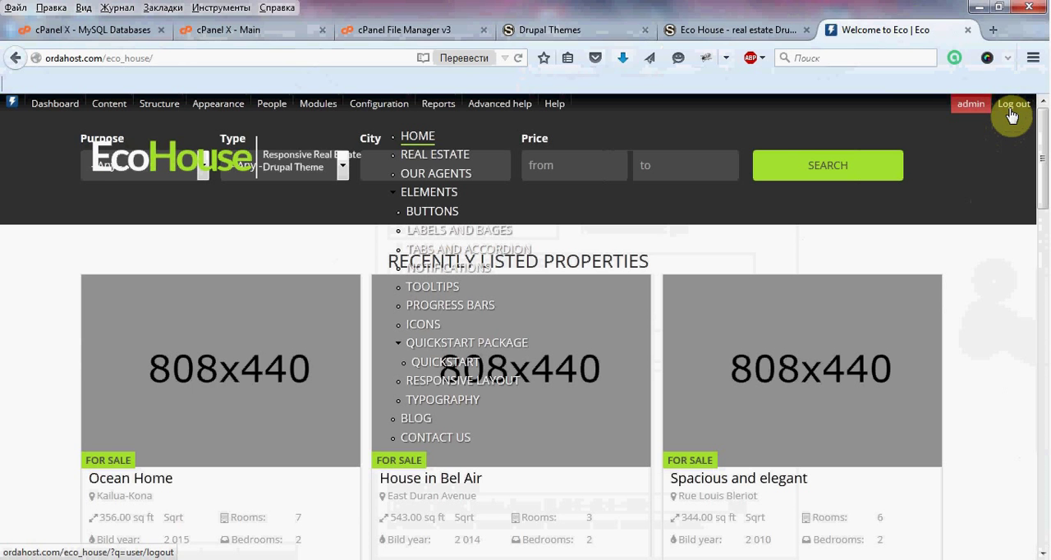
Log out of the admin account to view the EcoHouse home page publicly
{"action": "left_click", "coordinate": [1013, 104]}
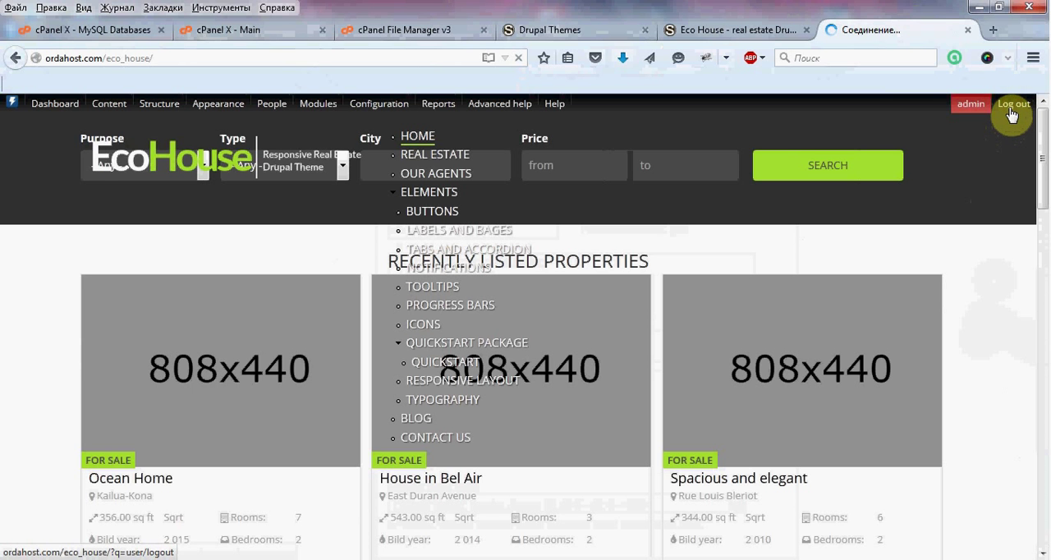
{"action": "left_click", "coordinate": [1013, 104]}
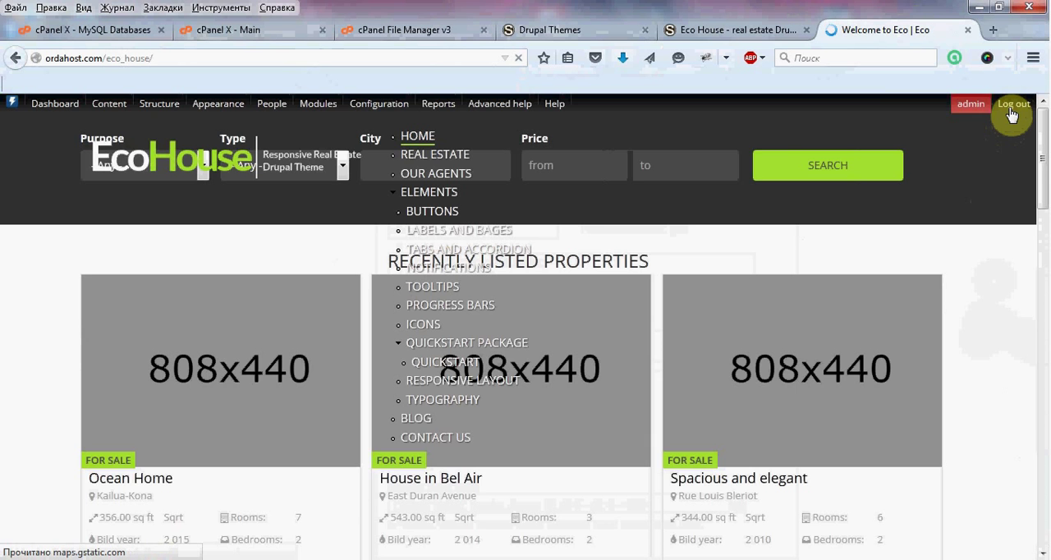
{"action": "left_click", "coordinate": [1013, 102]}
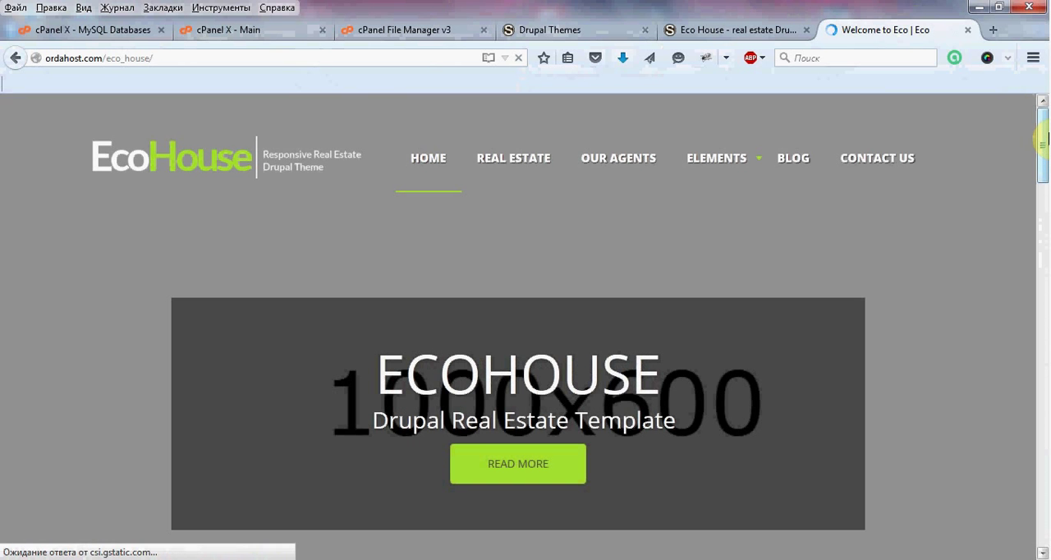
{"action": "scroll", "scroll_direction": "down", "scroll_amount": 3}
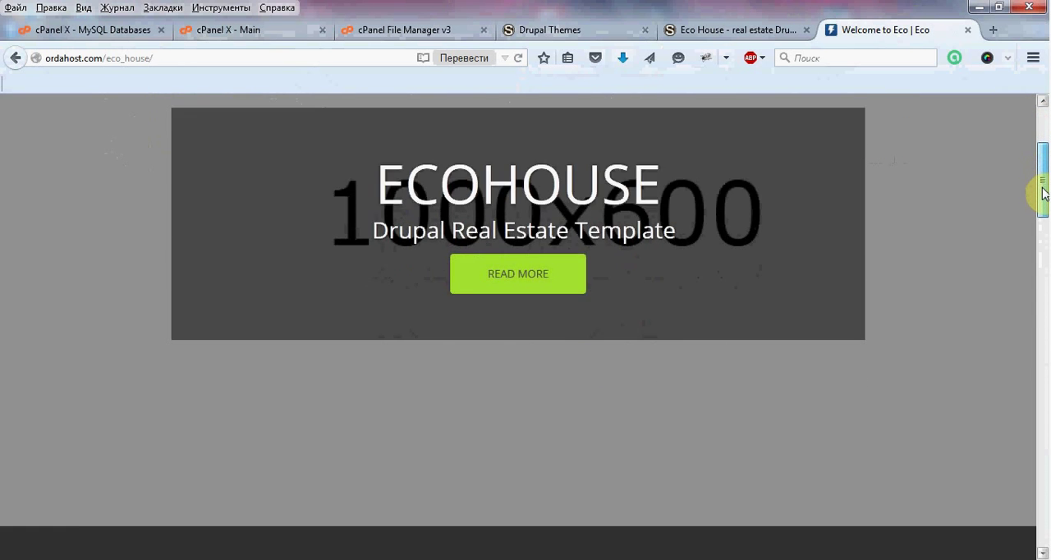
{"action": "scroll", "scroll_direction": "down", "scroll_amount": 3}
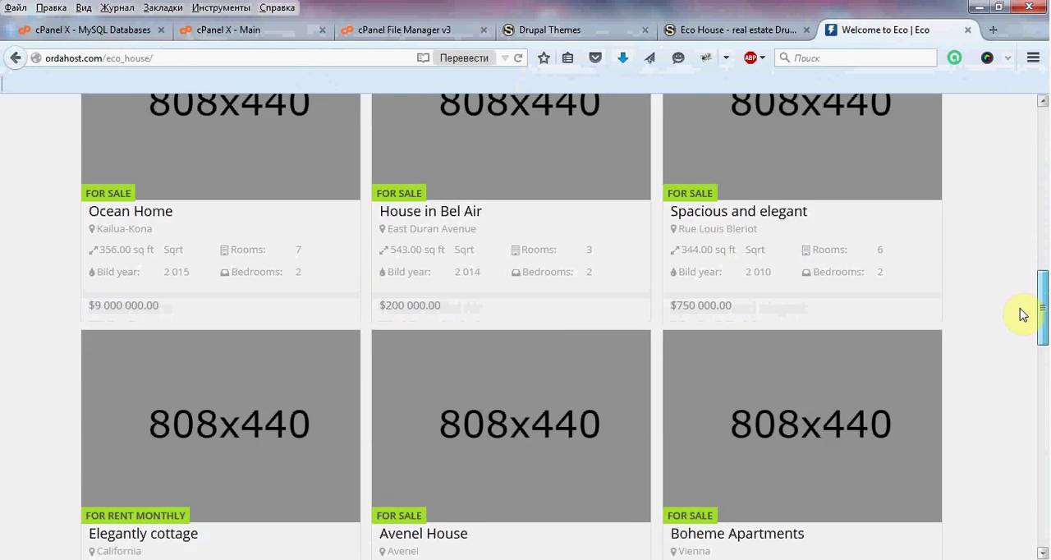
{"action": "scroll", "scroll_direction": "down", "scroll_amount": 3}
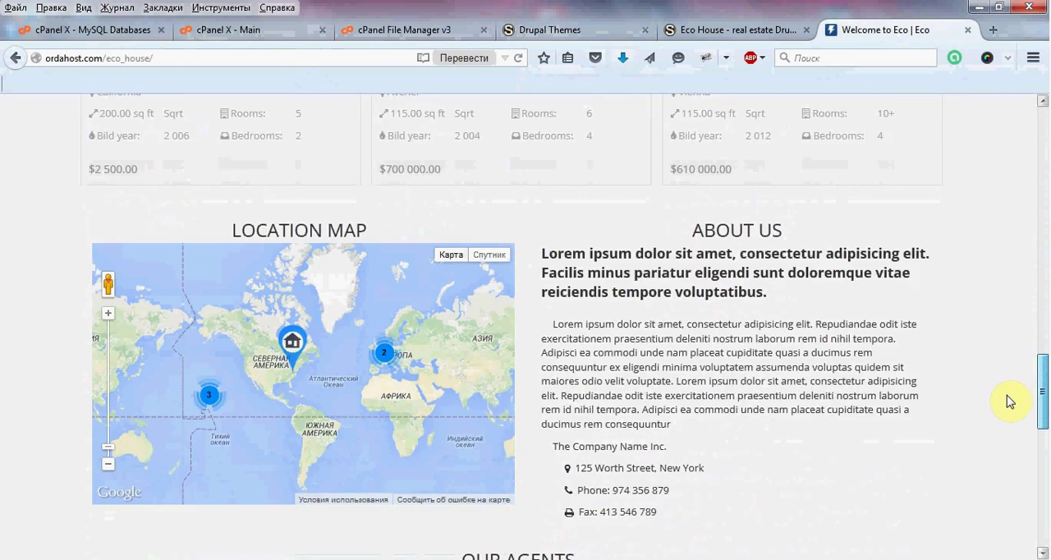
{"action": "scroll", "scroll_direction": "down", "scroll_amount": 3}
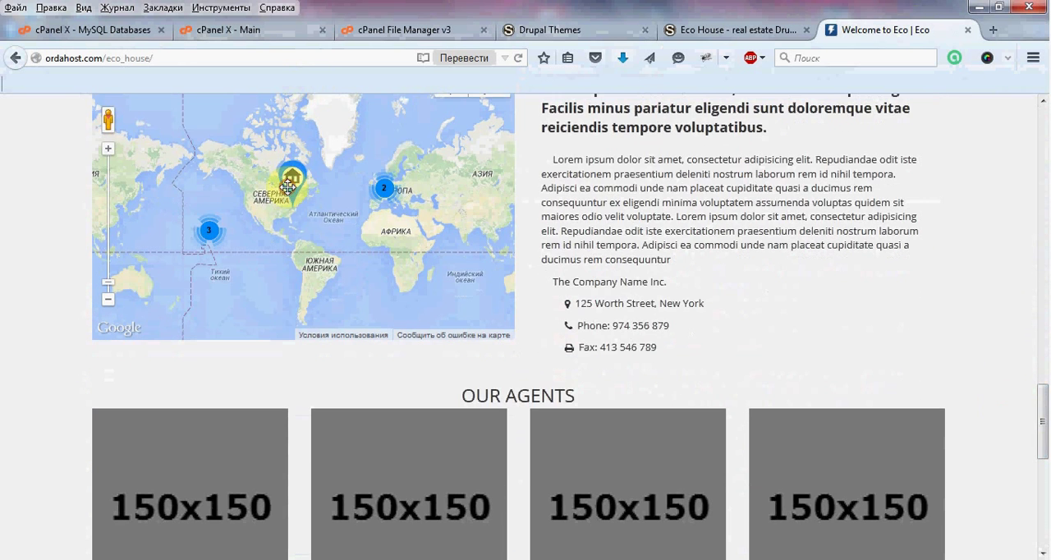
{"action": "left_click", "coordinate": [291, 179]}
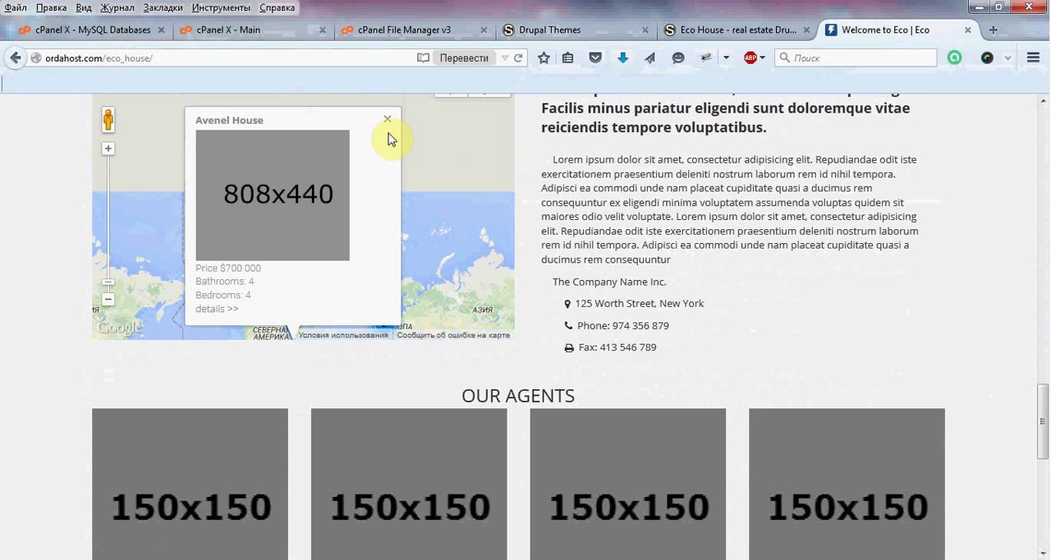
{"action": "left_click", "coordinate": [387, 120]}
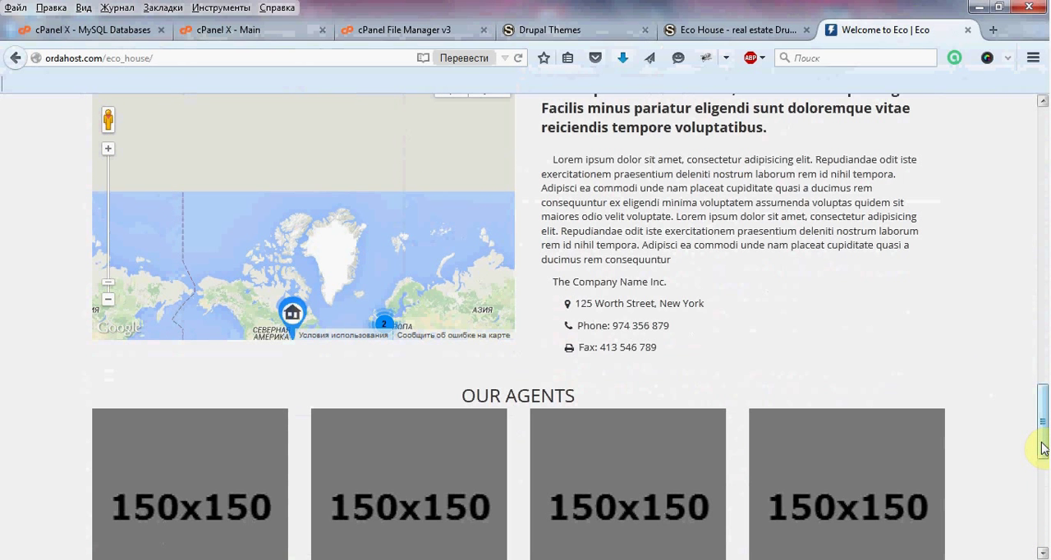
{"action": "scroll", "scroll_direction": "down", "scroll_amount": 3}
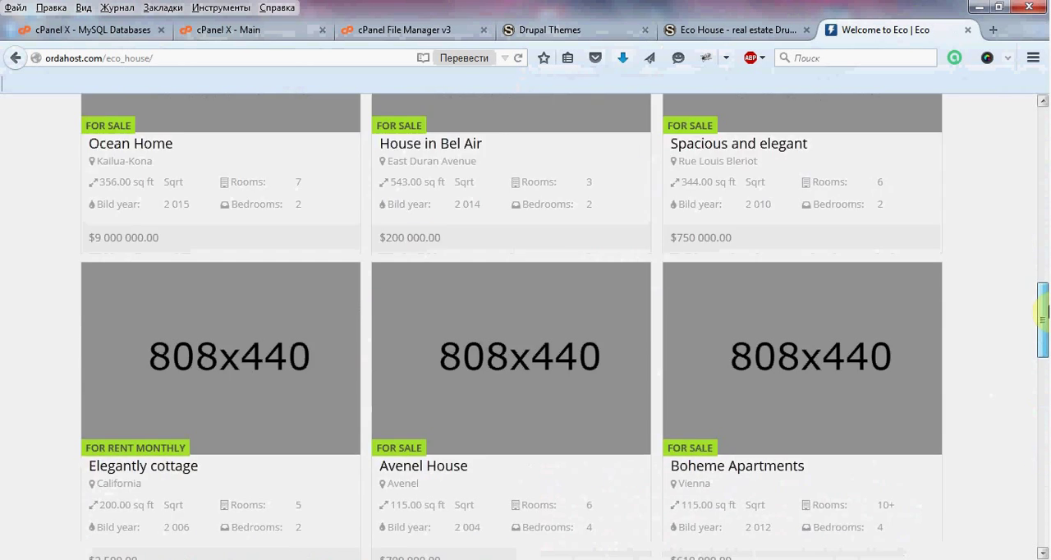
{"action": "scroll", "scroll_direction": "up", "scroll_amount": 3}
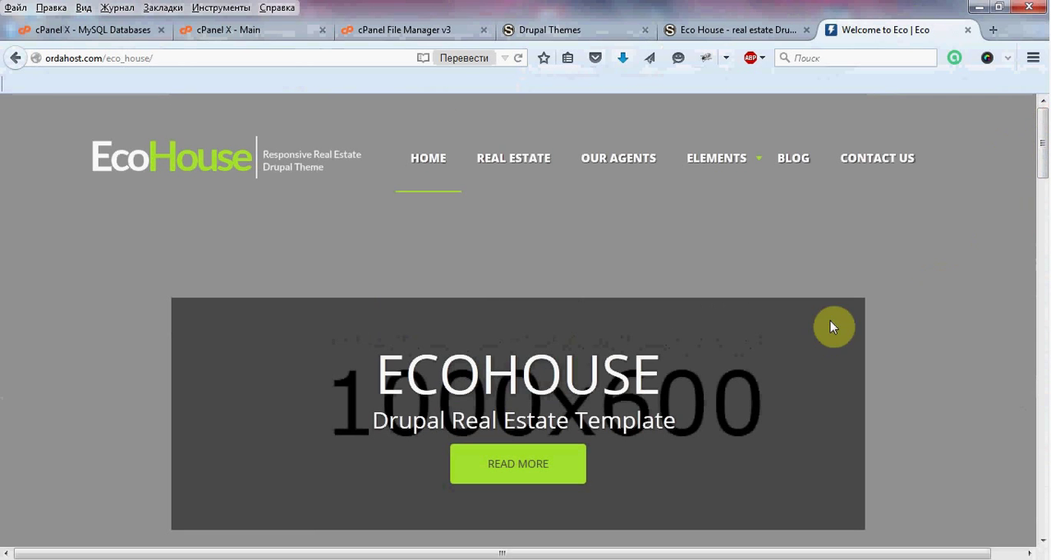